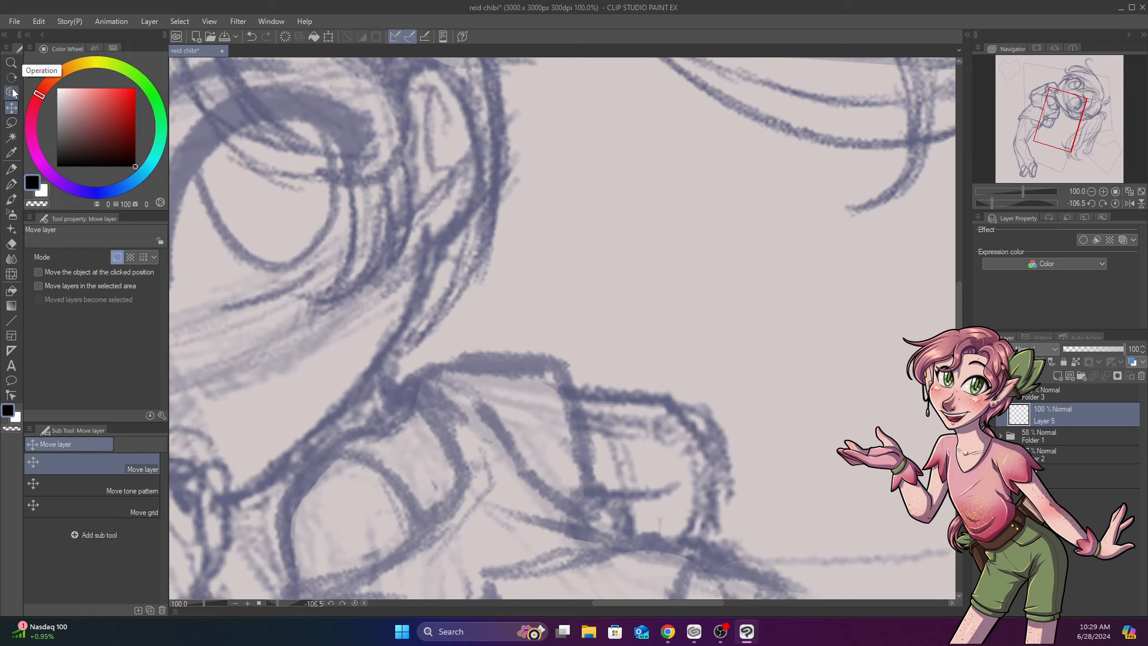
With the Inking Pen, ink a small face detail, the eyebrows and the lower eye lines.
{"action": "left_click", "coordinate": [12, 79]}
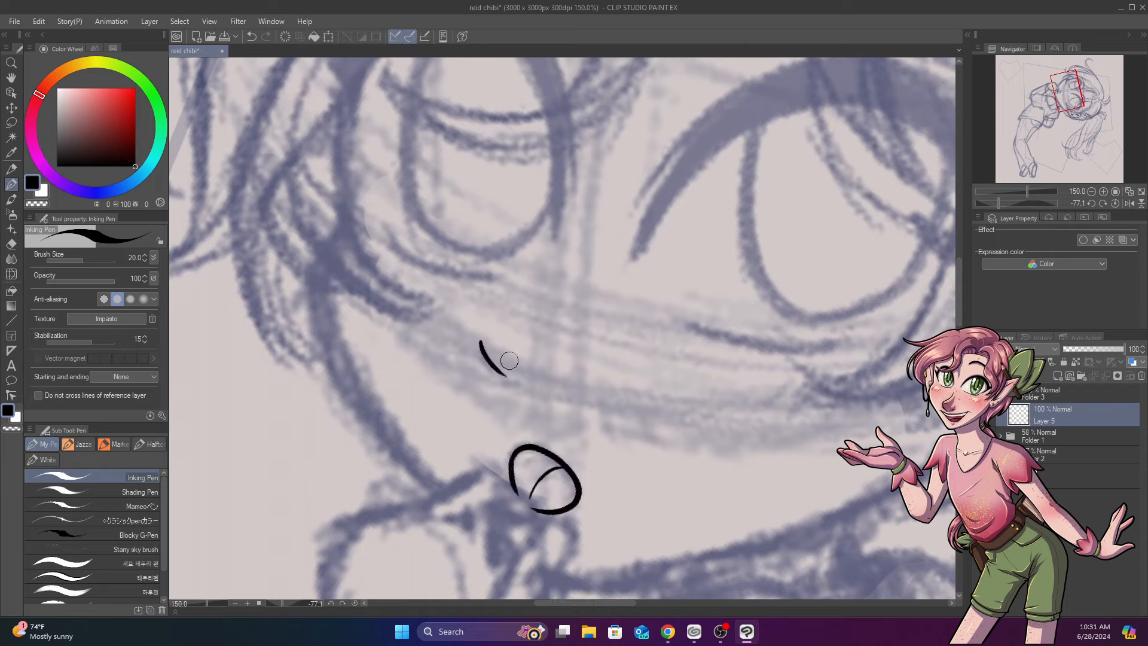
{"action": "left_click_drag", "start_coordinate": [483, 347], "coordinate": [534, 373]}
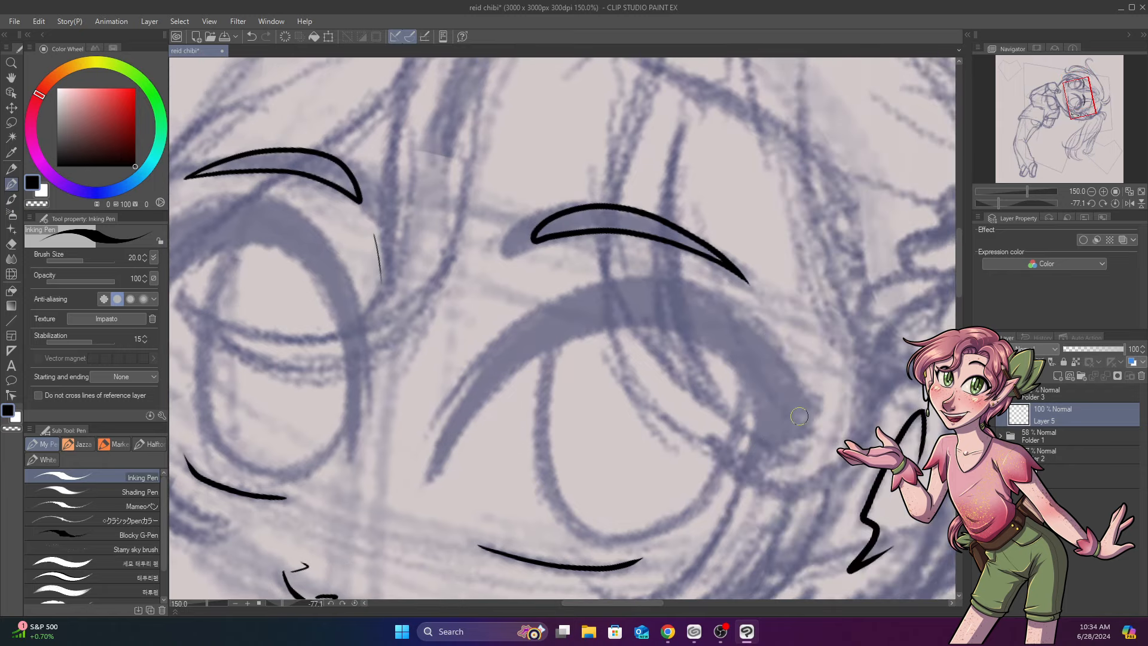
{"action": "left_click_drag", "start_coordinate": [439, 476], "coordinate": [735, 379]}
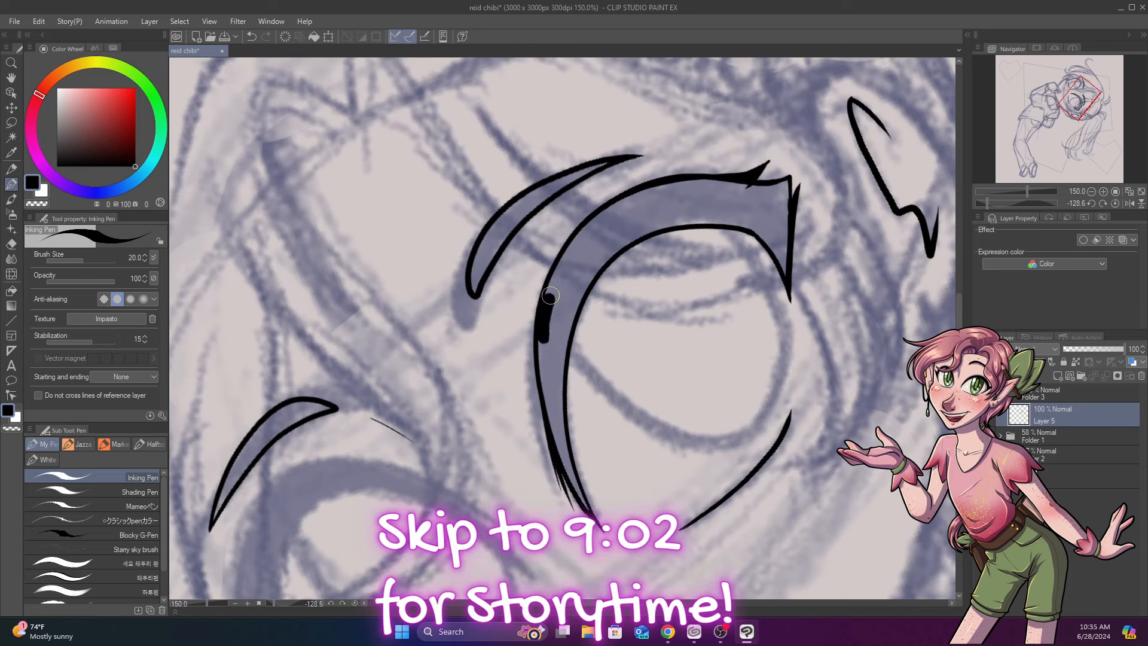
Outline the thick upper lash line of the eye and fill it solid black.
{"action": "left_click_drag", "start_coordinate": [550, 295], "coordinate": [576, 272]}
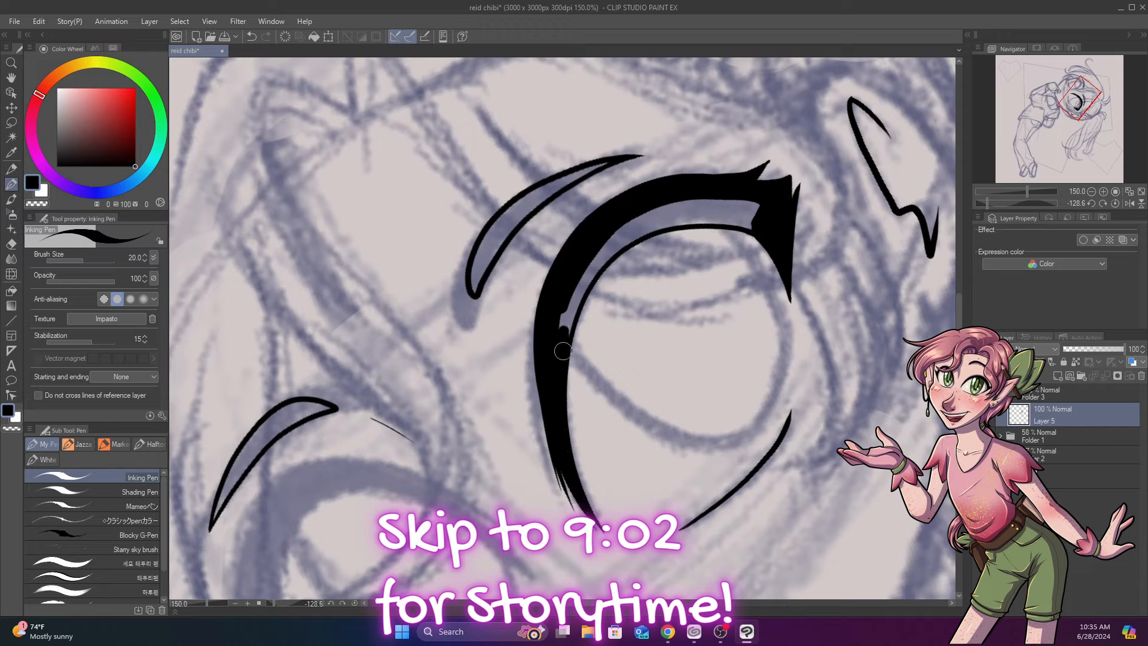
{"action": "left_click_drag", "start_coordinate": [563, 351], "coordinate": [618, 249]}
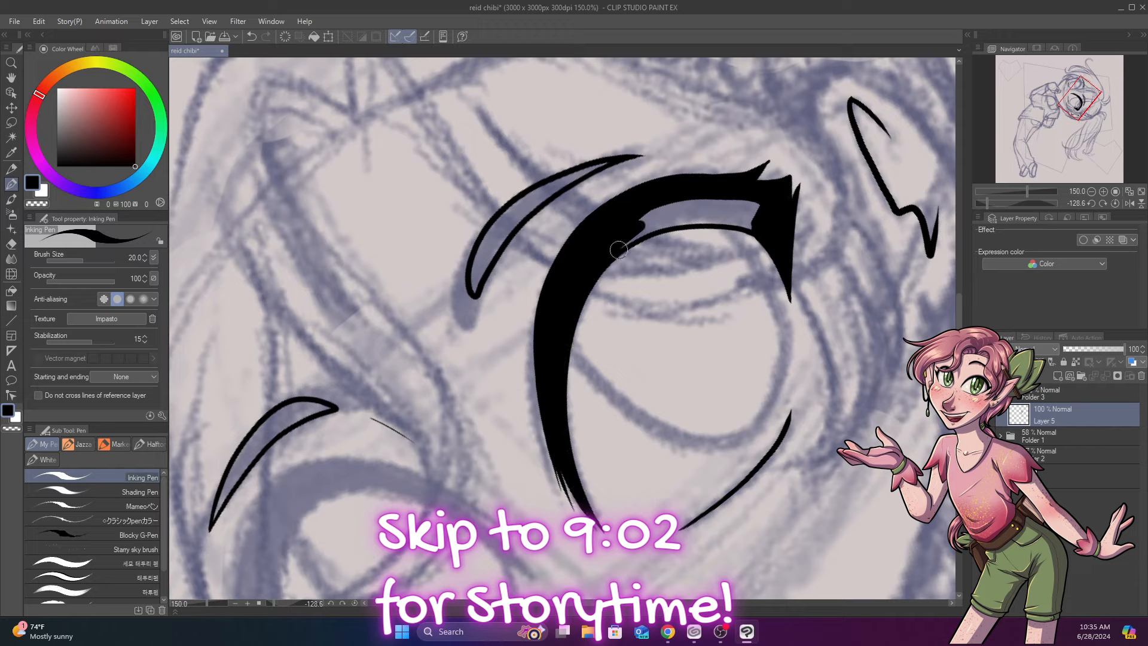
{"action": "left_click_drag", "start_coordinate": [618, 249], "coordinate": [790, 199]}
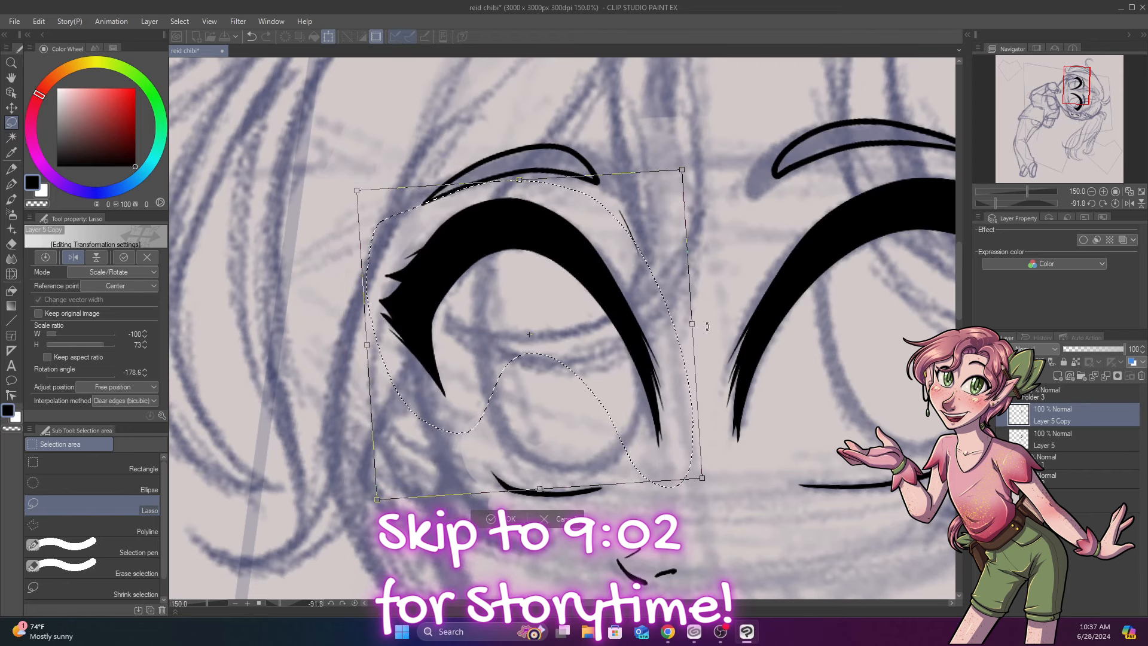
Commit the mirrored eye copy in place as the second eye.
{"action": "left_click", "coordinate": [504, 517]}
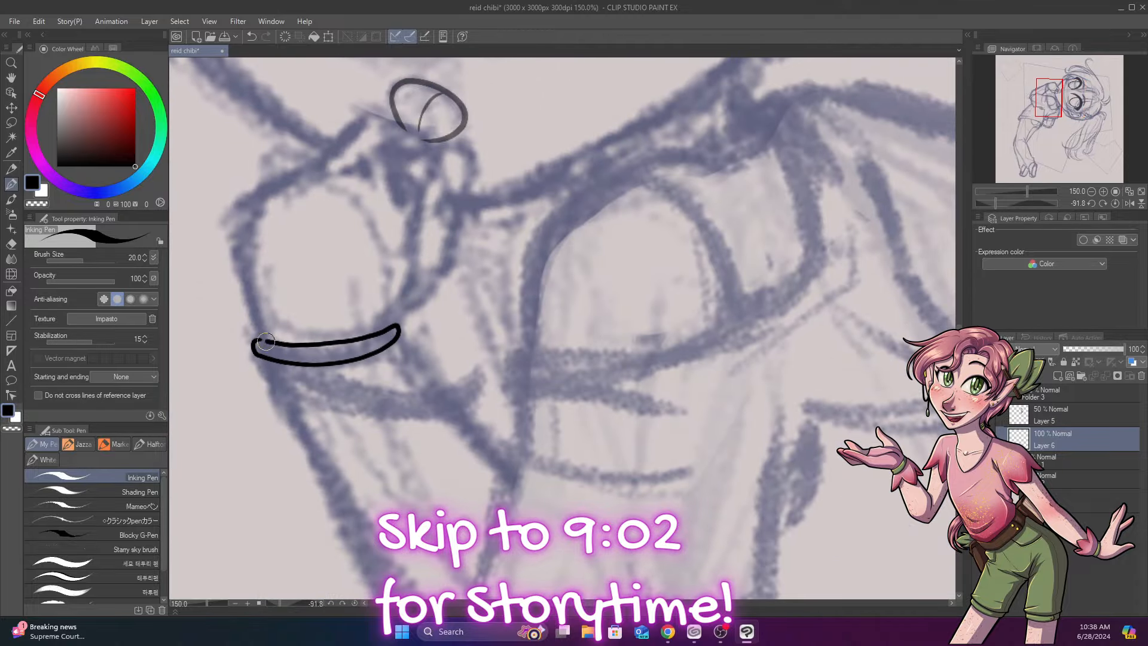
Ink the face outline down to the chin and the hand resting at the chin.
{"action": "left_click_drag", "start_coordinate": [263, 345], "coordinate": [435, 384]}
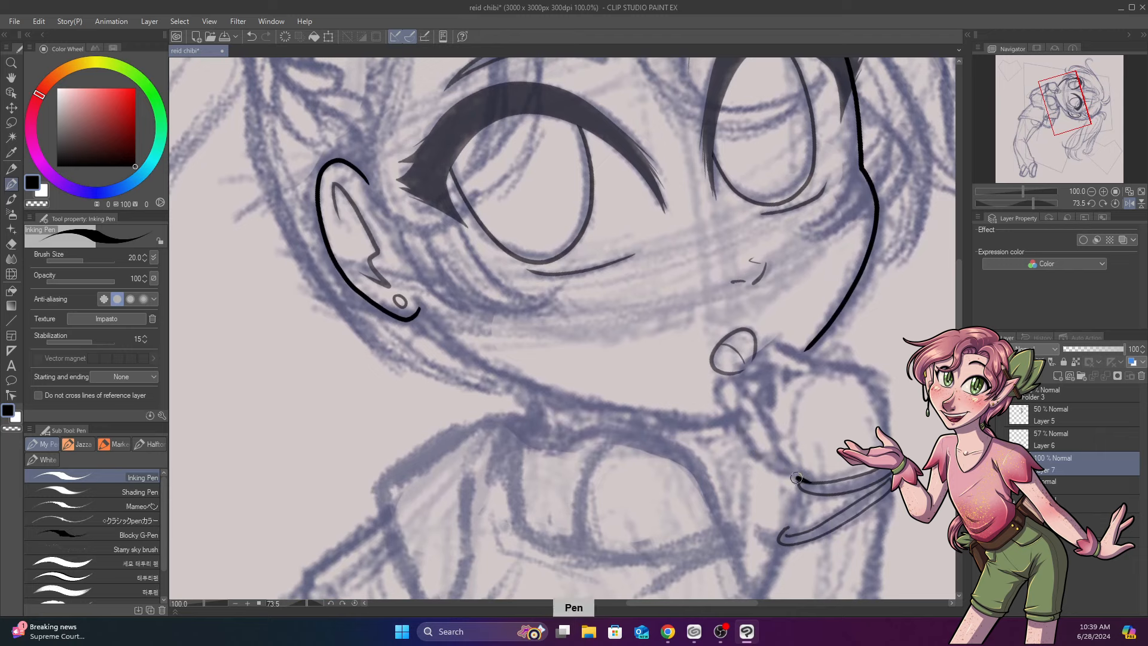
{"action": "left_click_drag", "start_coordinate": [796, 477], "coordinate": [791, 326]}
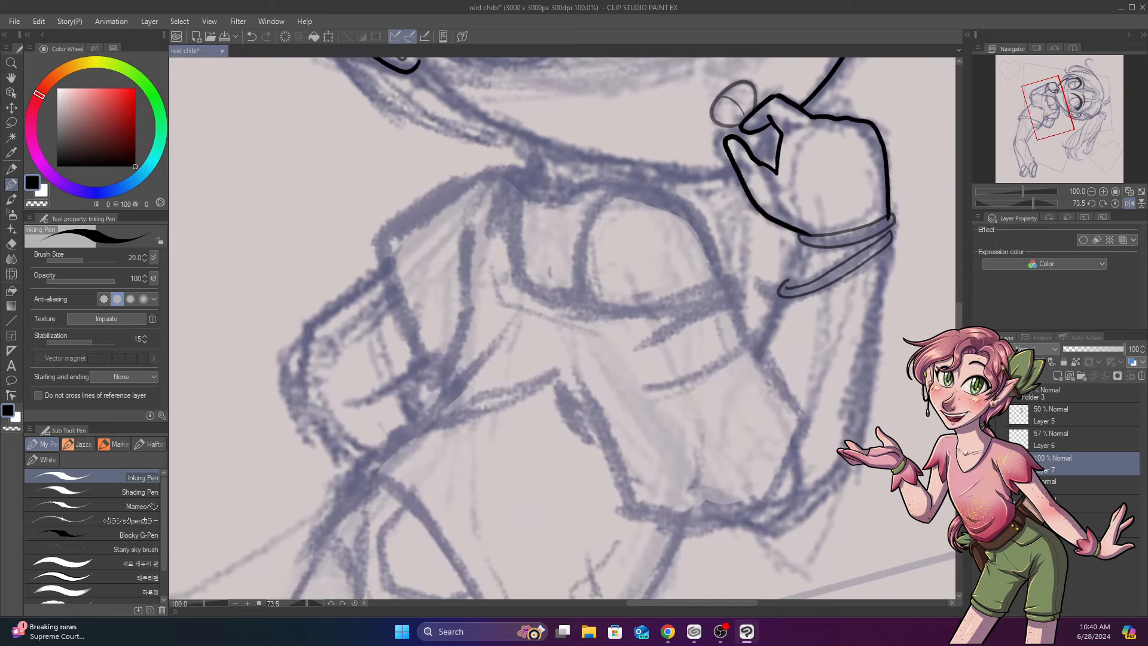
{"action": "left_click_drag", "start_coordinate": [773, 392], "coordinate": [801, 479]}
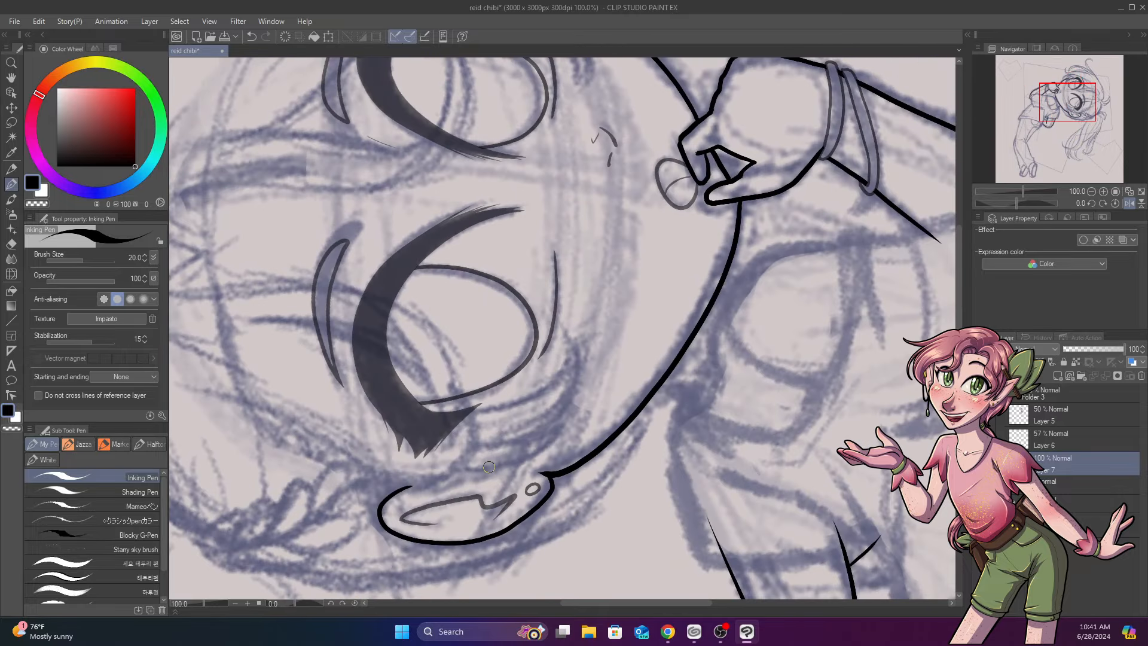
{"action": "scroll", "scroll_direction": "down", "scroll_amount": 3}
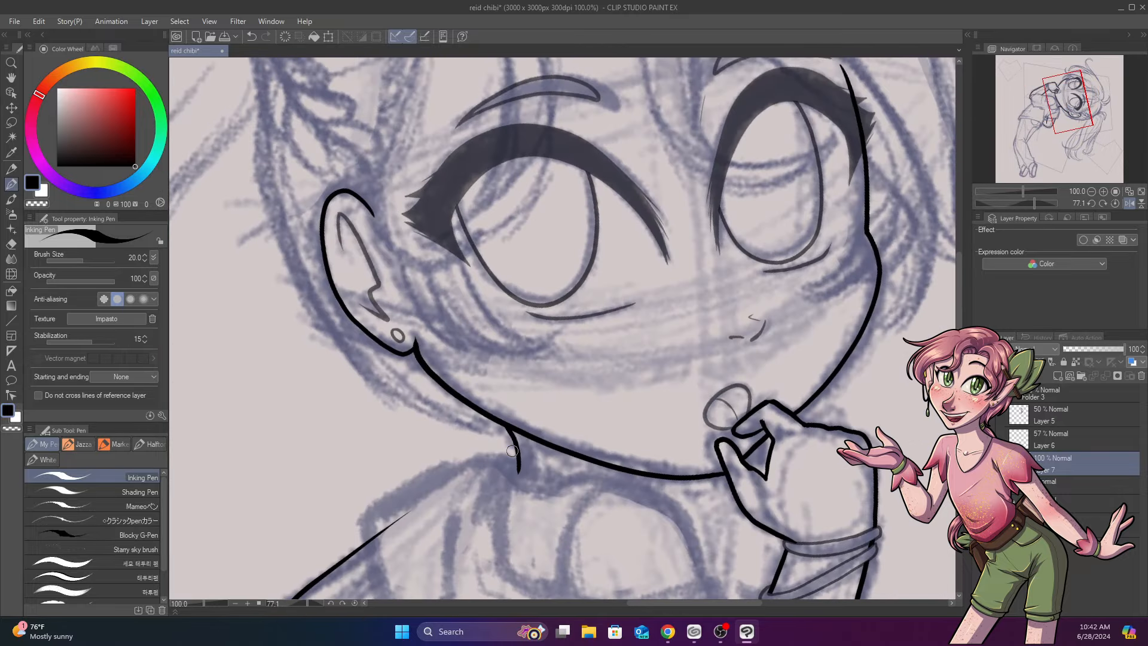
{"action": "scroll", "scroll_direction": "down", "scroll_amount": 3}
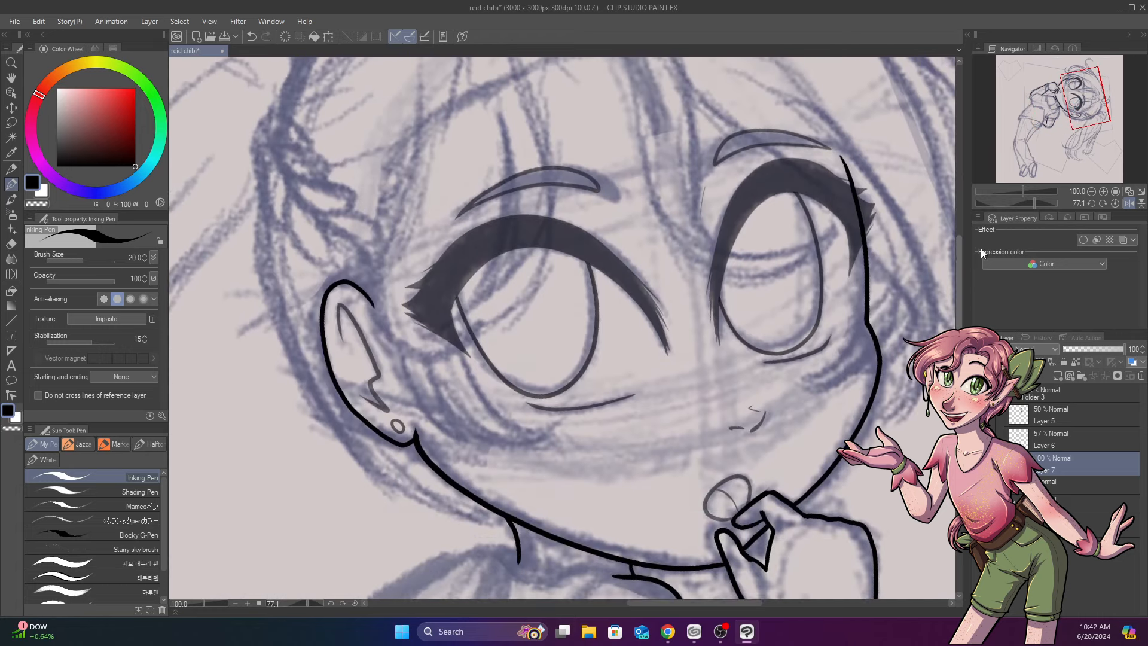
{"action": "scroll", "scroll_direction": "down", "scroll_amount": 3}
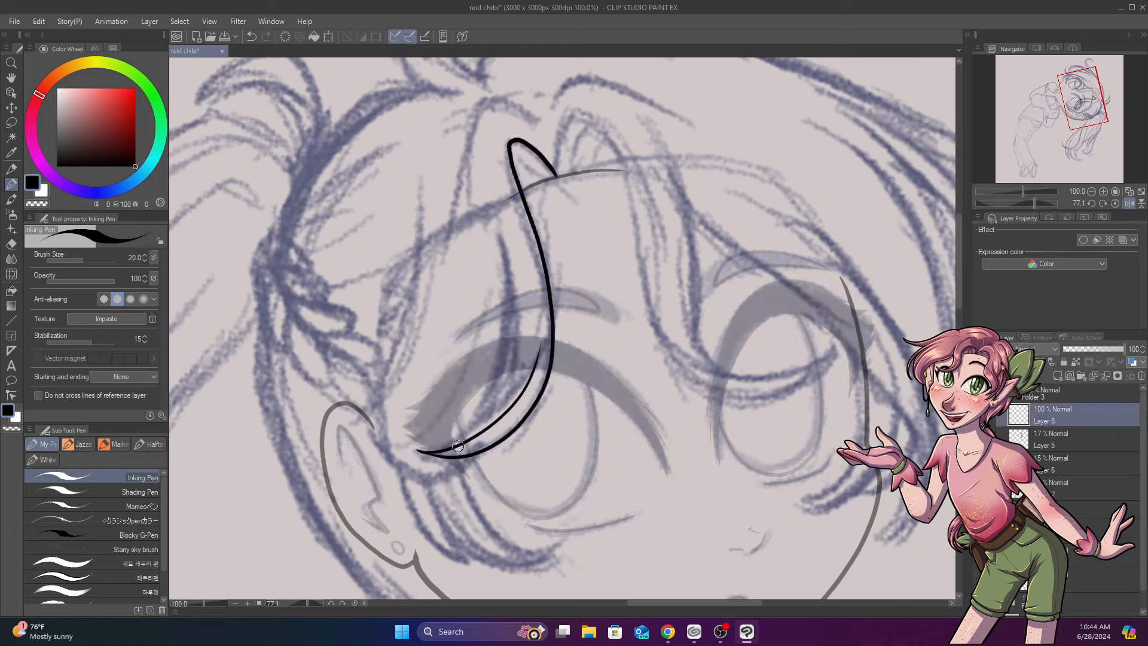
Ink the bang strand over the forehead and the hair locks falling across the cheek and beside the eye.
{"action": "left_click_drag", "start_coordinate": [458, 446], "coordinate": [531, 179]}
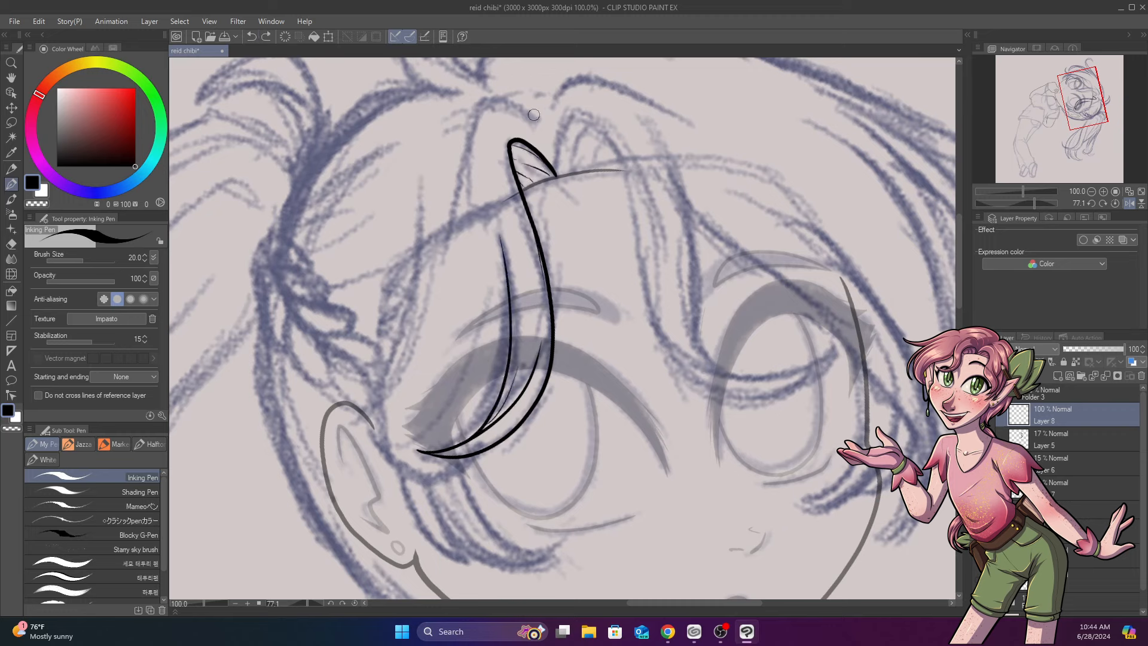
{"action": "left_click_drag", "start_coordinate": [535, 113], "coordinate": [373, 406]}
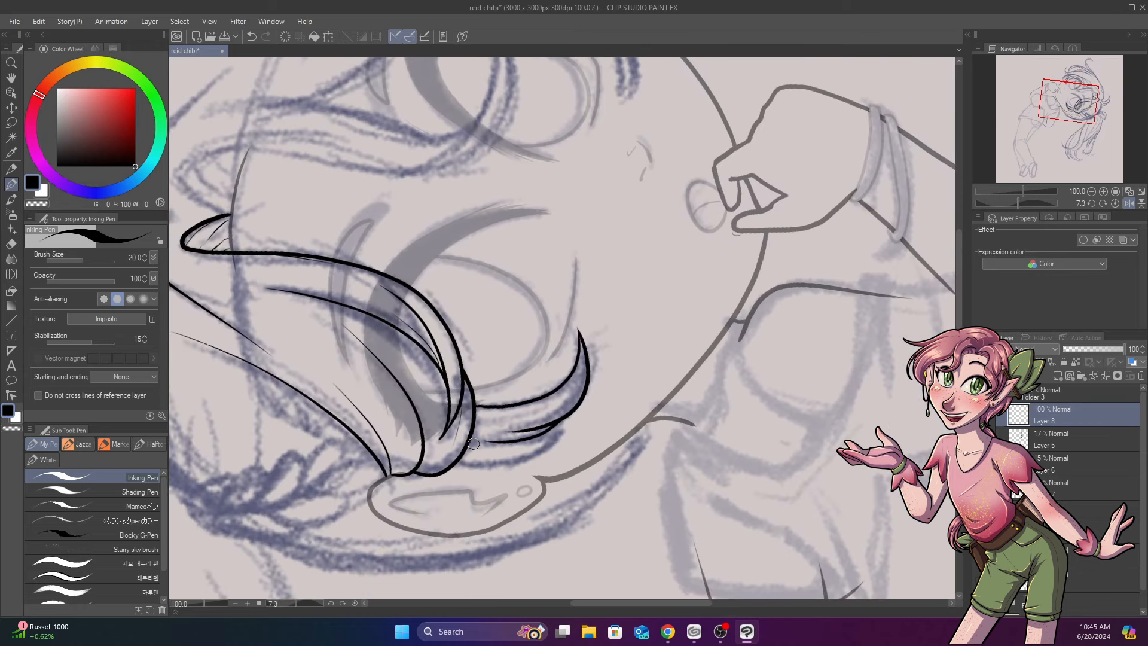
{"action": "left_click_drag", "start_coordinate": [472, 442], "coordinate": [531, 403]}
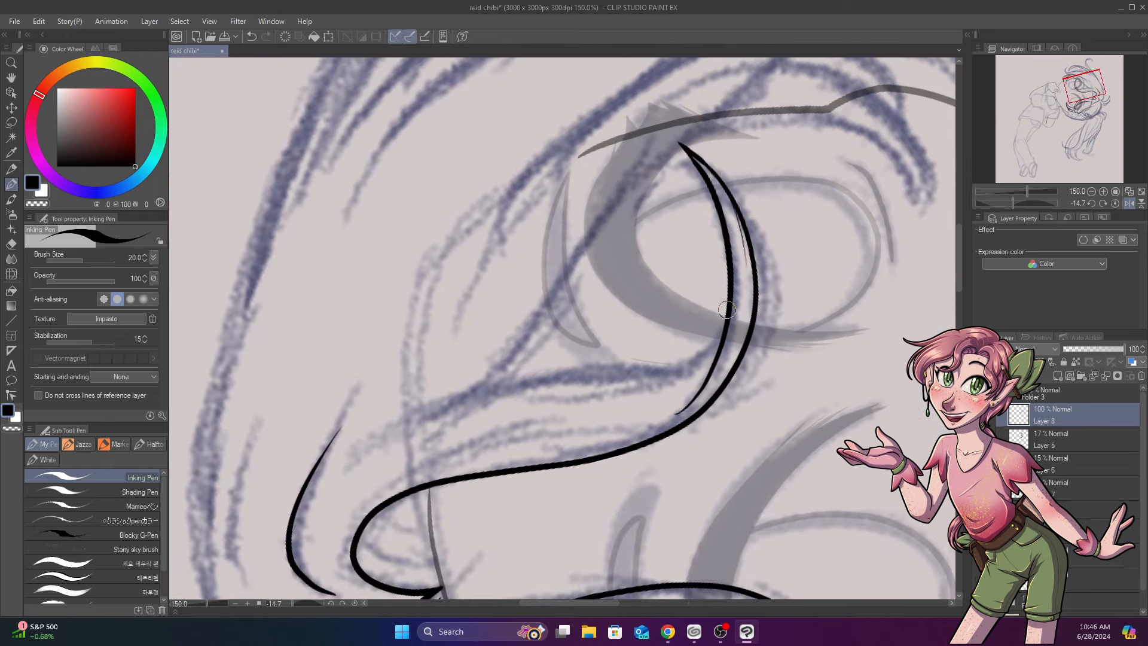
{"action": "left_click_drag", "start_coordinate": [724, 308], "coordinate": [552, 372]}
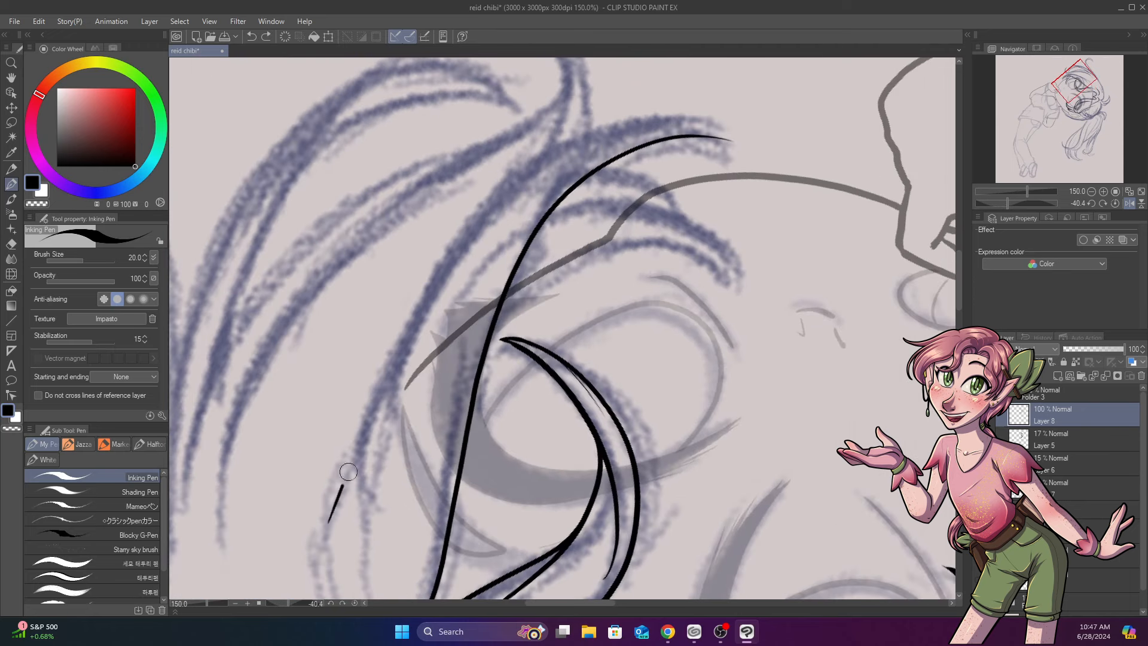
Ink the long hair strand outline, another lock near the eye and the flowing strands and curl on top.
{"action": "left_click_drag", "start_coordinate": [344, 472], "coordinate": [724, 139]}
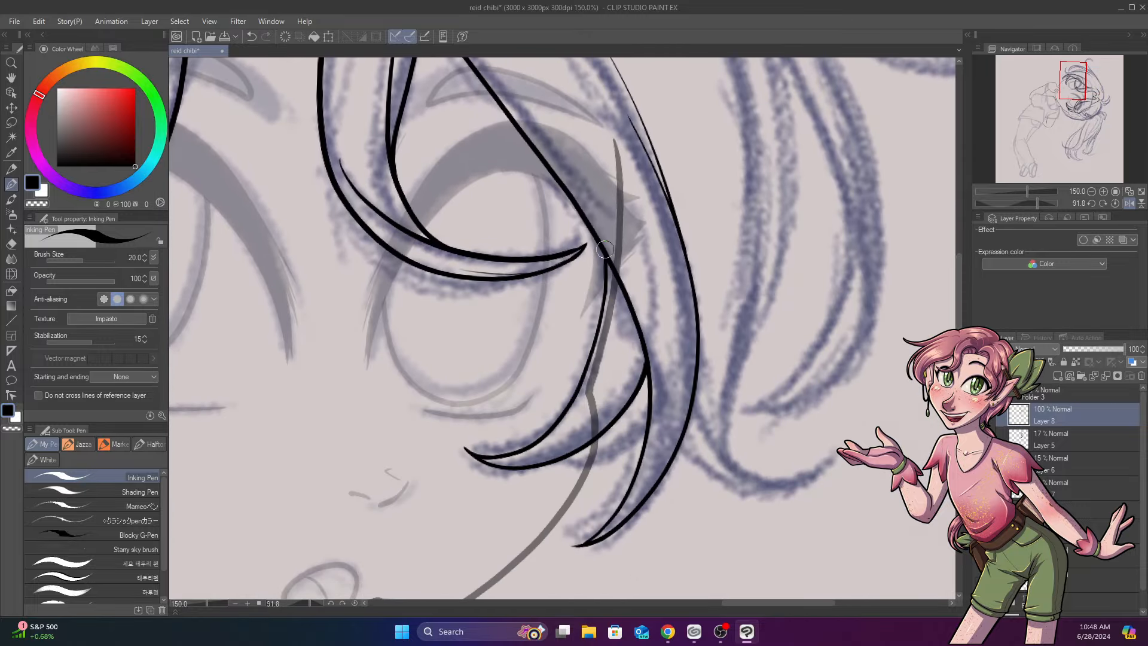
{"action": "left_click_drag", "start_coordinate": [604, 248], "coordinate": [476, 556]}
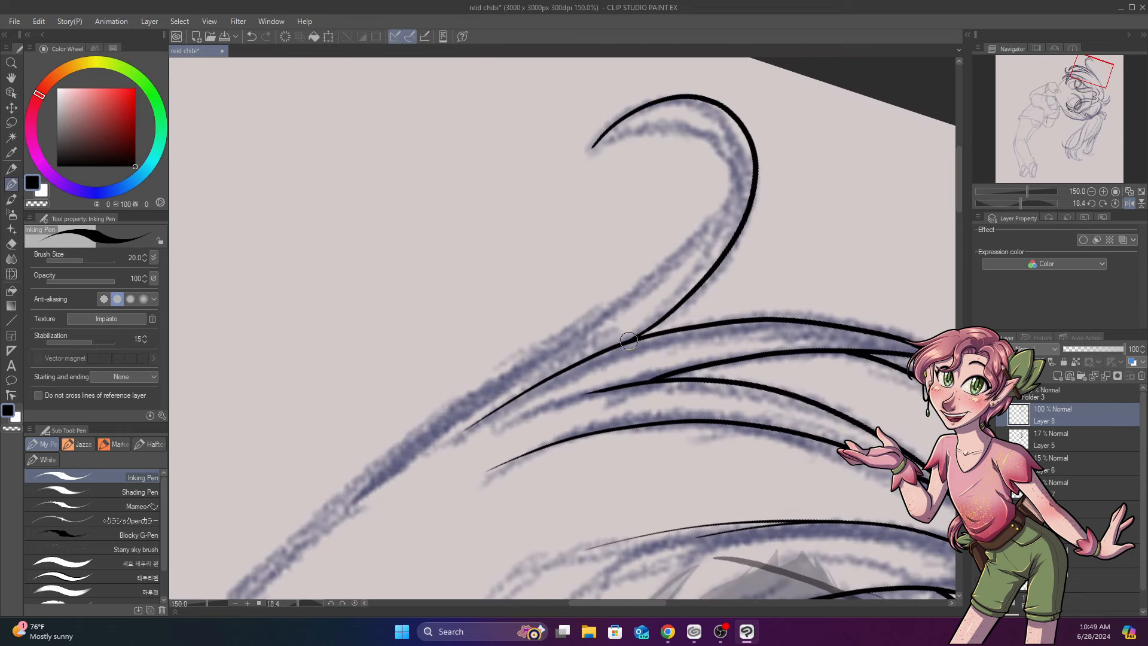
{"action": "left_click_drag", "start_coordinate": [627, 338], "coordinate": [351, 526]}
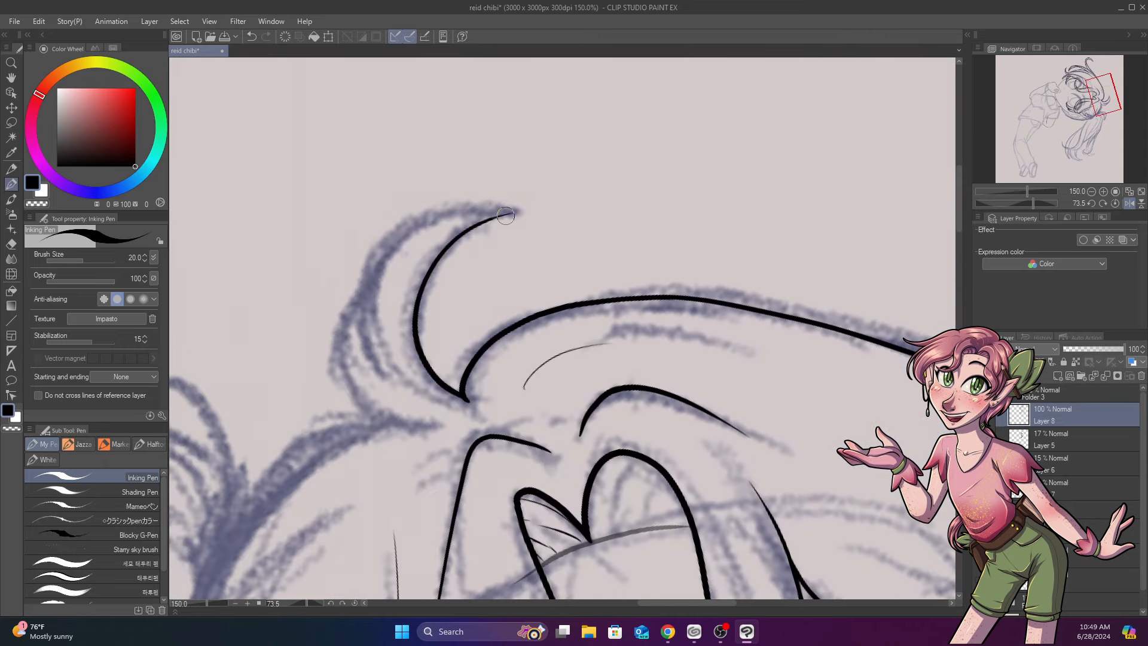
{"action": "left_click_drag", "start_coordinate": [505, 216], "coordinate": [441, 423]}
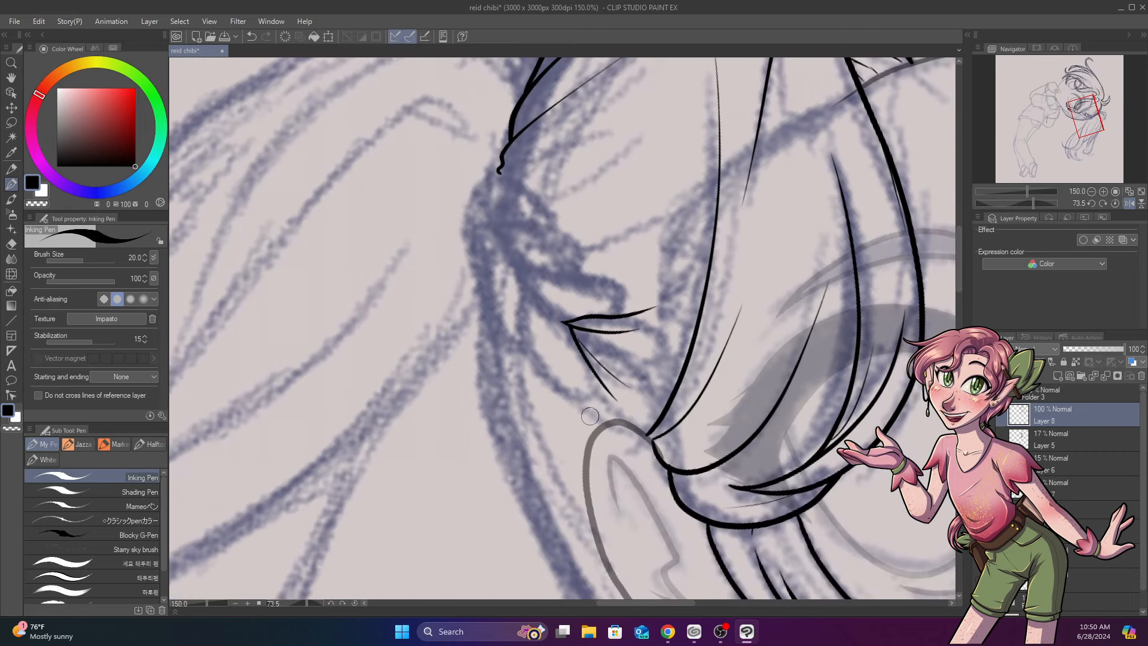
Ink the braid segment by segment up to its top, plus the hair strands leading into it.
{"action": "left_click_drag", "start_coordinate": [590, 417], "coordinate": [521, 273]}
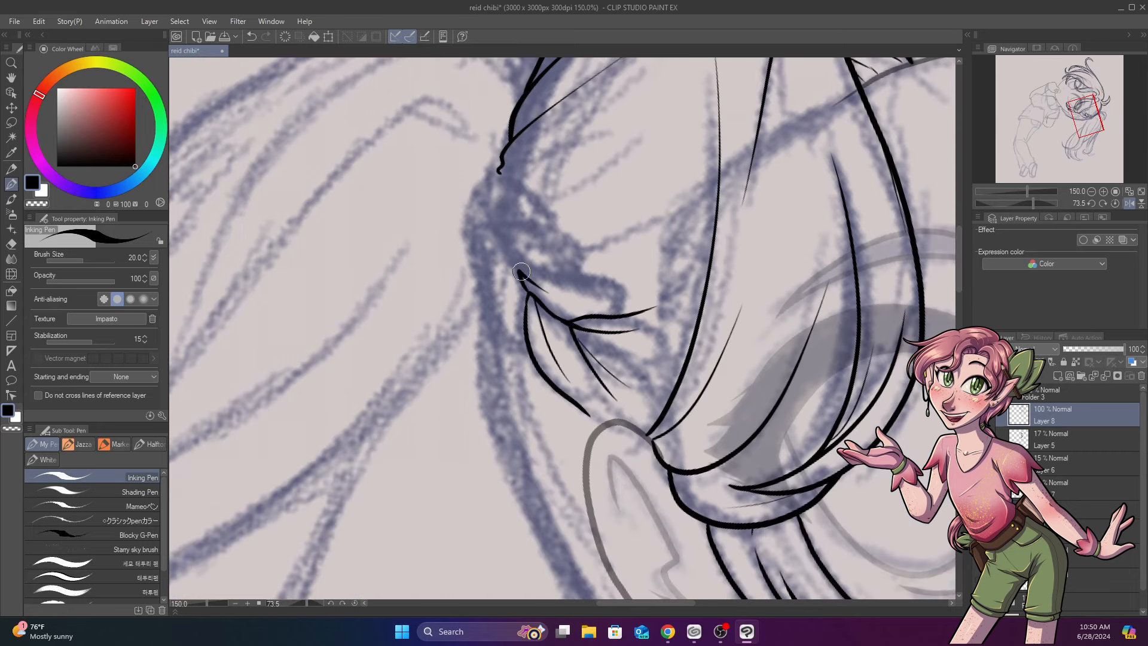
{"action": "left_click_drag", "start_coordinate": [521, 272], "coordinate": [517, 356]}
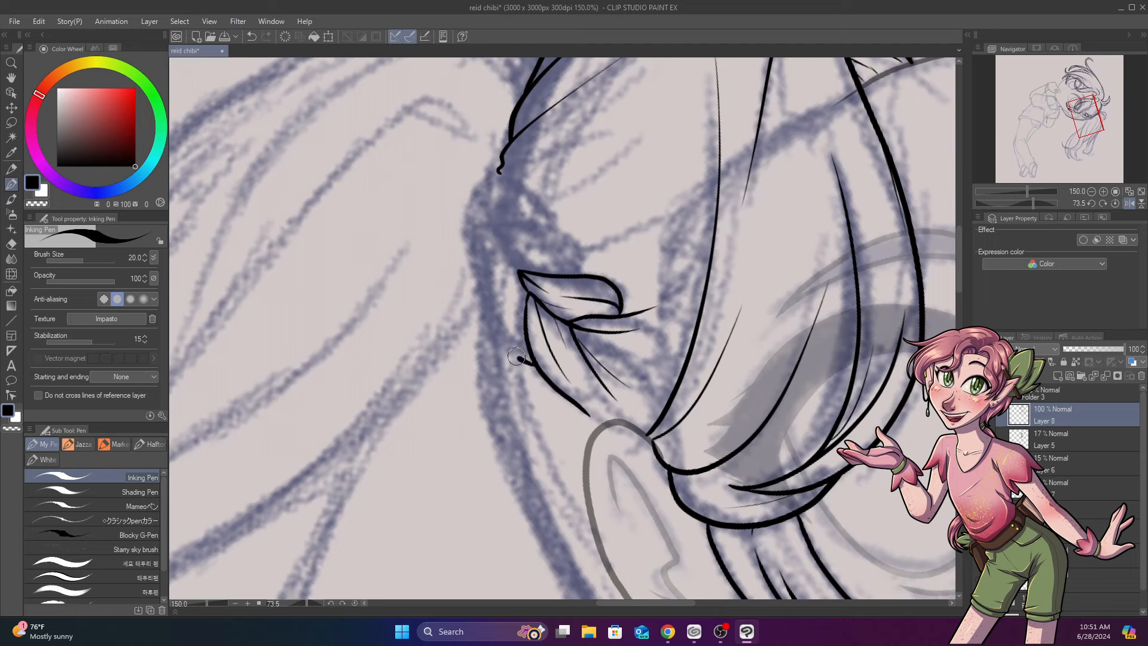
{"action": "left_click_drag", "start_coordinate": [517, 355], "coordinate": [529, 233]}
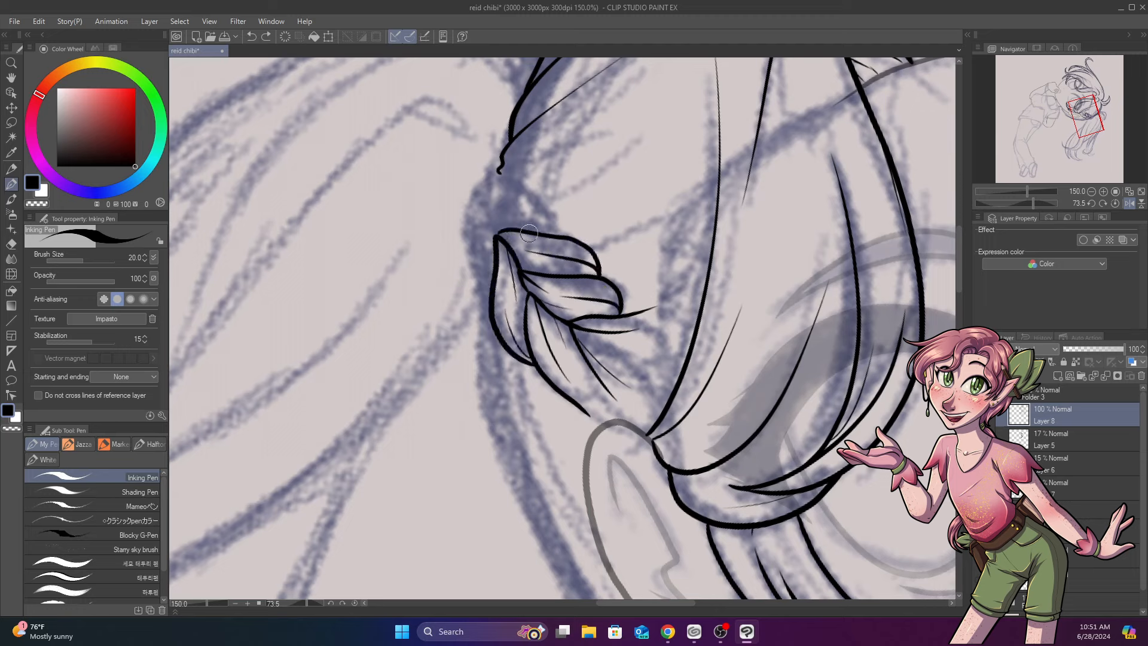
{"action": "left_click_drag", "start_coordinate": [527, 233], "coordinate": [479, 213]}
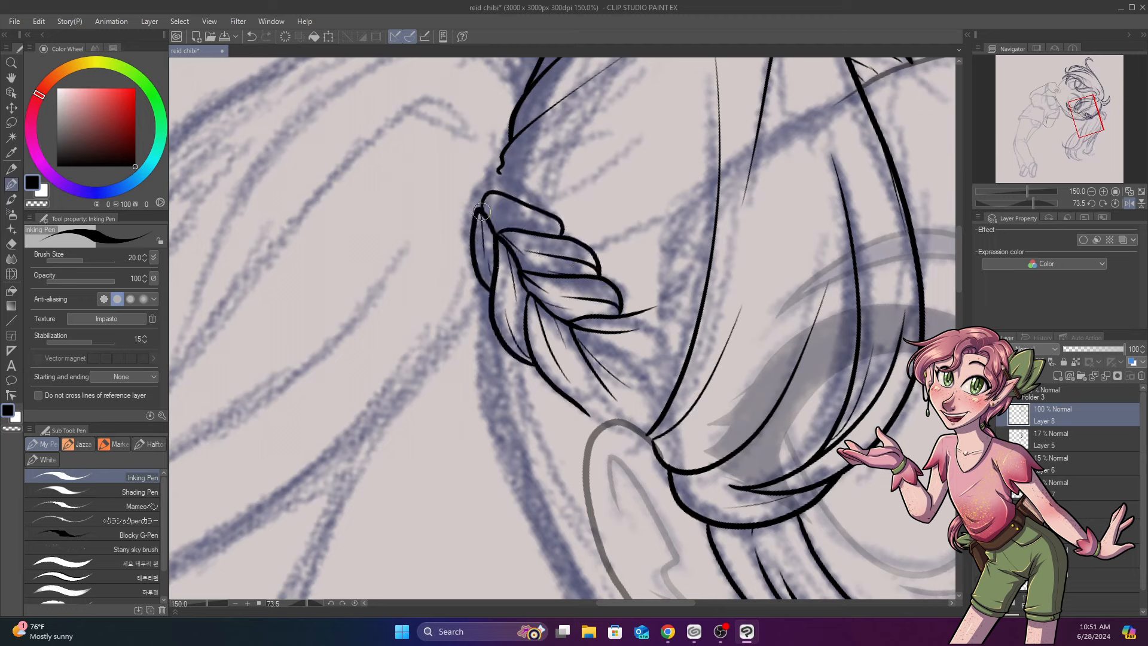
{"action": "left_click_drag", "start_coordinate": [479, 213], "coordinate": [524, 173]}
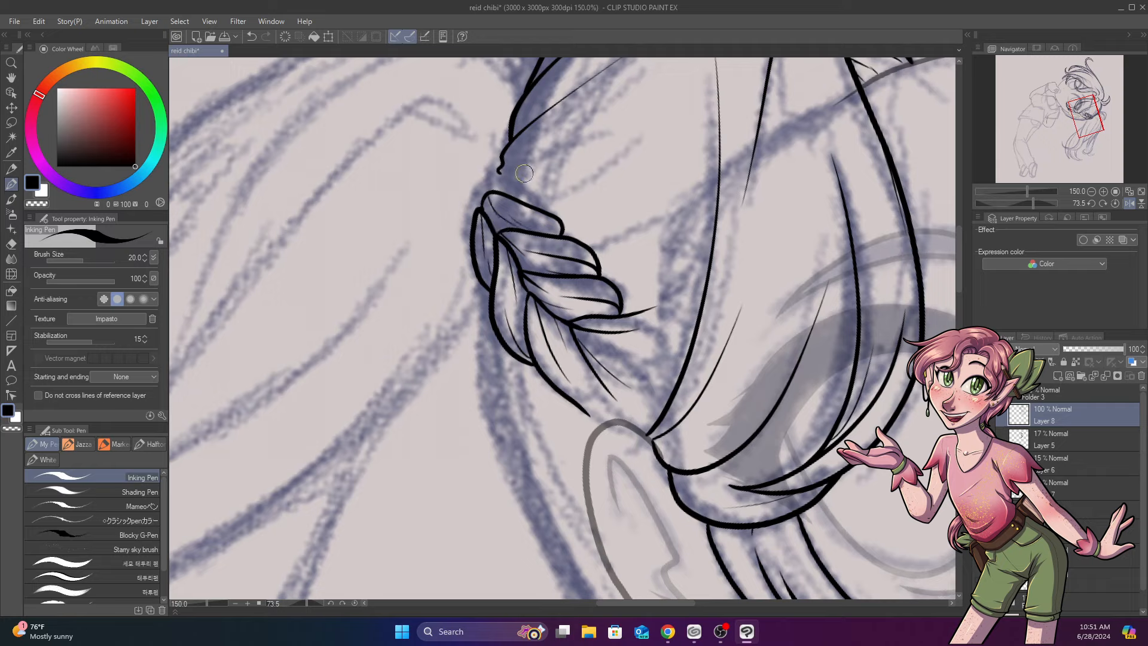
{"action": "mouse_move", "coordinate": [461, 83]}
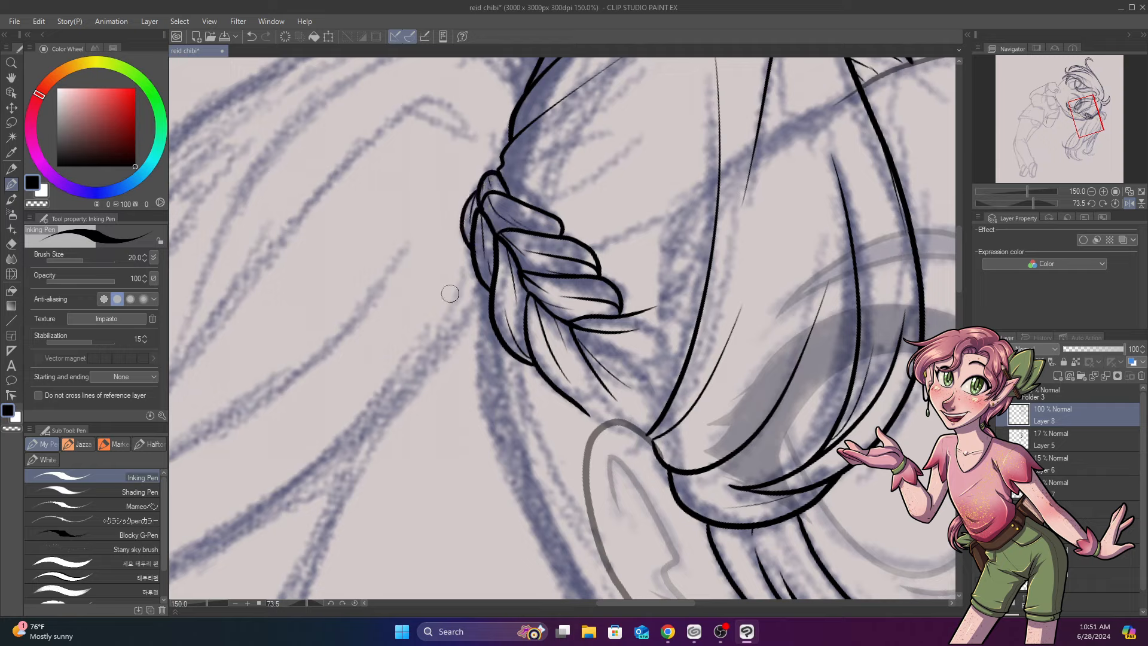
{"action": "left_click_drag", "start_coordinate": [450, 293], "coordinate": [717, 169]}
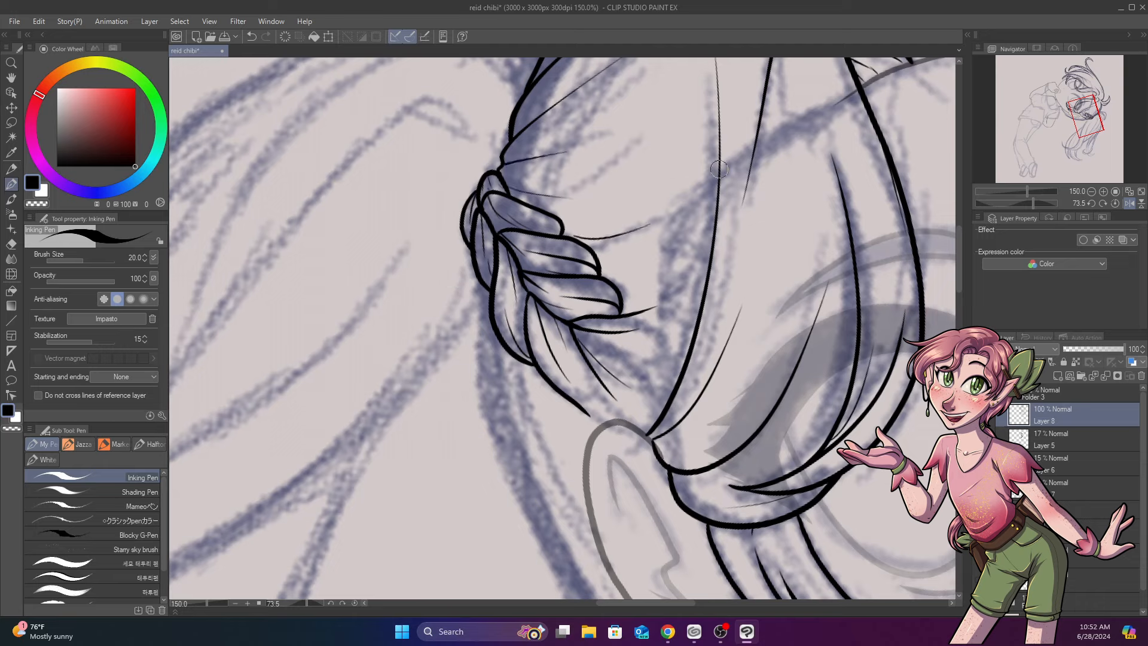
{"action": "mouse_move", "coordinate": [716, 206]}
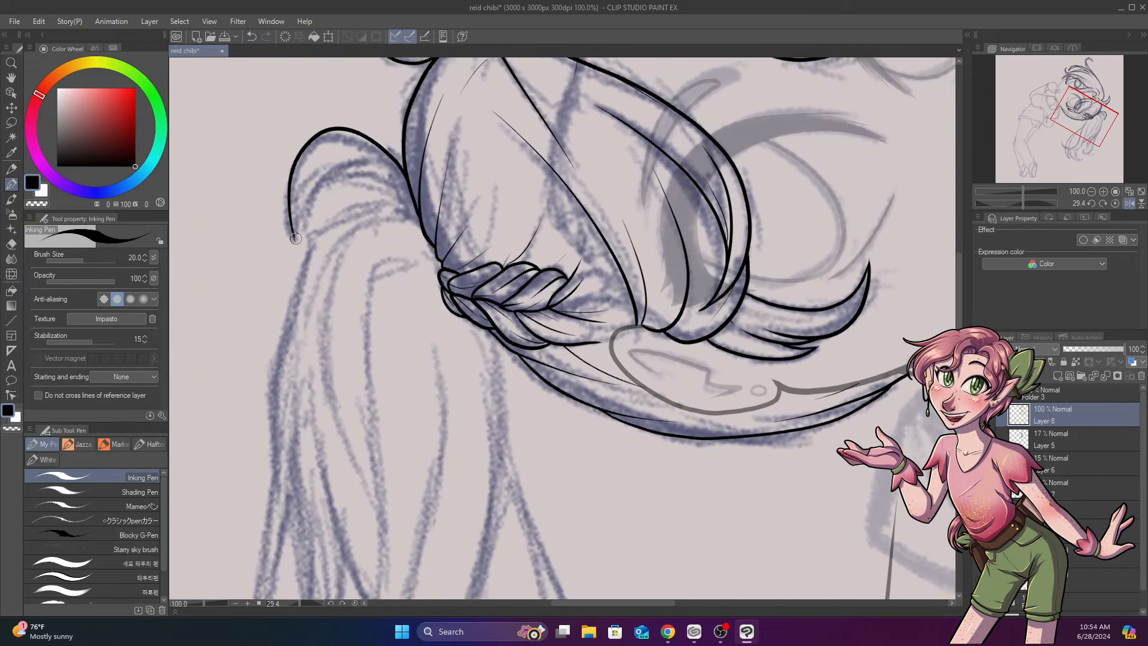
Ink the hanging hair strands below the braid down to their curled tips.
{"action": "scroll", "scroll_direction": "down", "scroll_amount": 3}
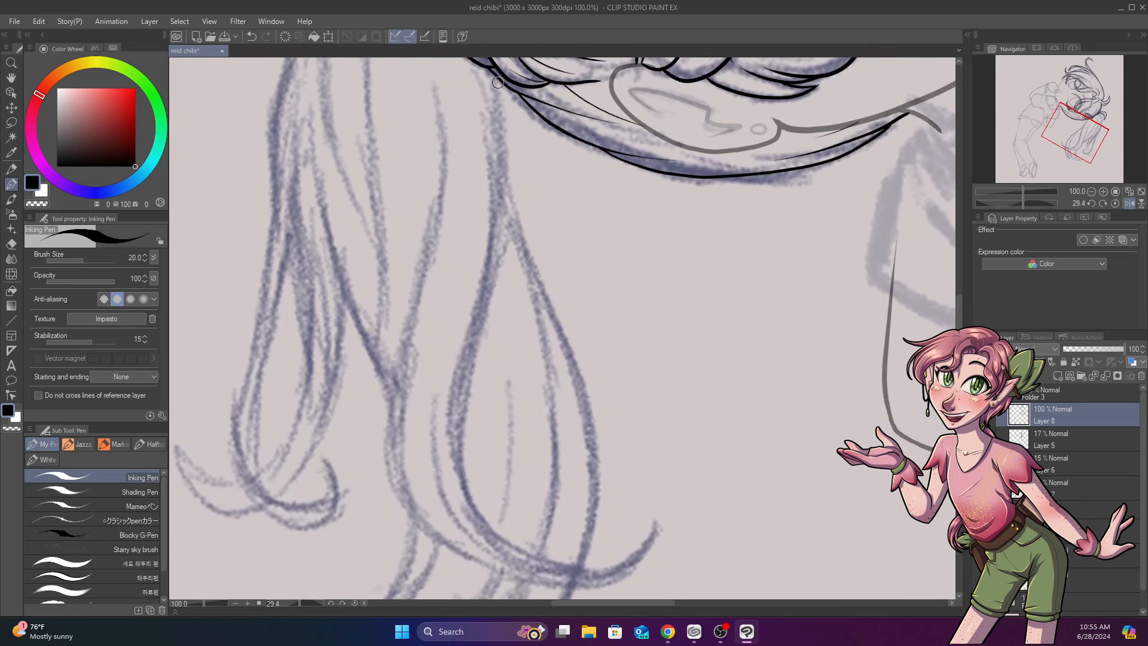
{"action": "mouse_move", "coordinate": [265, 37]}
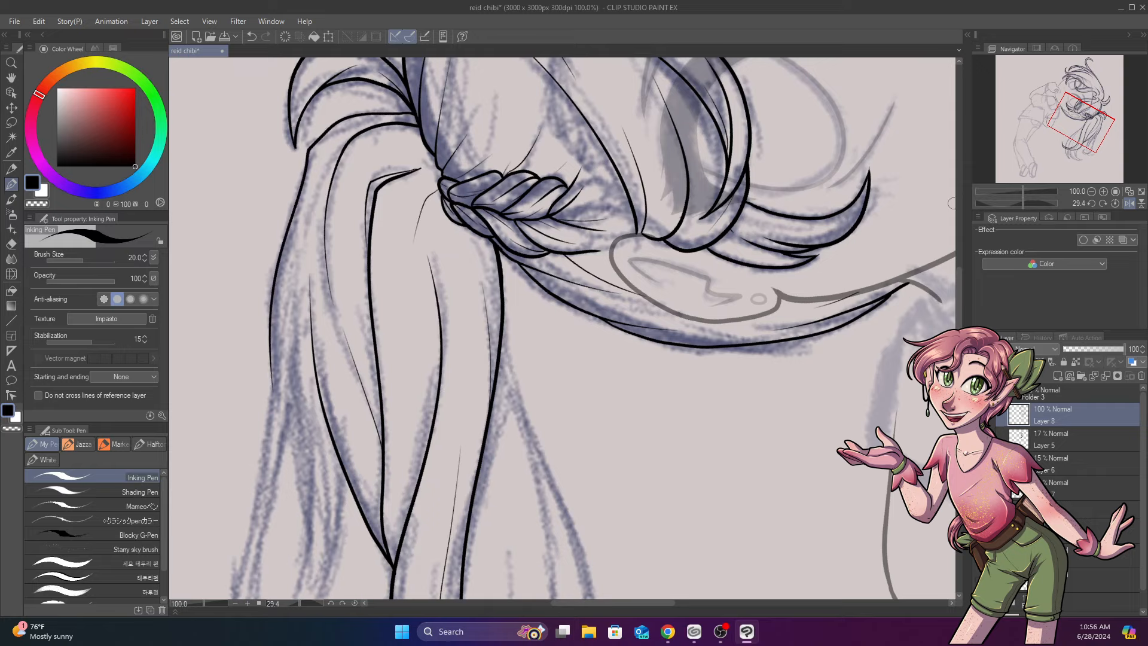
{"action": "scroll", "scroll_direction": "down", "scroll_amount": 3}
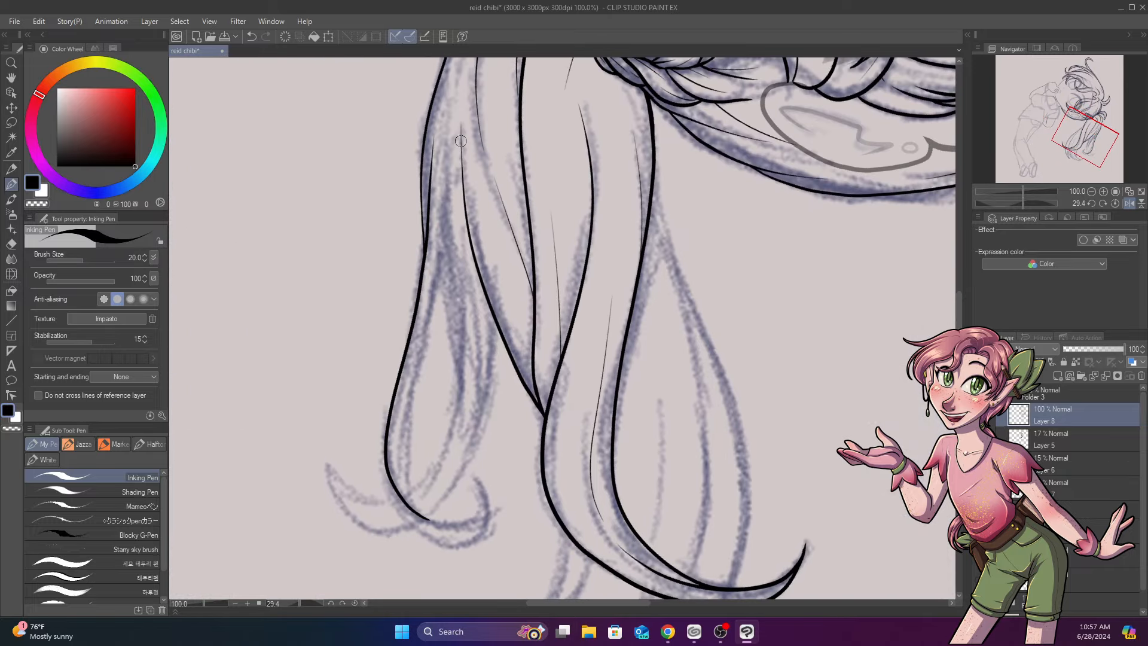
{"action": "left_click_drag", "start_coordinate": [459, 141], "coordinate": [404, 502]}
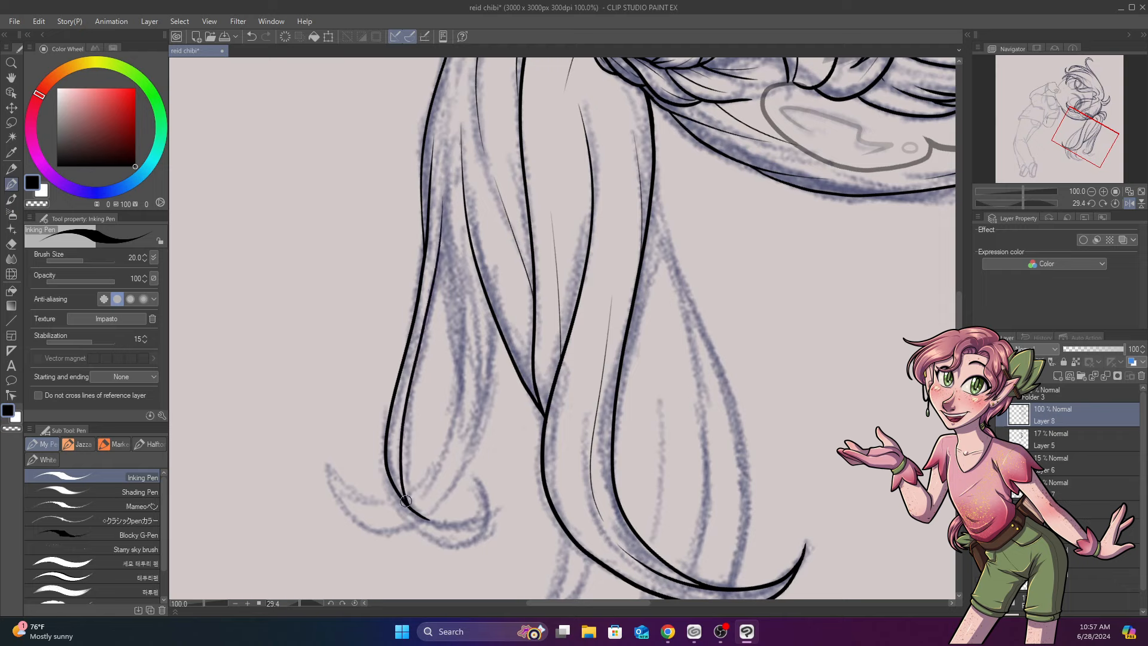
{"action": "left_click_drag", "start_coordinate": [406, 501], "coordinate": [386, 436]}
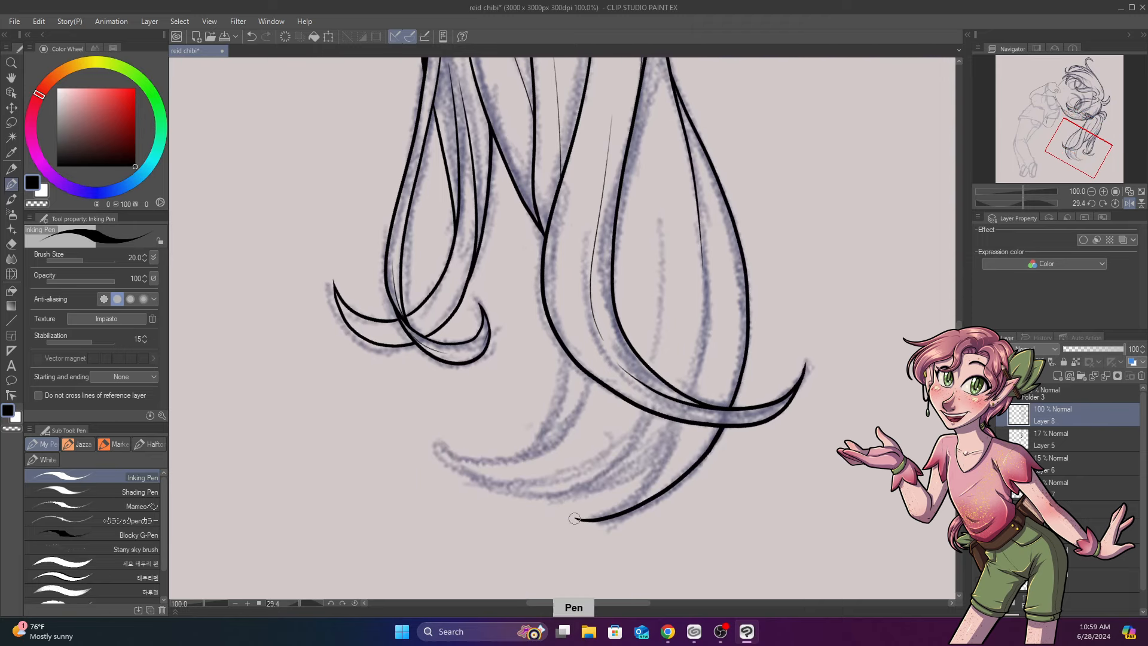
{"action": "left_click_drag", "start_coordinate": [573, 517], "coordinate": [680, 424]}
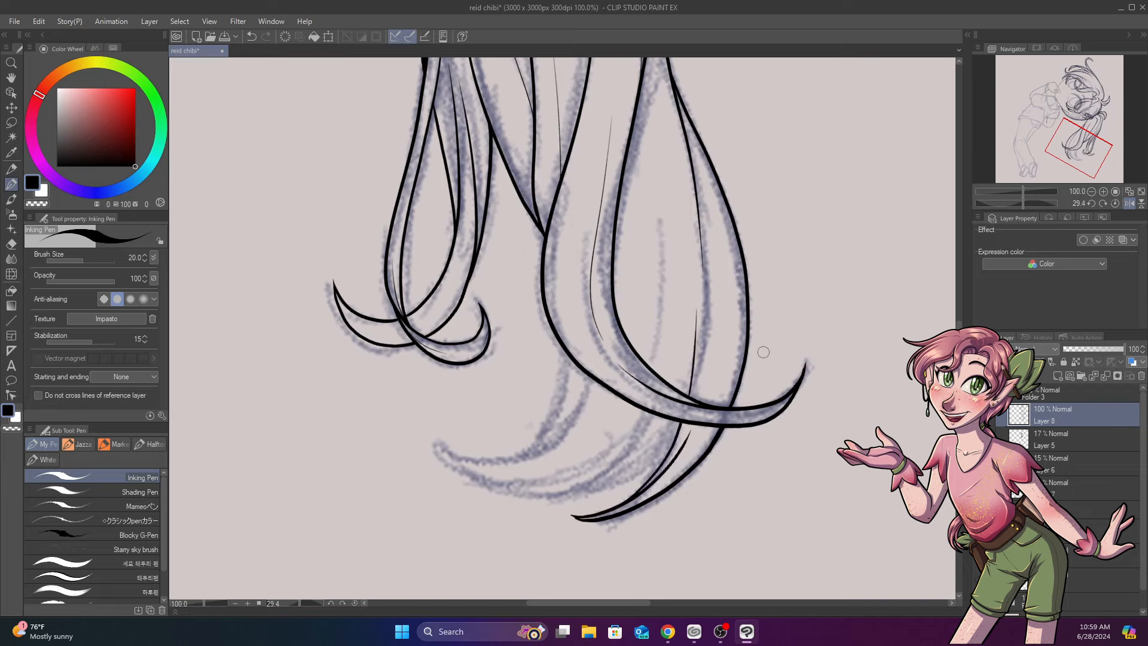
{"action": "left_click_drag", "start_coordinate": [763, 351], "coordinate": [598, 341]}
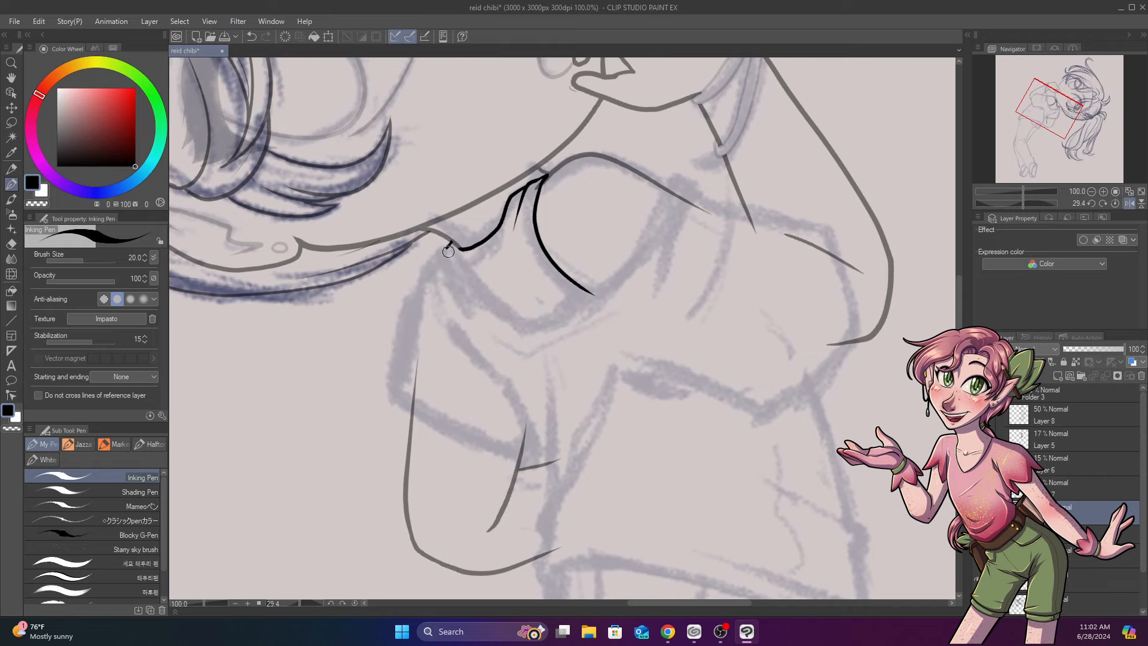
Ink the collar edge, the sleeve over the shoulder, its folds and the sleeve hem outline.
{"action": "left_click_drag", "start_coordinate": [449, 249], "coordinate": [669, 189]}
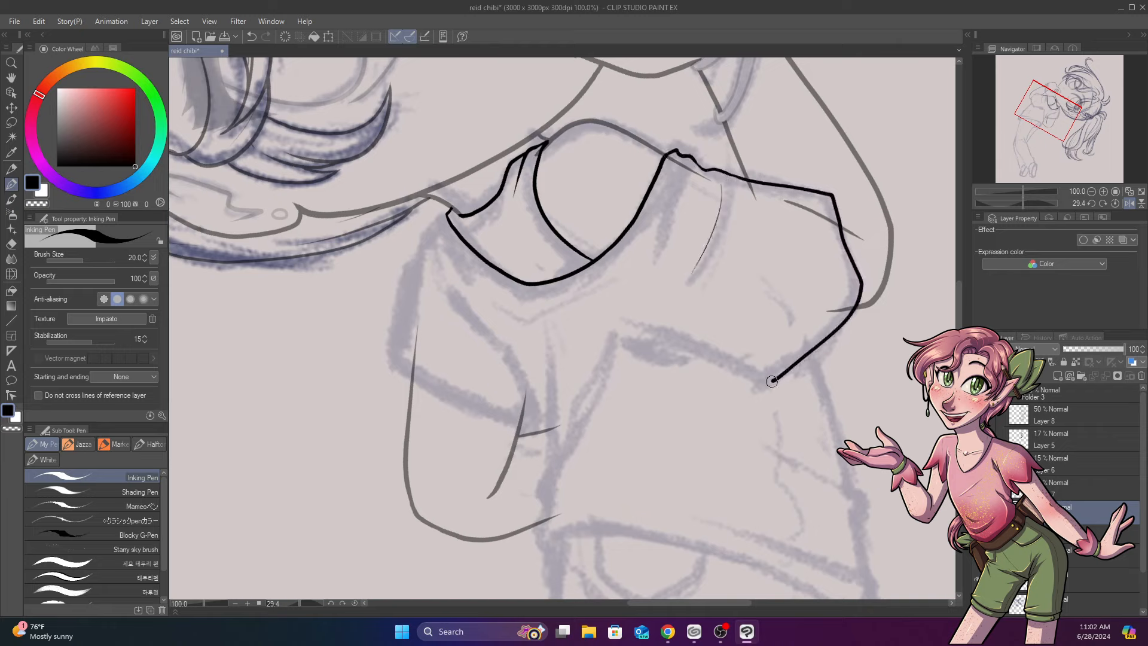
{"action": "left_click_drag", "start_coordinate": [772, 380], "coordinate": [618, 308]}
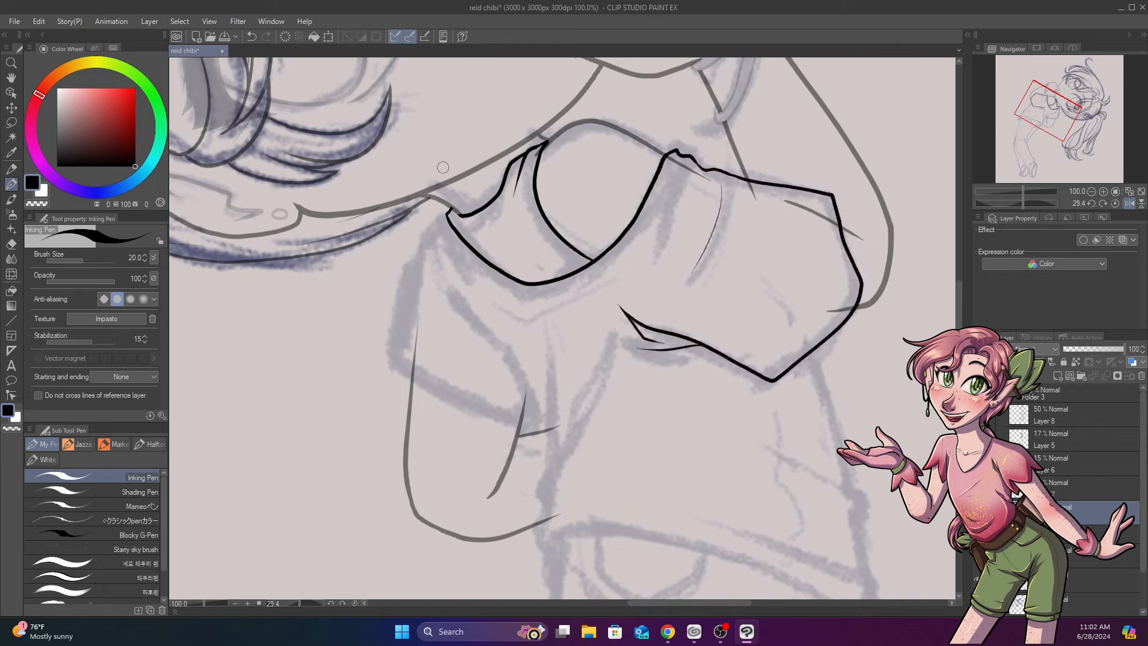
{"action": "left_click_drag", "start_coordinate": [443, 167], "coordinate": [454, 410]}
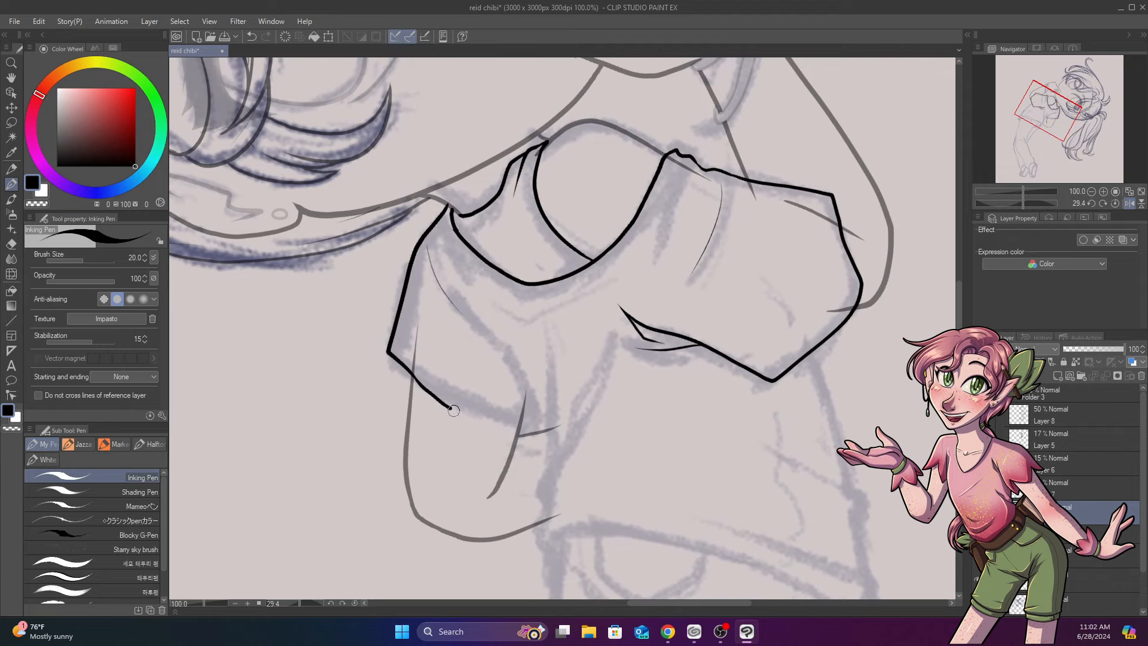
{"action": "left_click_drag", "start_coordinate": [454, 411], "coordinate": [545, 497]}
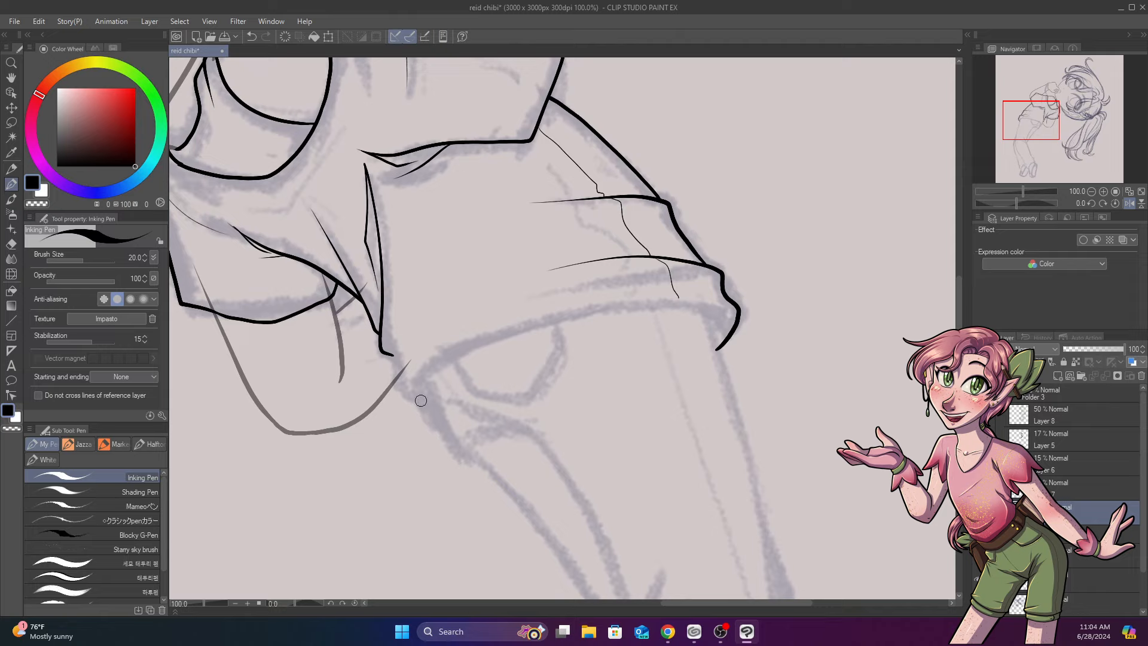
{"action": "left_click_drag", "start_coordinate": [410, 387], "coordinate": [717, 358]}
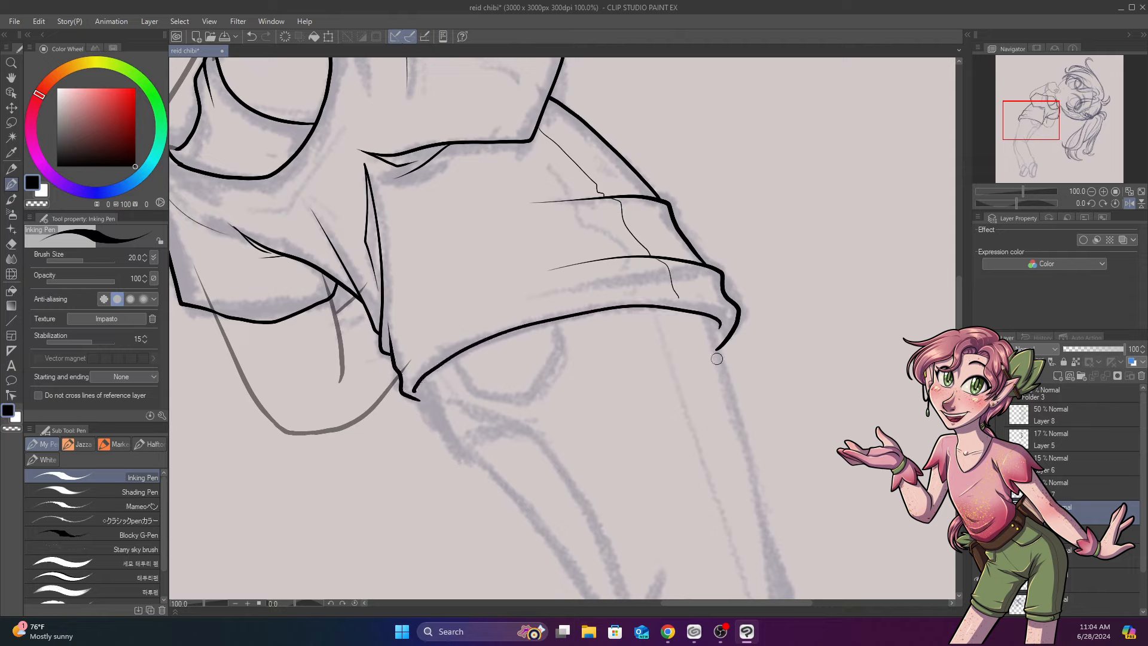
{"action": "left_click_drag", "start_coordinate": [625, 308], "coordinate": [720, 311]}
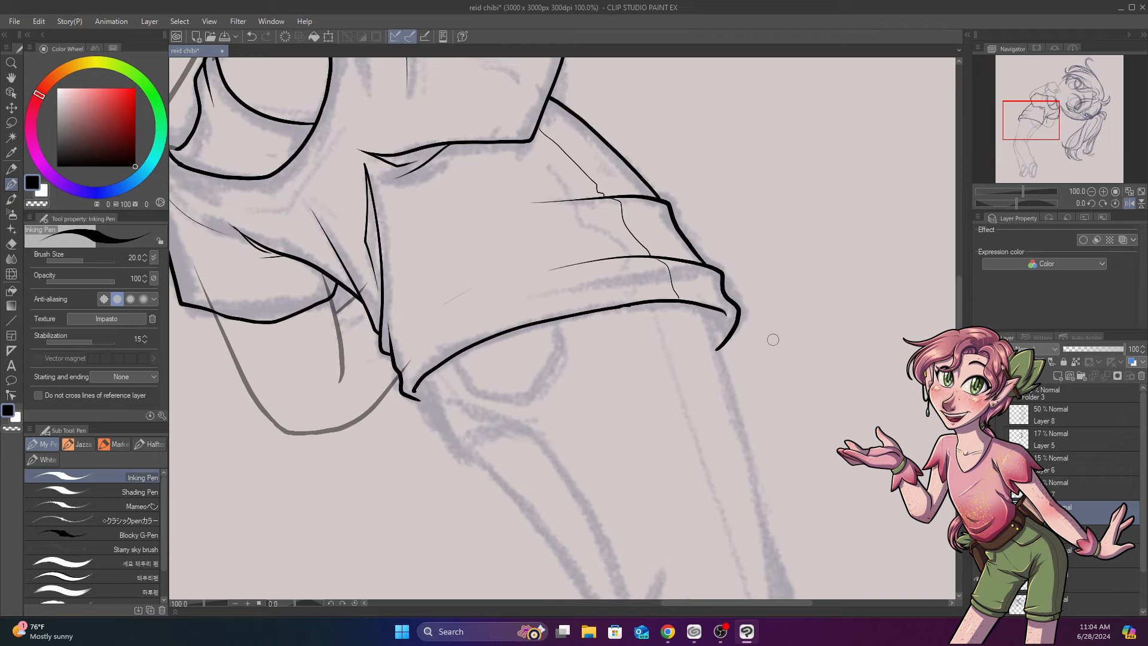
{"action": "mouse_move", "coordinate": [769, 338]}
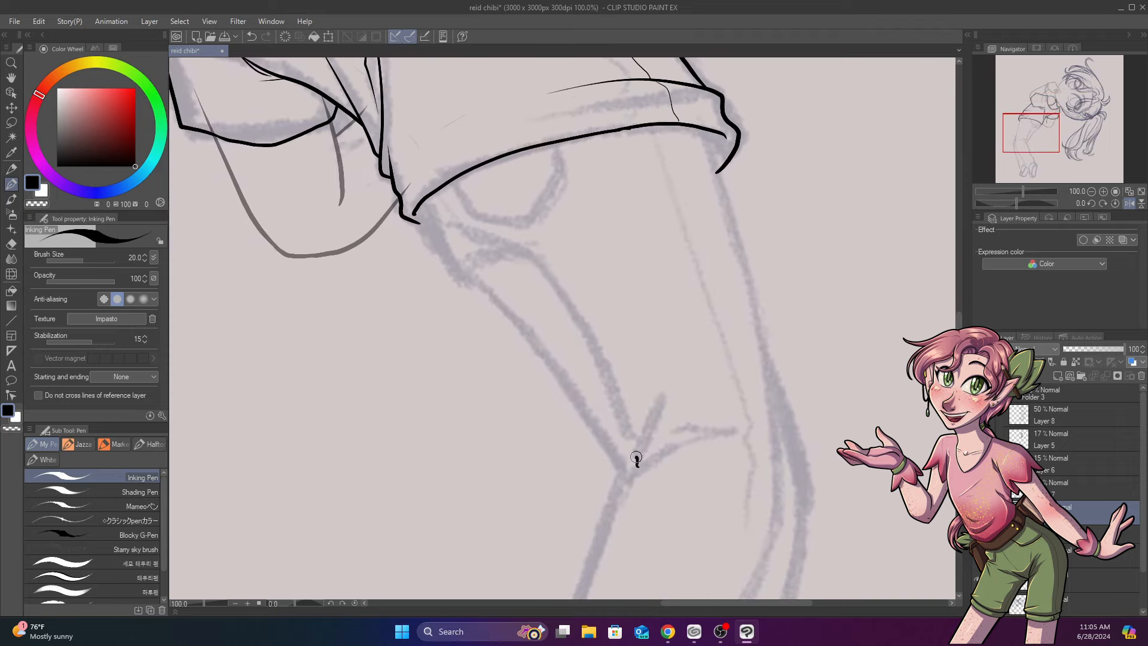
Ink the trouser leg contours, the fold under the sleeve hem, the cuff, and the shoes with sole lines.
{"action": "left_click_drag", "start_coordinate": [476, 234], "coordinate": [638, 462]}
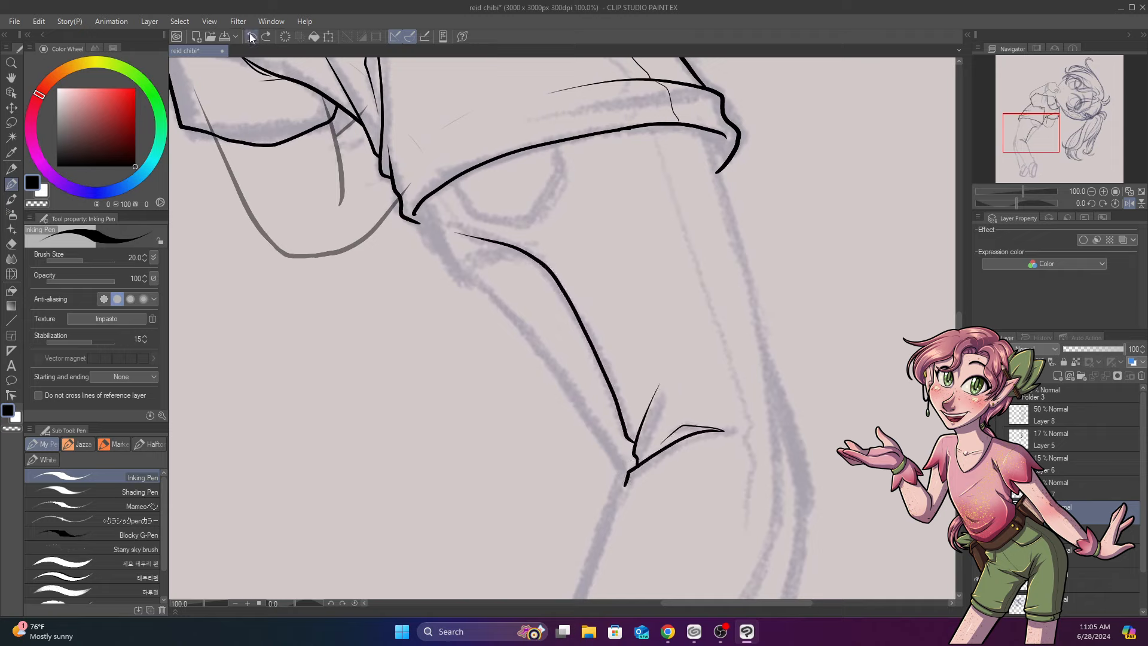
{"action": "left_click", "coordinate": [251, 37]}
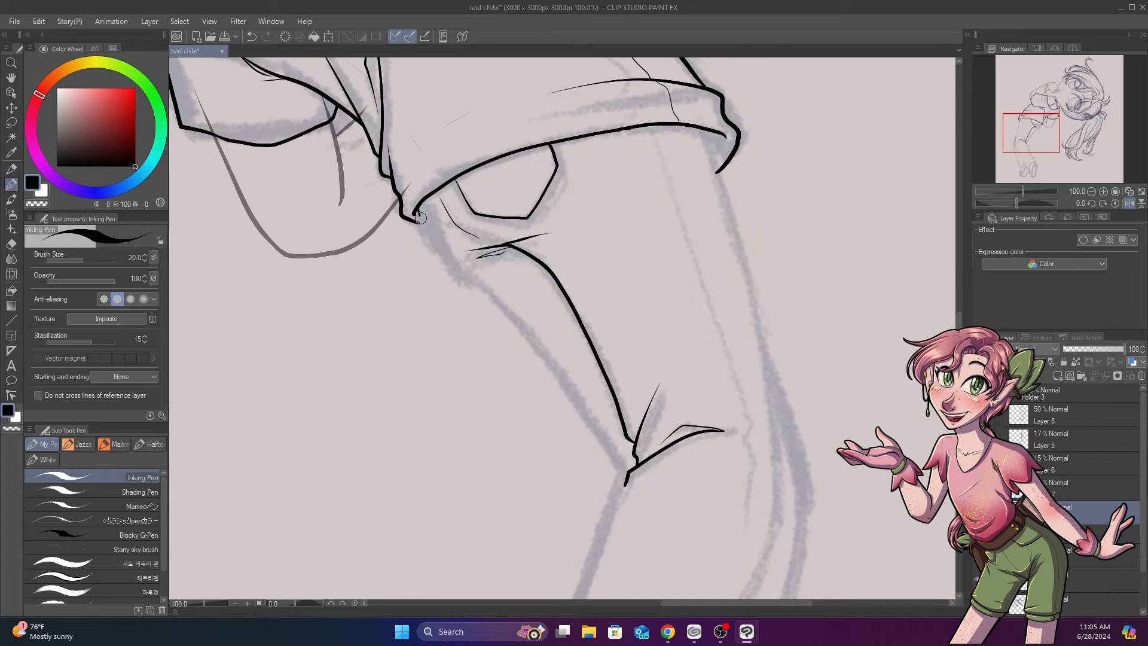
{"action": "left_click_drag", "start_coordinate": [420, 217], "coordinate": [567, 396]}
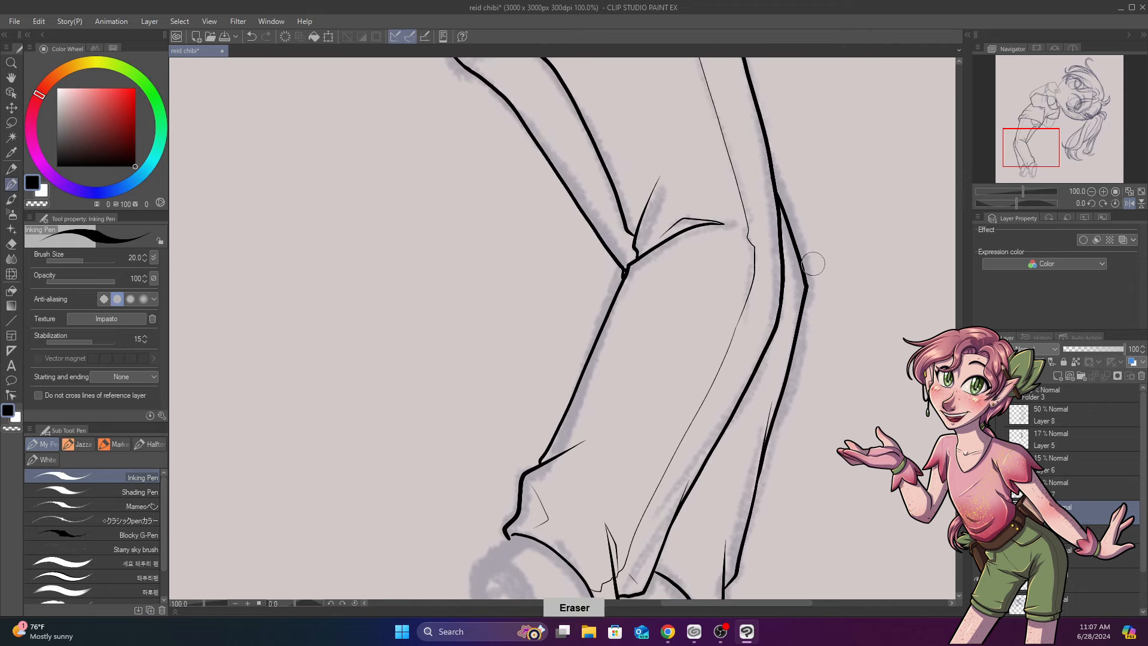
{"action": "left_click_drag", "start_coordinate": [813, 262], "coordinate": [747, 546]}
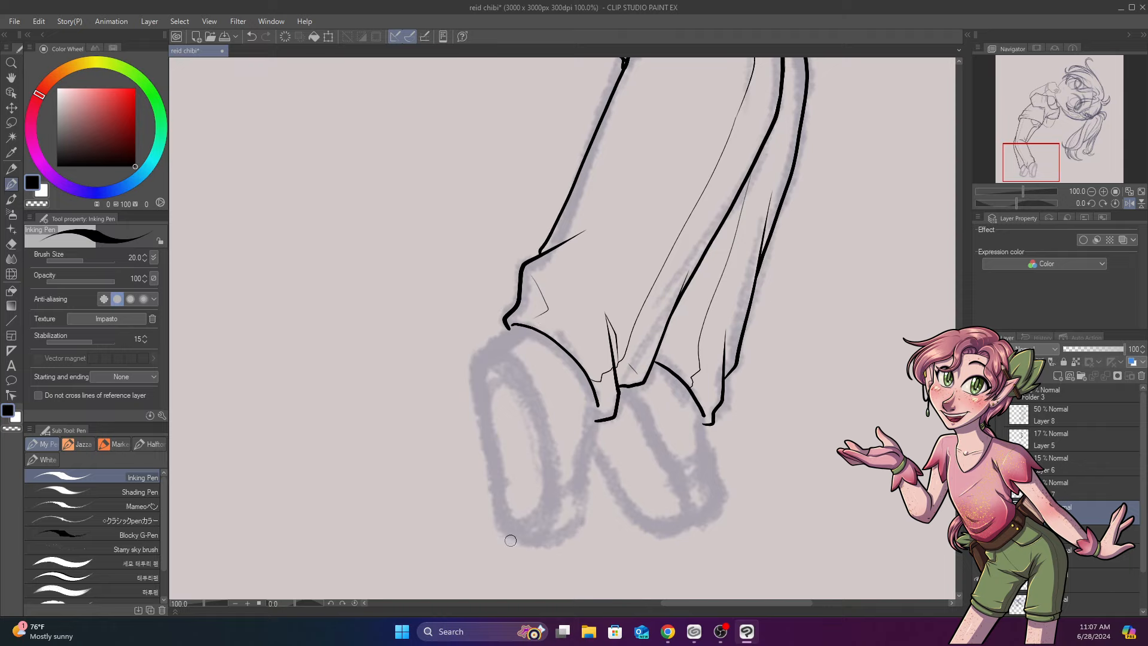
{"action": "left_click_drag", "start_coordinate": [507, 321], "coordinate": [513, 534]}
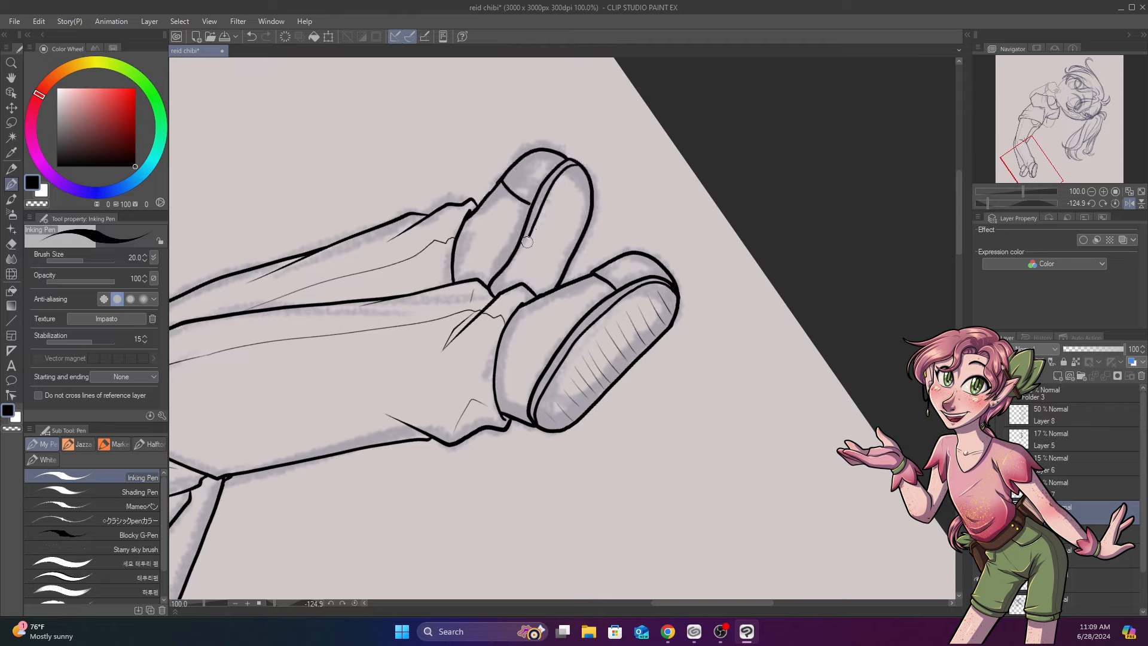
{"action": "left_click_drag", "start_coordinate": [527, 242], "coordinate": [501, 297]}
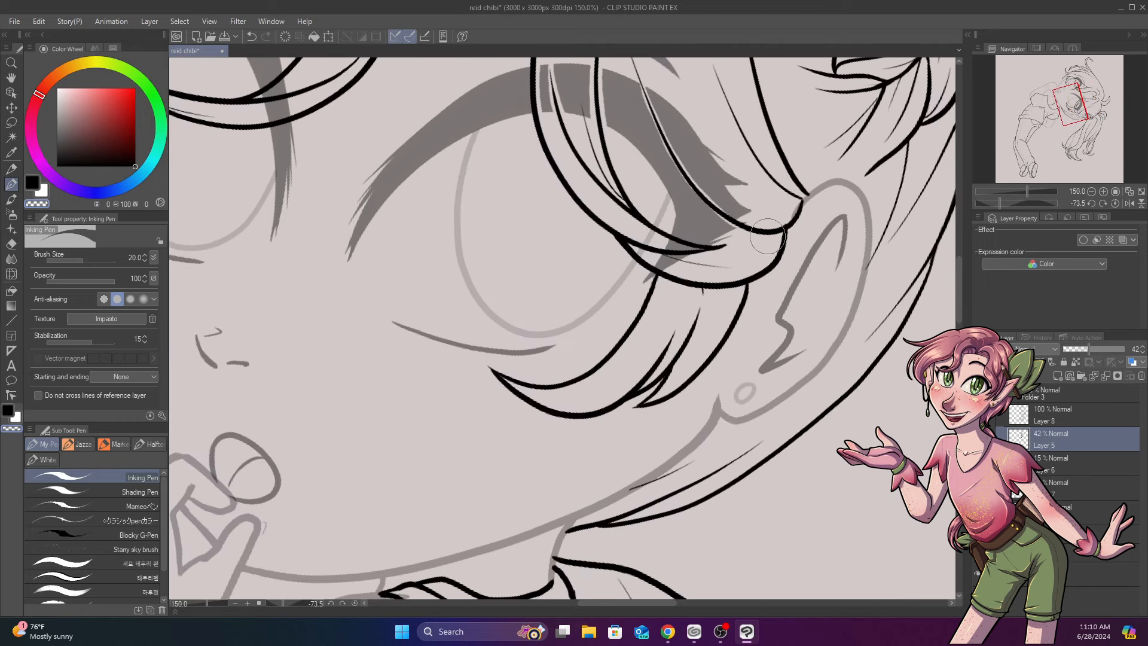
Ink the hair strands around the ear and zoom out to review the complete line art.
{"action": "left_click_drag", "start_coordinate": [769, 236], "coordinate": [714, 204]}
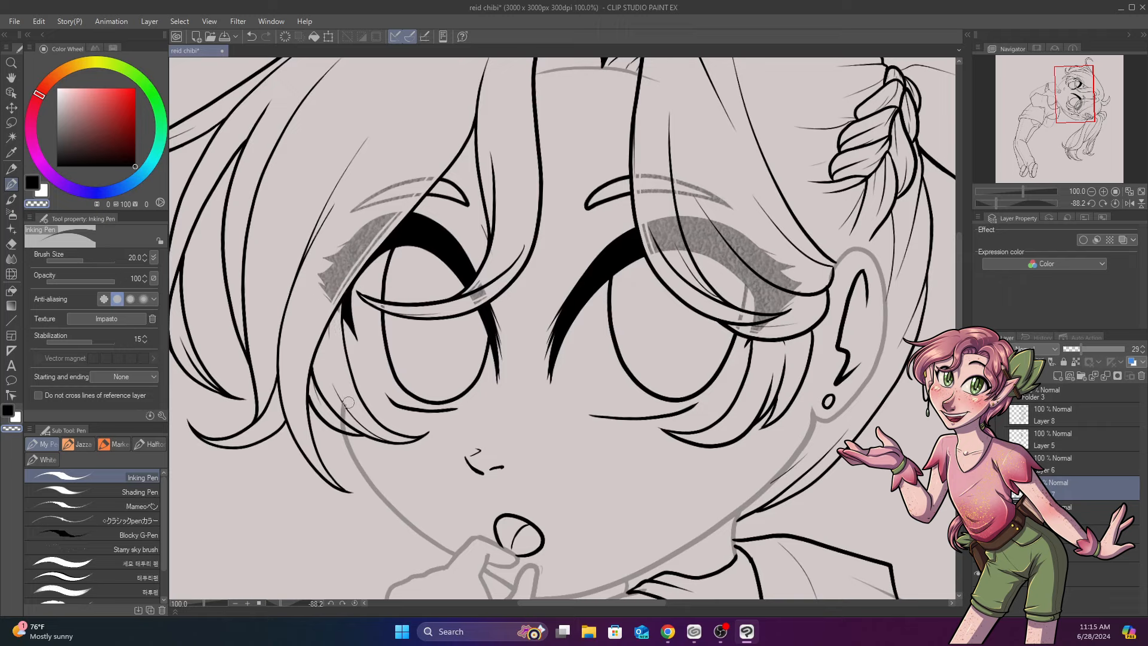
{"action": "scroll", "scroll_direction": "down", "scroll_amount": 3}
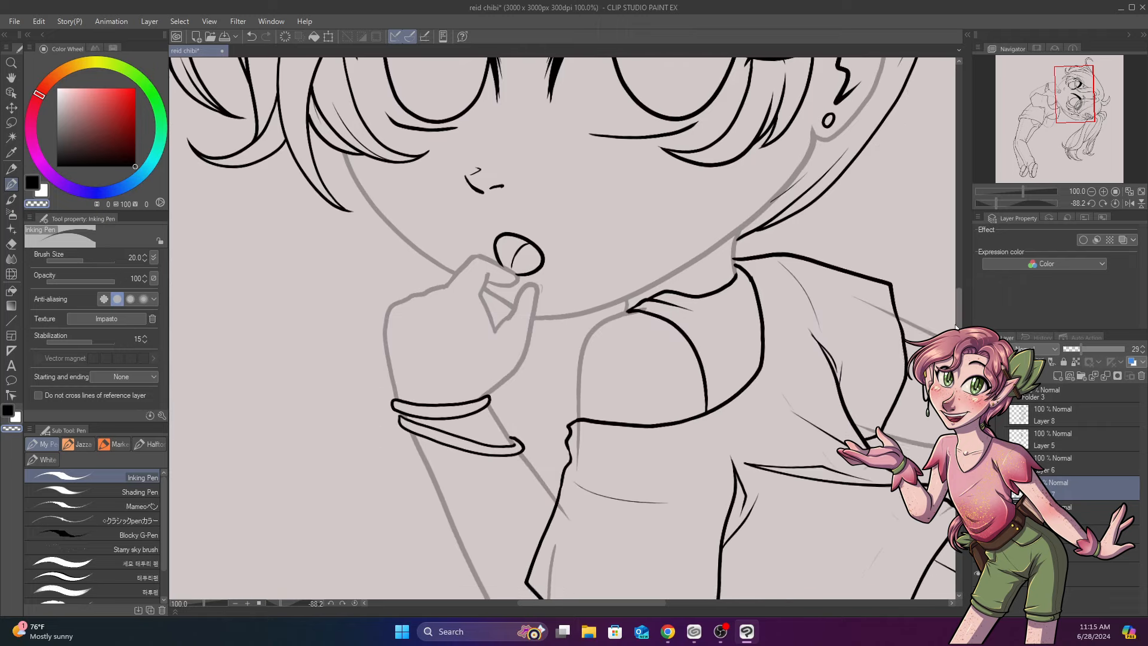
{"action": "scroll", "scroll_direction": "down", "scroll_amount": 3}
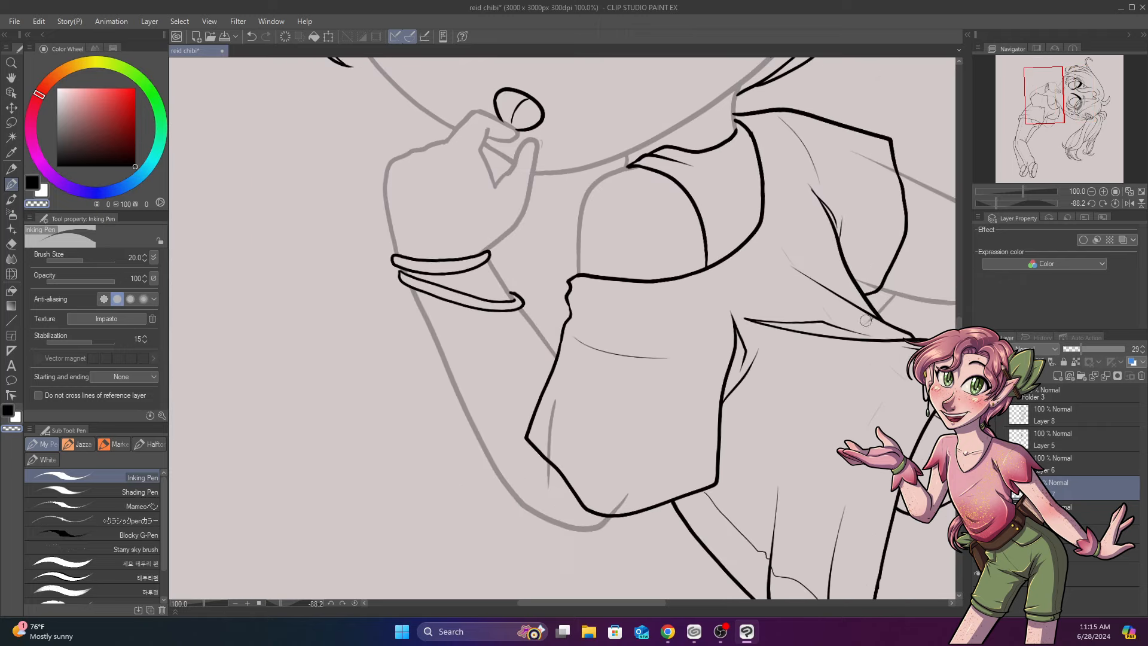
{"action": "mouse_move", "coordinate": [885, 289]}
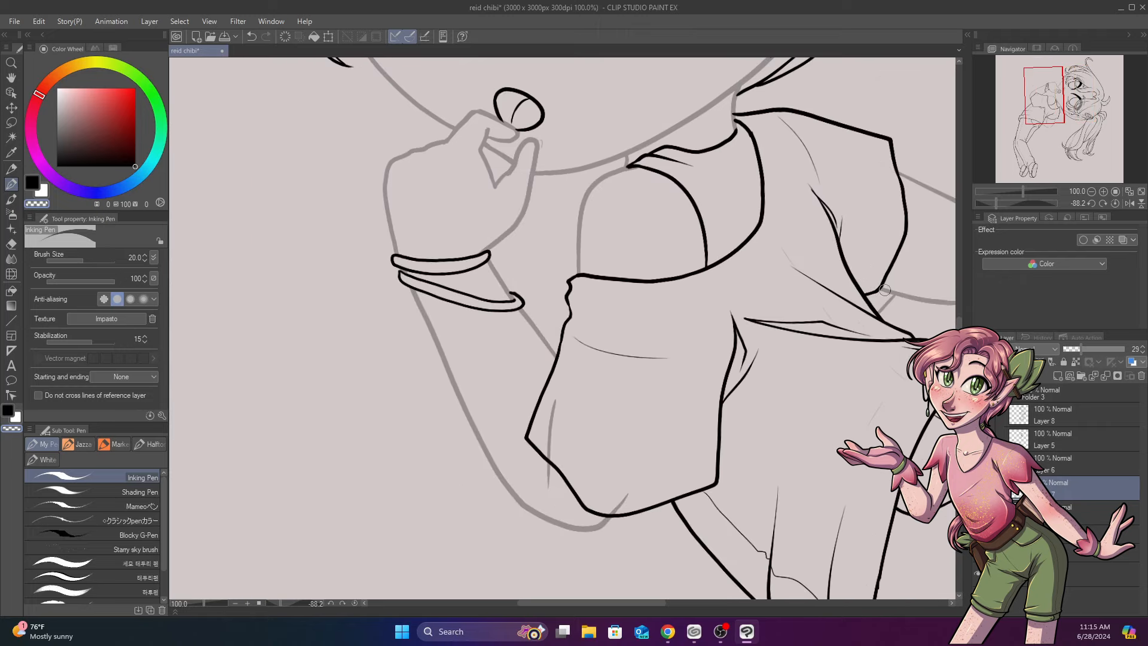
{"action": "scroll", "scroll_direction": "down", "scroll_amount": 3}
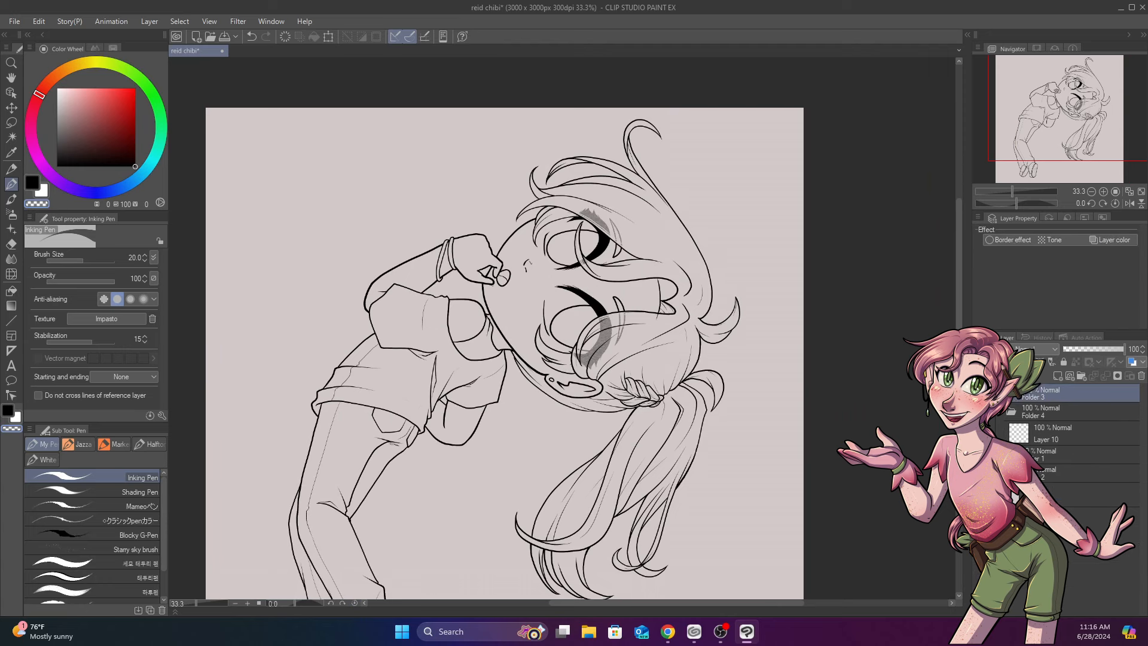
With the Fill tool on the empty flat-colour layer, fill the figure grey and pick a peach for the skin.
{"action": "left_click", "coordinate": [1055, 432]}
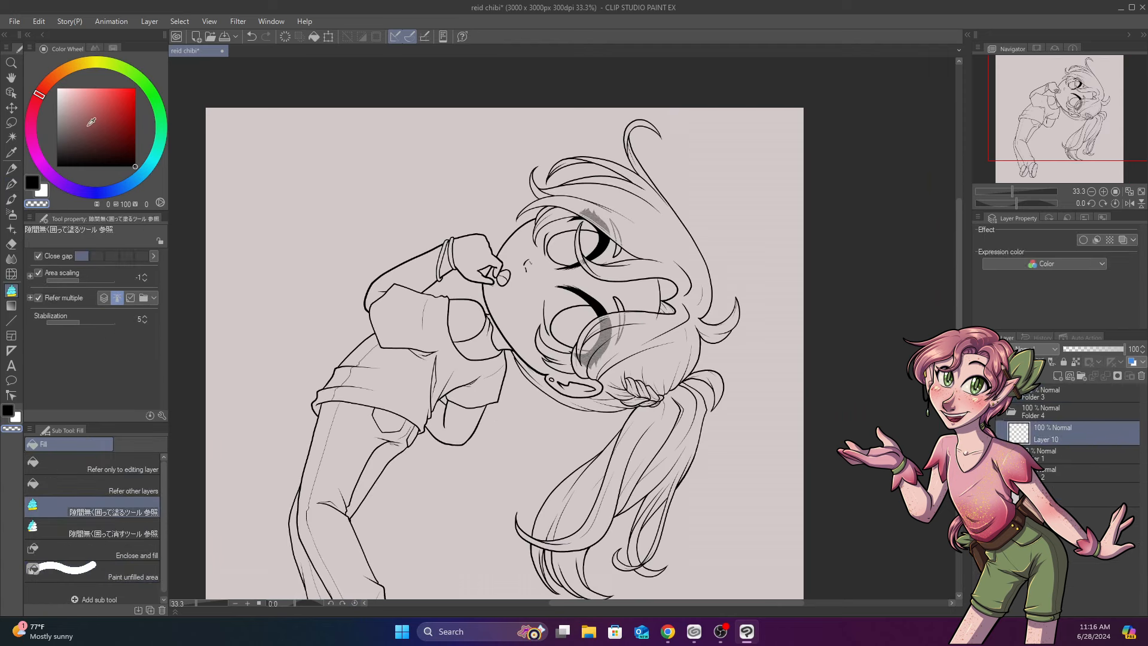
{"action": "left_click", "coordinate": [417, 271]}
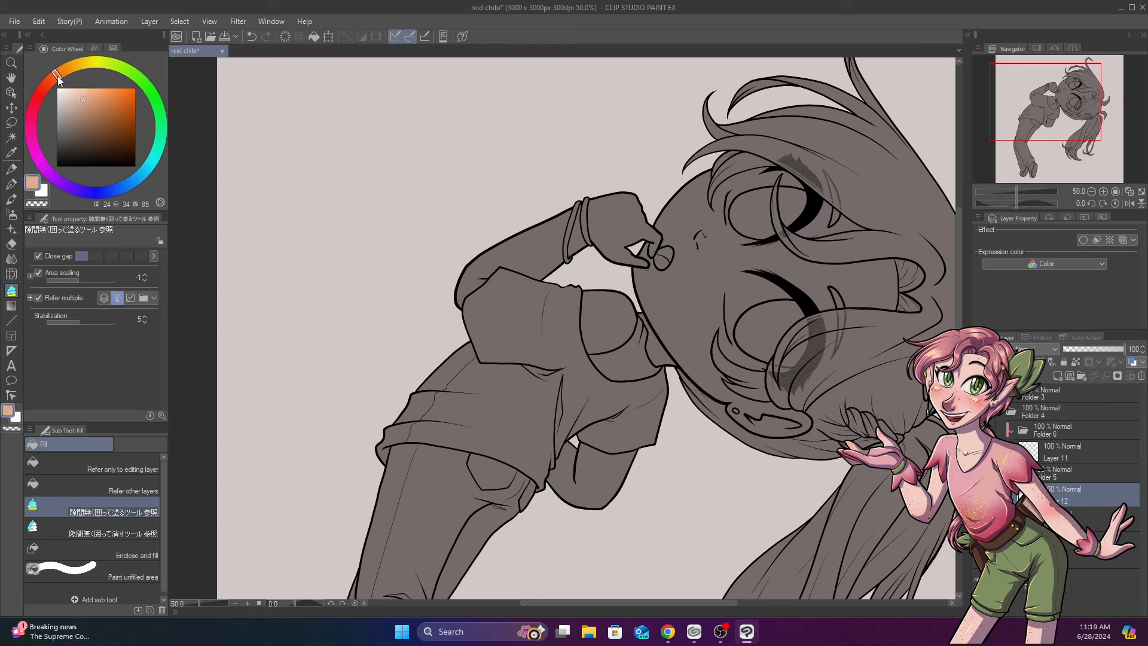
{"action": "left_click", "coordinate": [12, 168]}
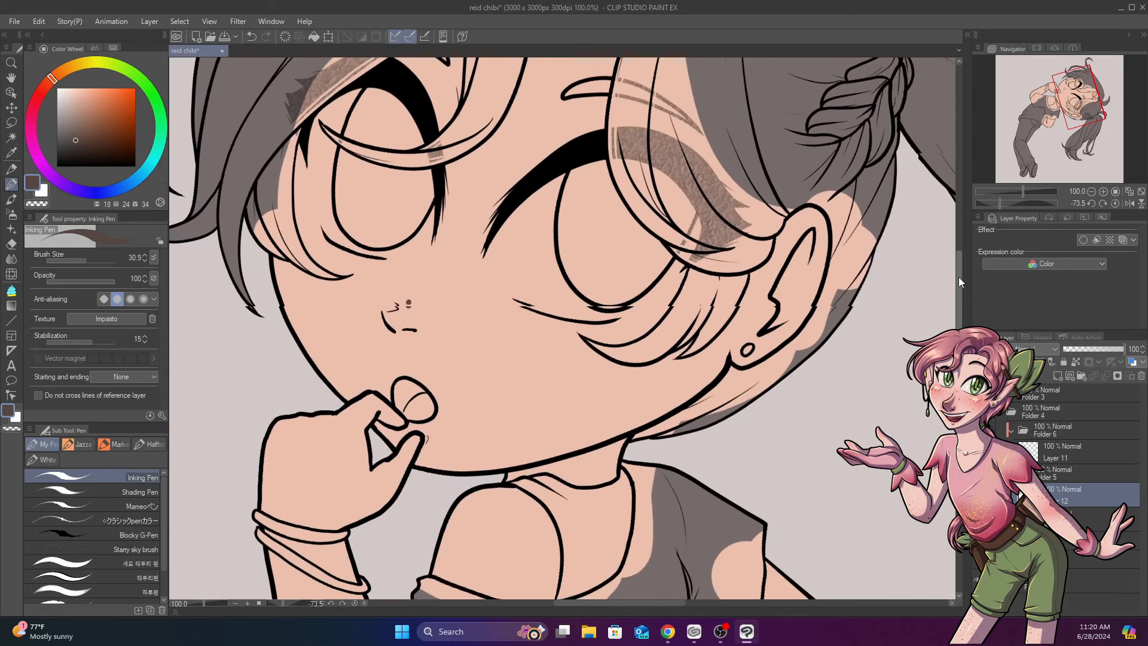
Outline and fill a rosy shadow shape on the shoulder beside the neck.
{"action": "scroll", "scroll_direction": "down", "scroll_amount": 3}
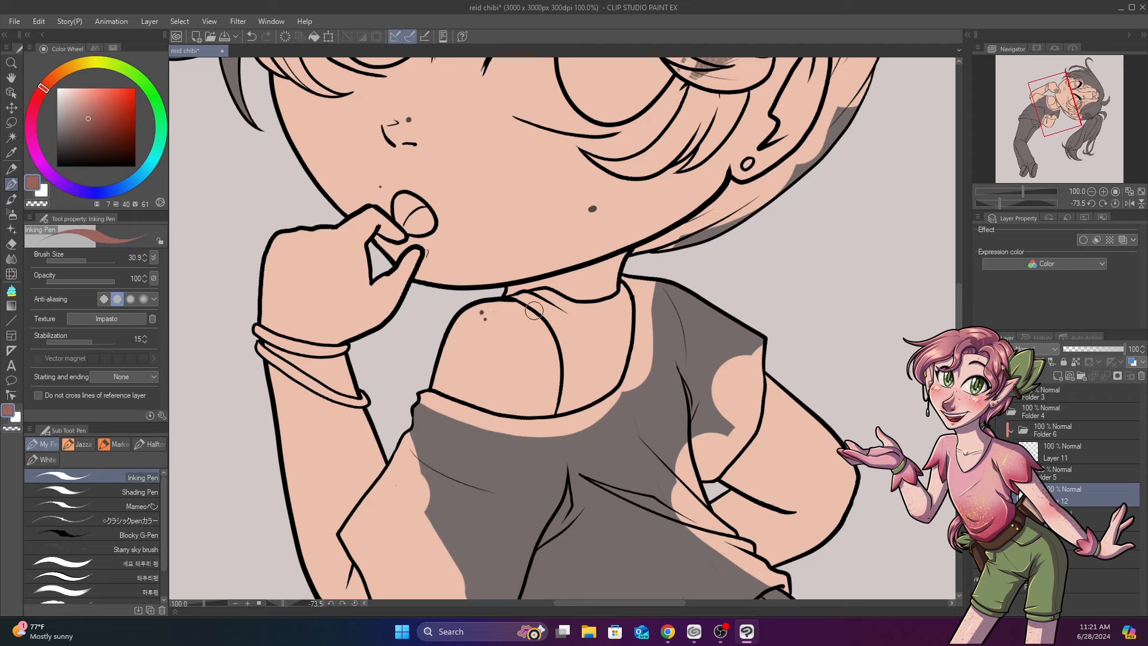
{"action": "left_click", "coordinate": [250, 36]}
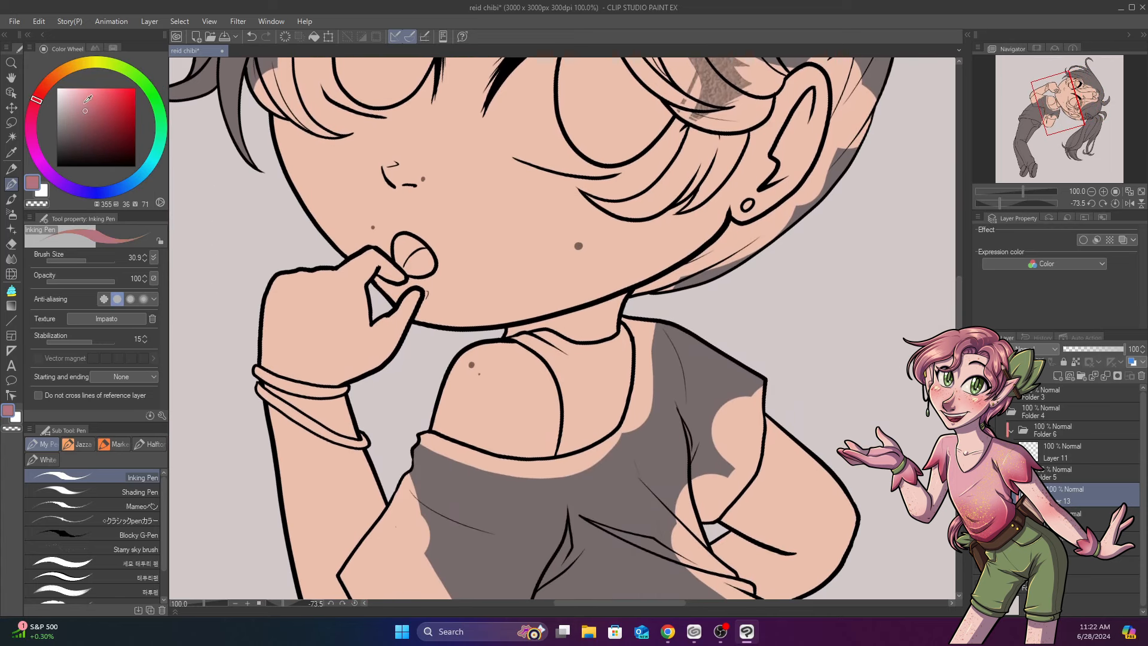
{"action": "left_click_drag", "start_coordinate": [533, 347], "coordinate": [550, 390]}
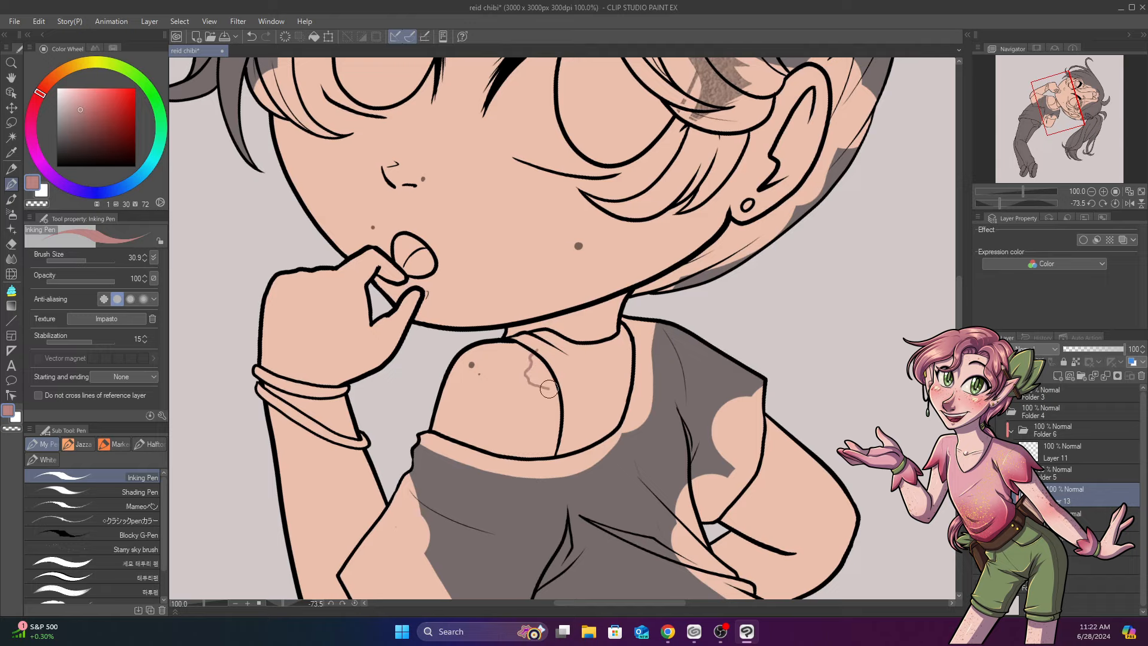
{"action": "left_click_drag", "start_coordinate": [545, 387], "coordinate": [586, 351]}
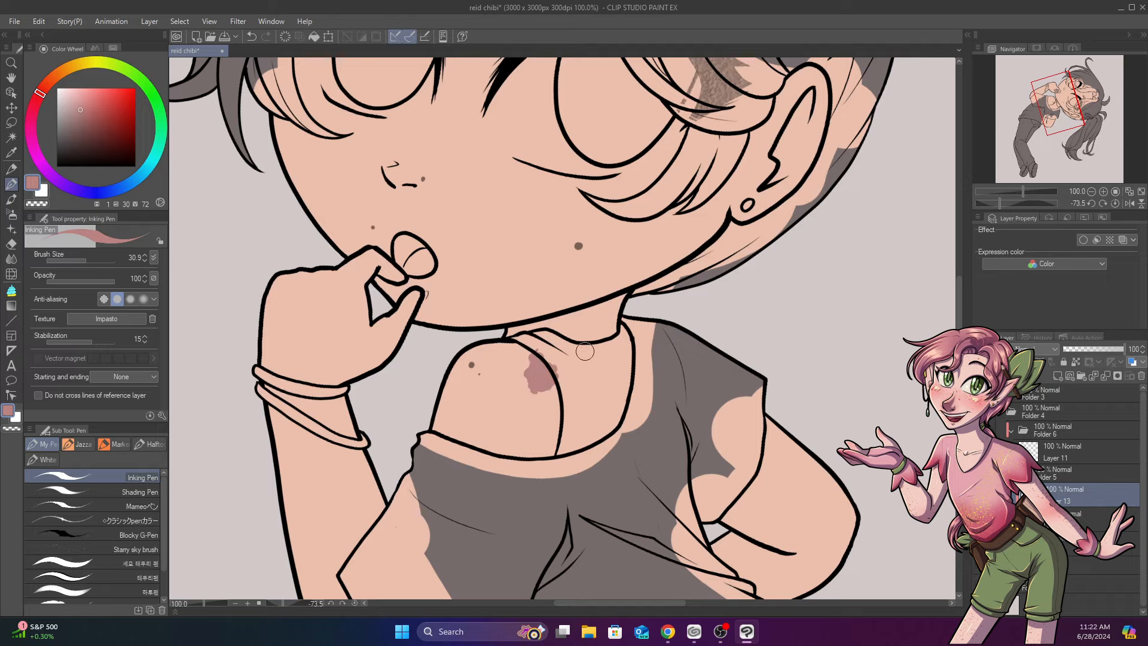
{"action": "scroll", "scroll_direction": "down", "scroll_amount": 3}
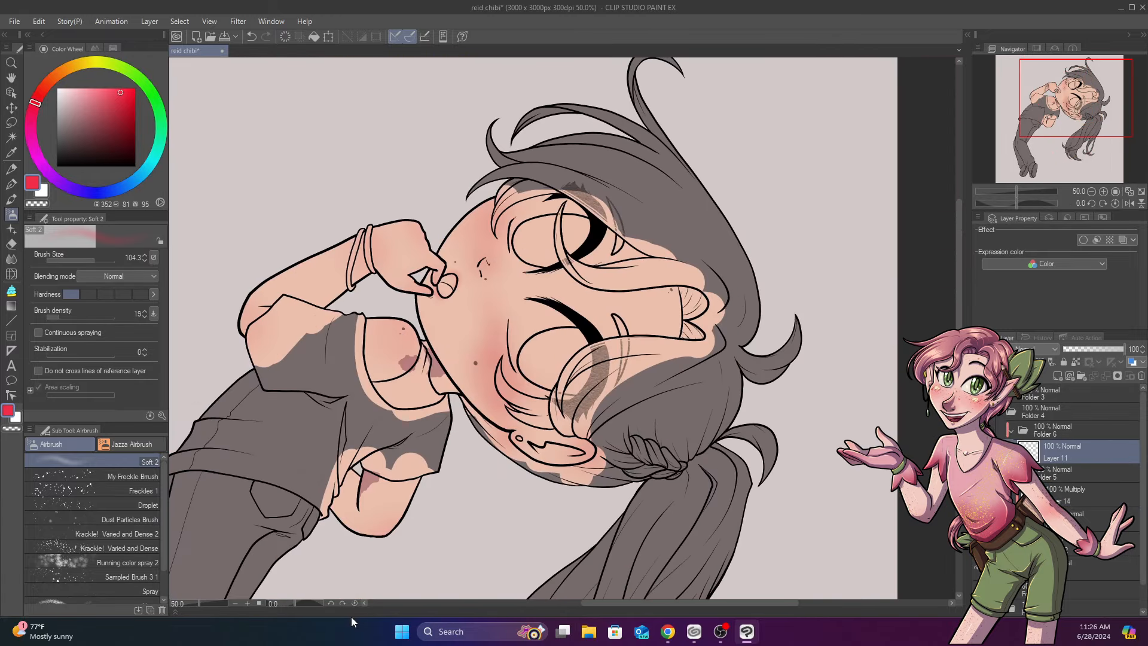
Paint reddish brown over the grey hair and fill the remaining grey areas.
{"action": "left_click", "coordinate": [50, 84]}
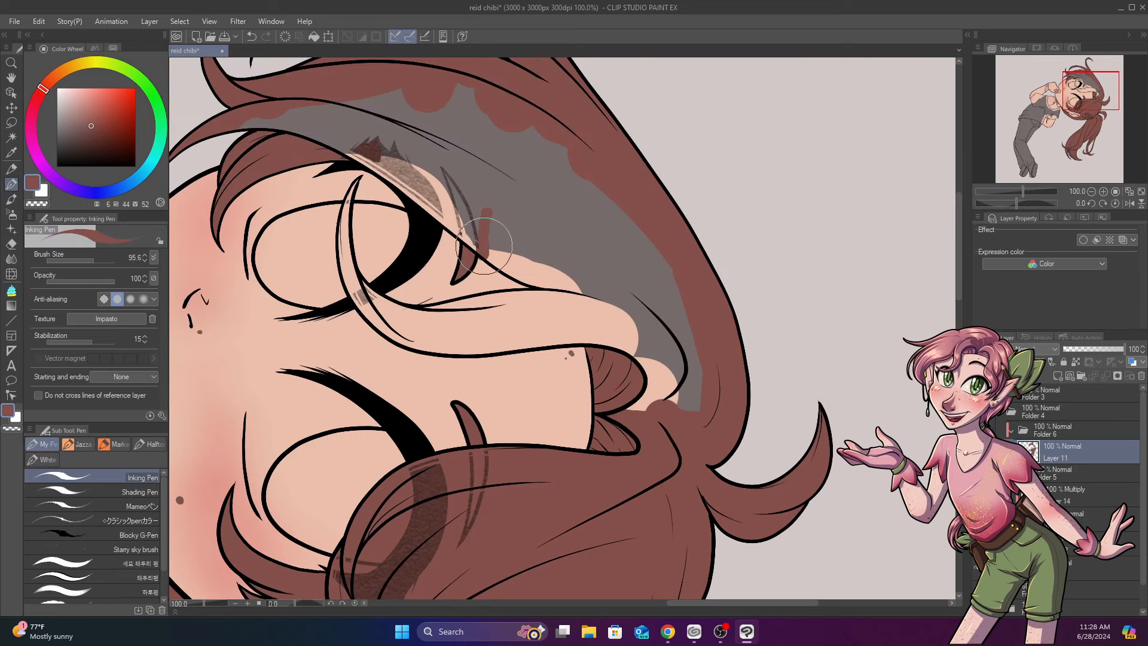
{"action": "left_click_drag", "start_coordinate": [483, 245], "coordinate": [637, 344]}
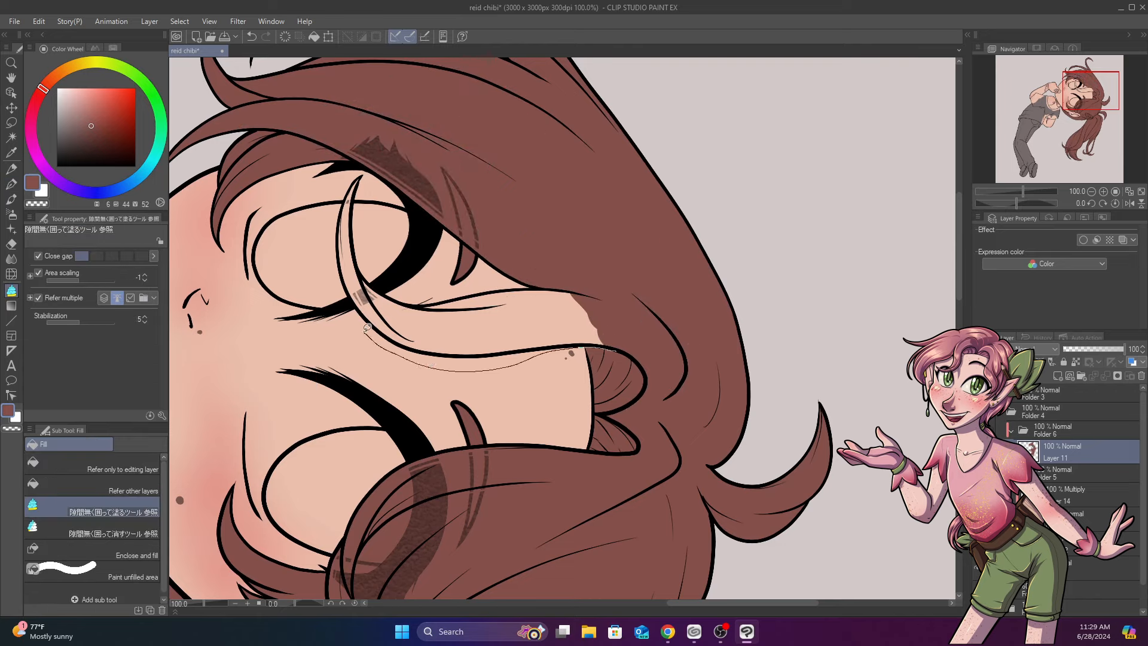
{"action": "left_click", "coordinate": [534, 285]}
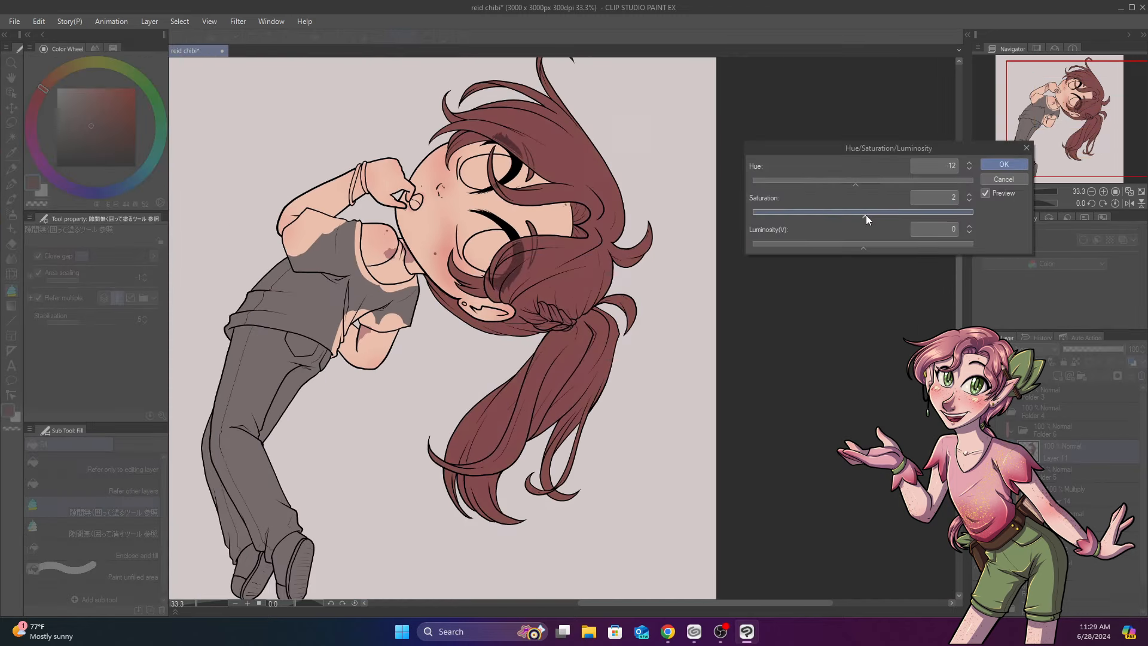
Adjust the hair's saturation in Hue/Saturation/Luminosity for a rosier red tone.
{"action": "left_click_drag", "start_coordinate": [862, 213], "coordinate": [848, 213]}
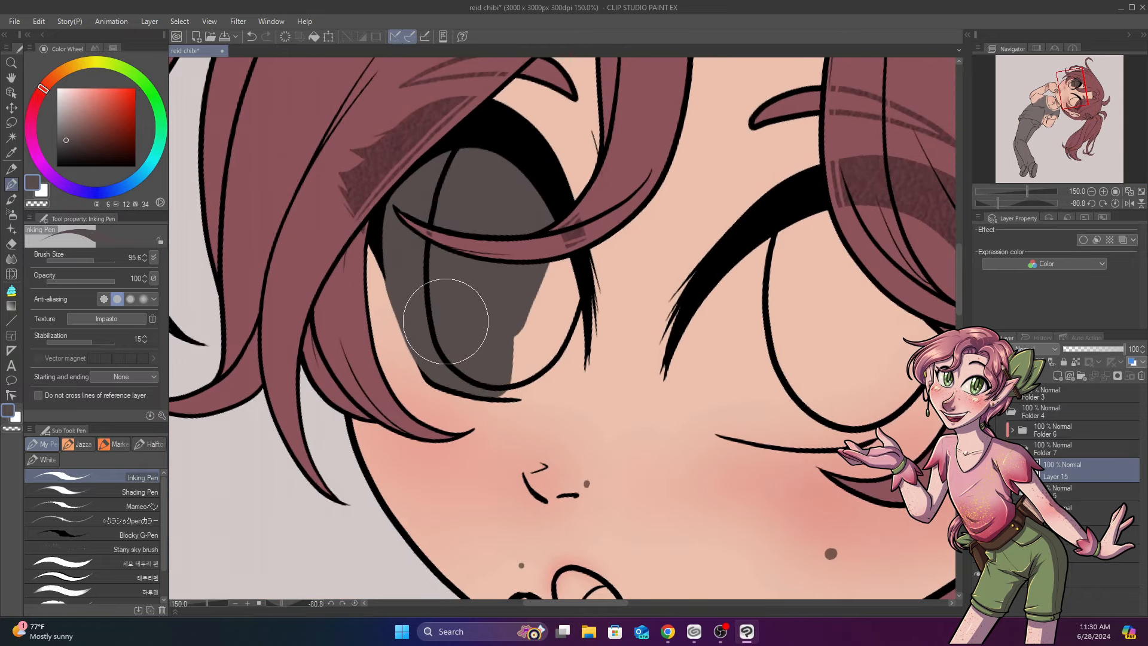
Block in grey flats inside the left and right eye outlines.
{"action": "left_click_drag", "start_coordinate": [446, 322], "coordinate": [590, 364]}
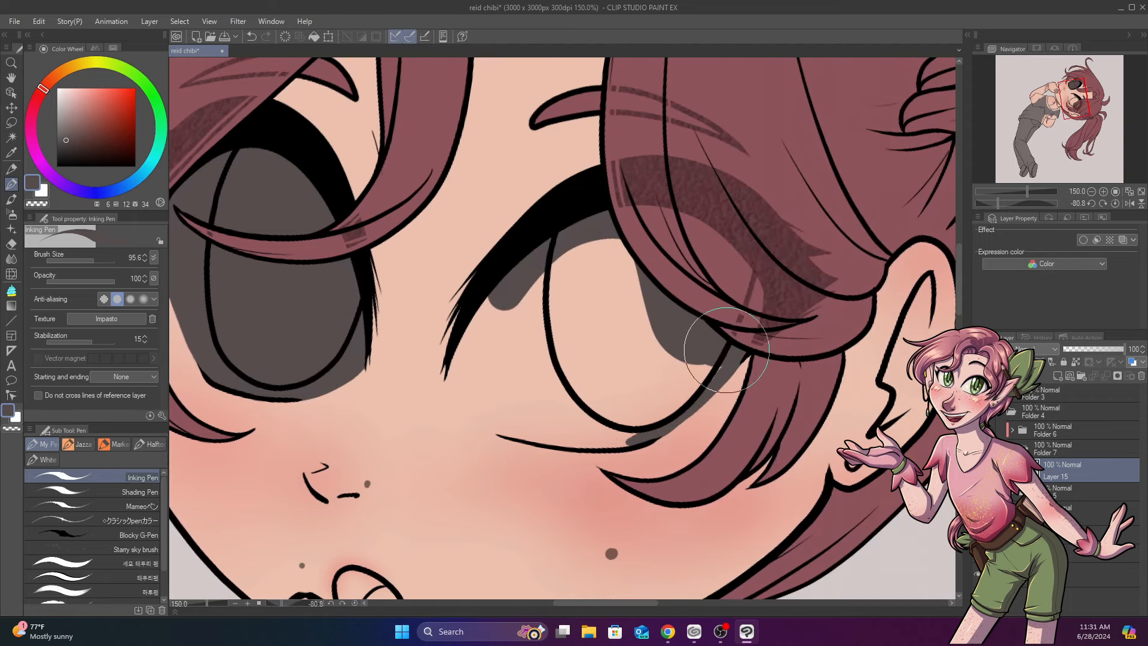
{"action": "left_click_drag", "start_coordinate": [724, 348], "coordinate": [494, 431]}
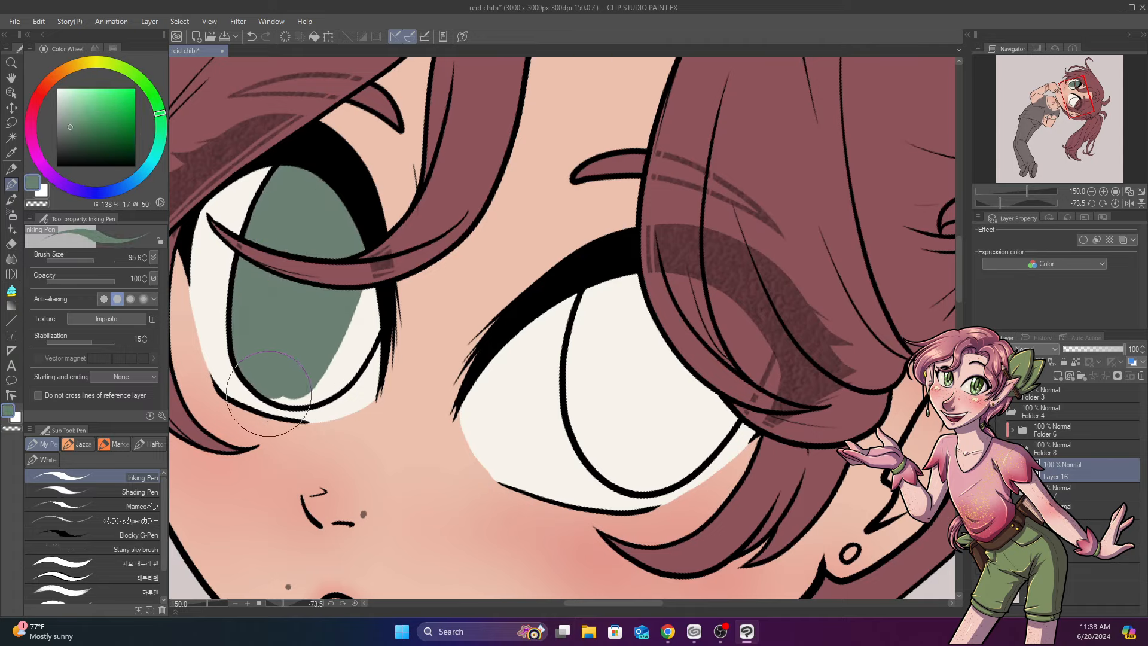
Paint muted green into the left iris.
{"action": "left_click_drag", "start_coordinate": [286, 396], "coordinate": [585, 366]}
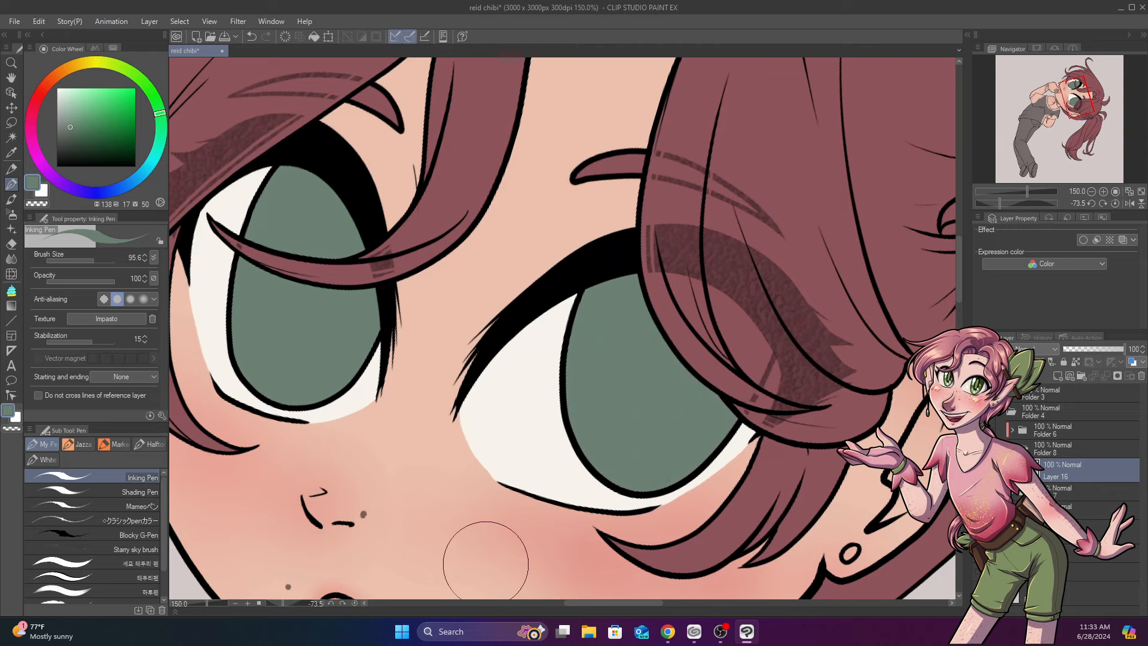
{"action": "mouse_move", "coordinate": [484, 537]}
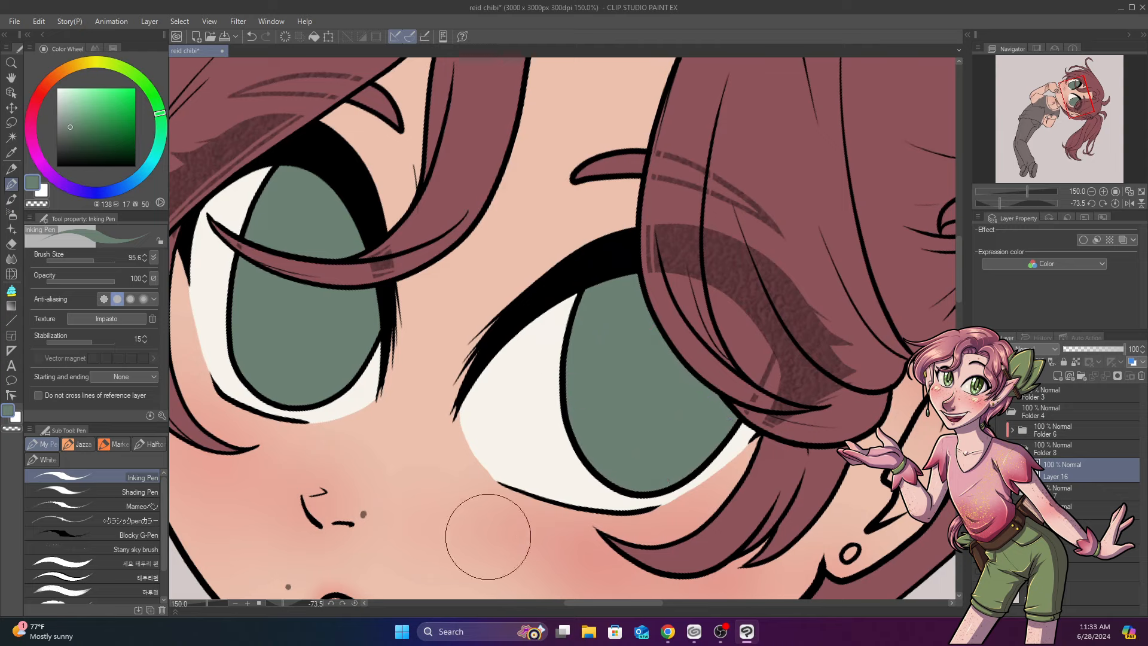
Draw the dark green pupil ring in the left eye.
{"action": "left_click", "coordinate": [1057, 377]}
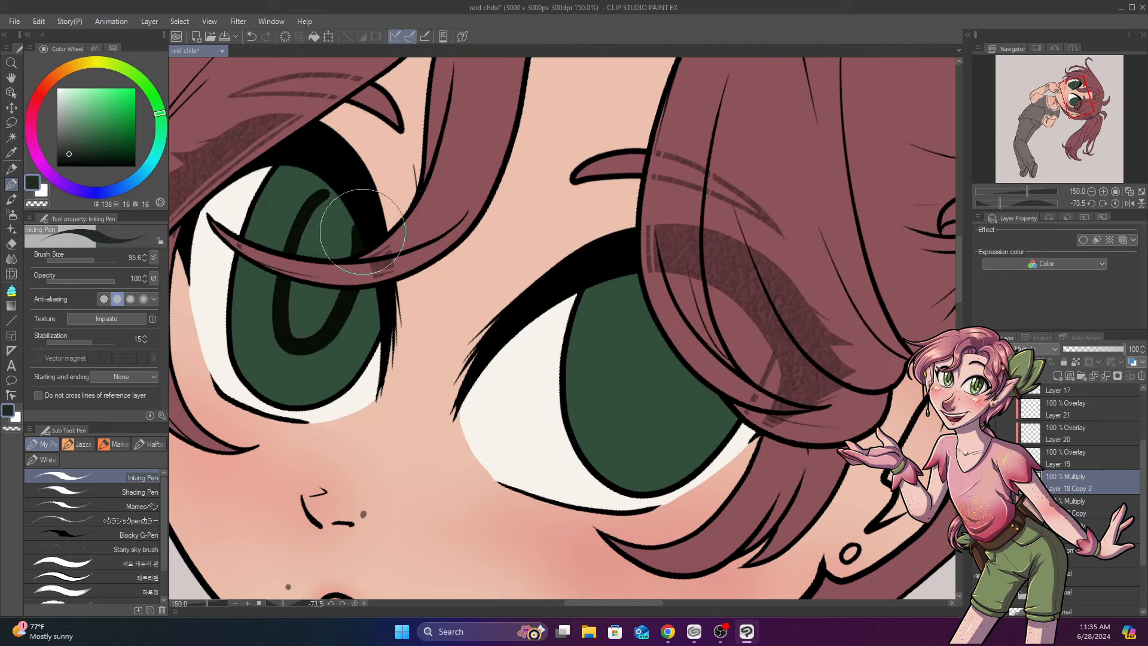
{"action": "left_click_drag", "start_coordinate": [358, 227], "coordinate": [634, 348]}
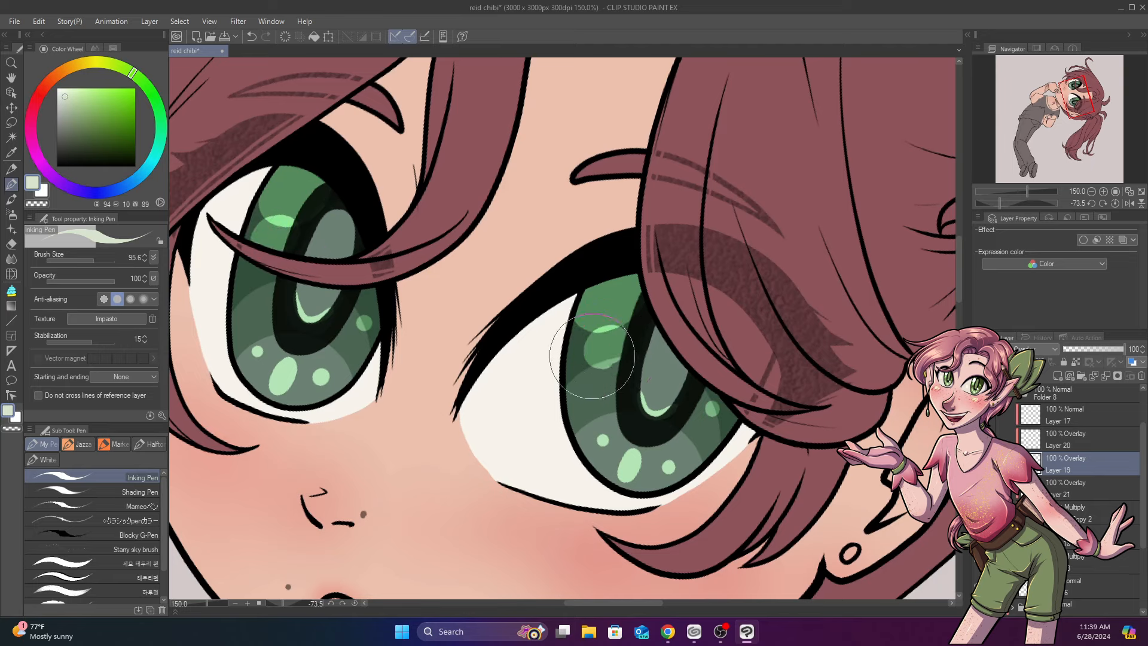
Join the iris spots with light curves, then paint a white shine highlight on Layer 17.
{"action": "left_click_drag", "start_coordinate": [593, 355], "coordinate": [593, 396]}
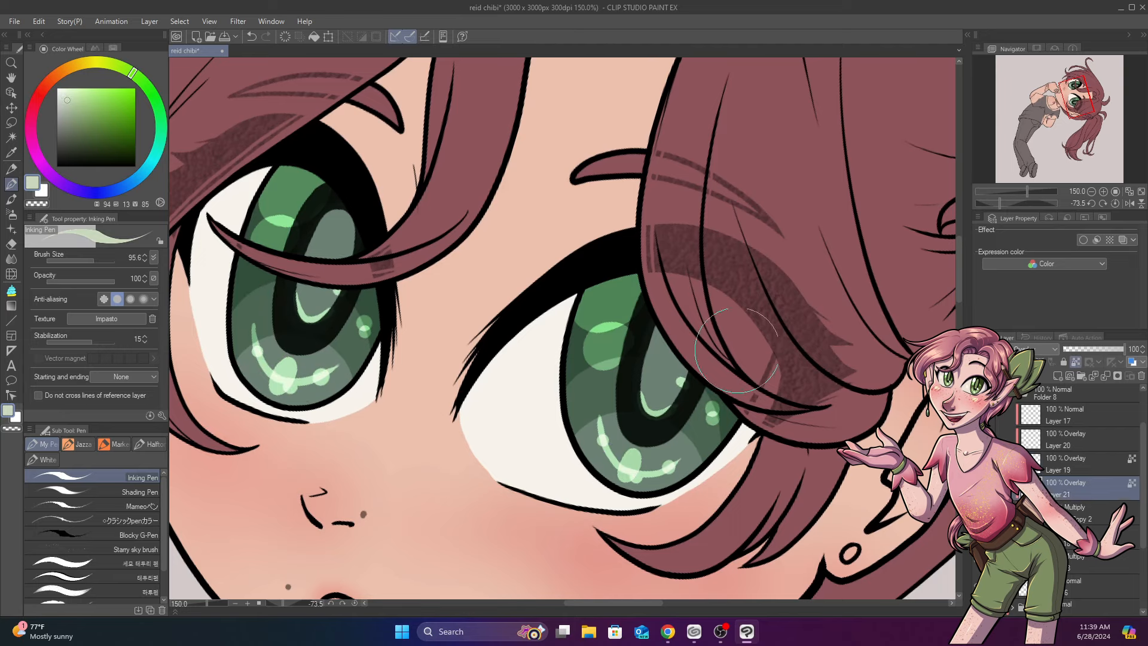
{"action": "left_click", "coordinate": [1062, 458]}
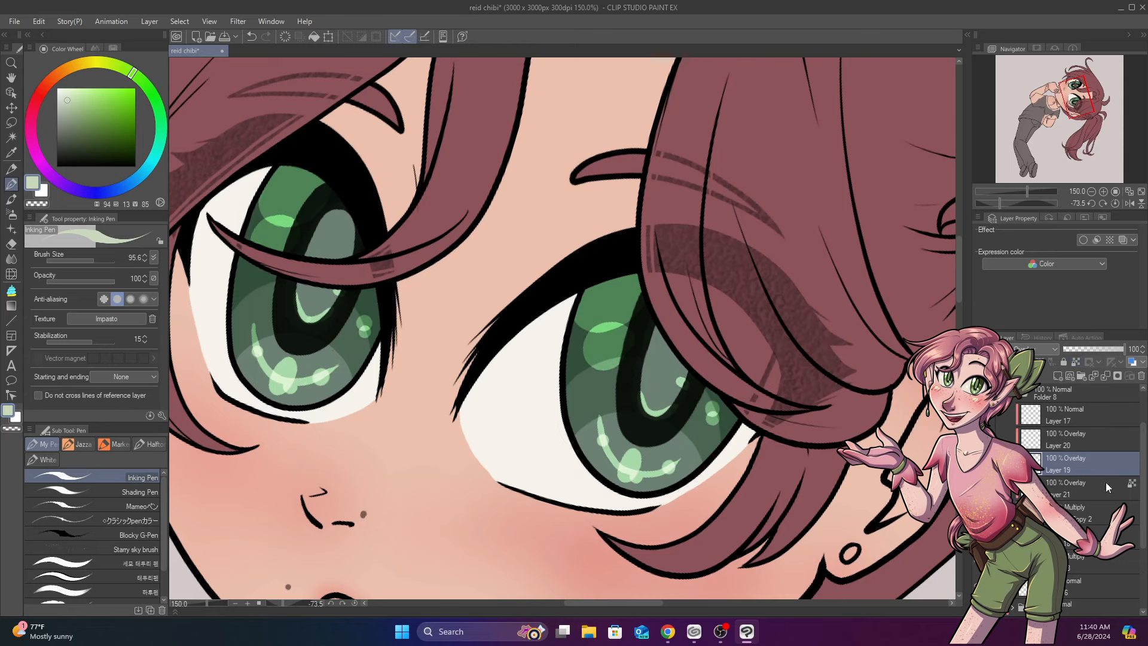
{"action": "left_click", "coordinate": [1058, 439]}
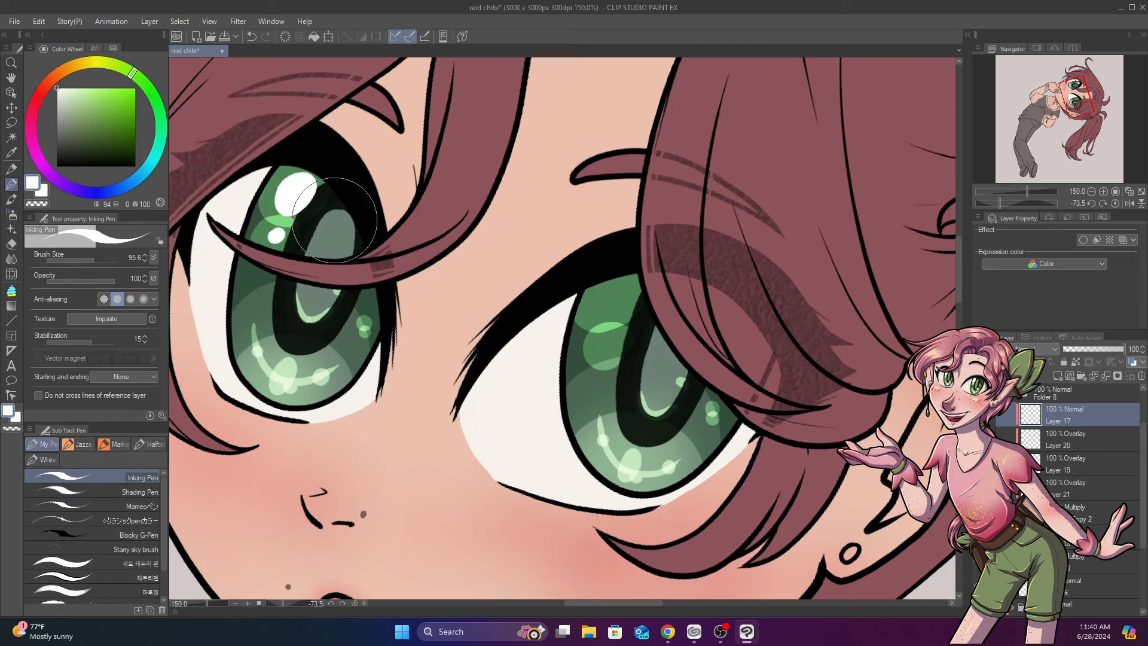
{"action": "left_click_drag", "start_coordinate": [337, 220], "coordinate": [308, 337]}
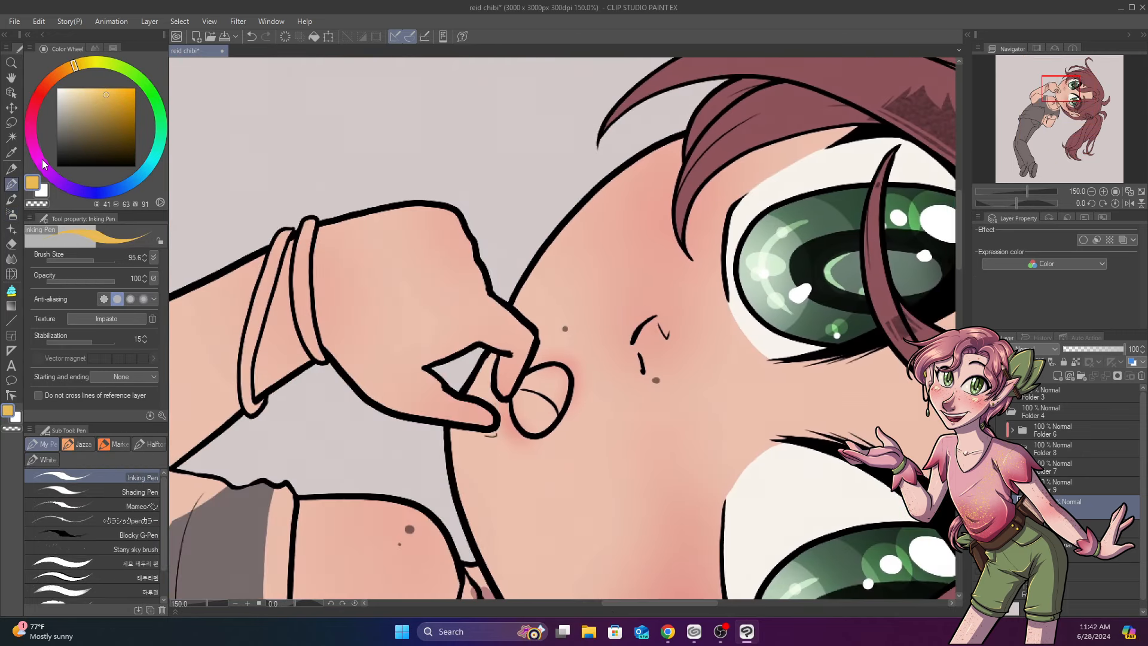
Paint the shirt dark purple and fill the shoes with colour.
{"action": "left_click", "coordinate": [91, 110]}
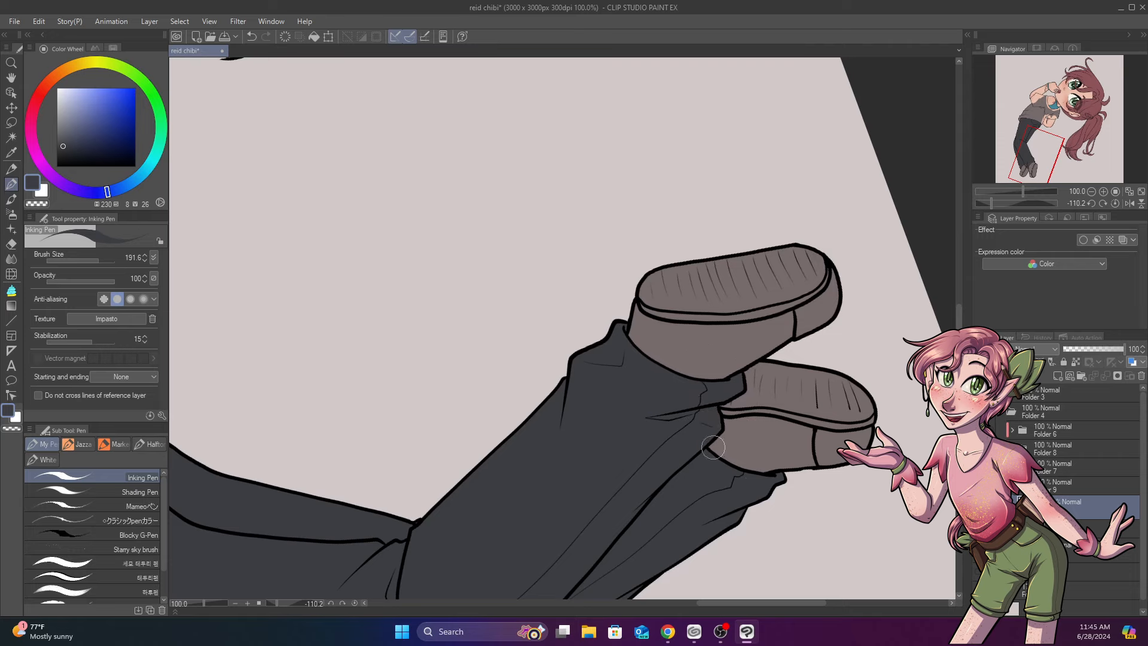
{"action": "mouse_move", "coordinate": [797, 369]}
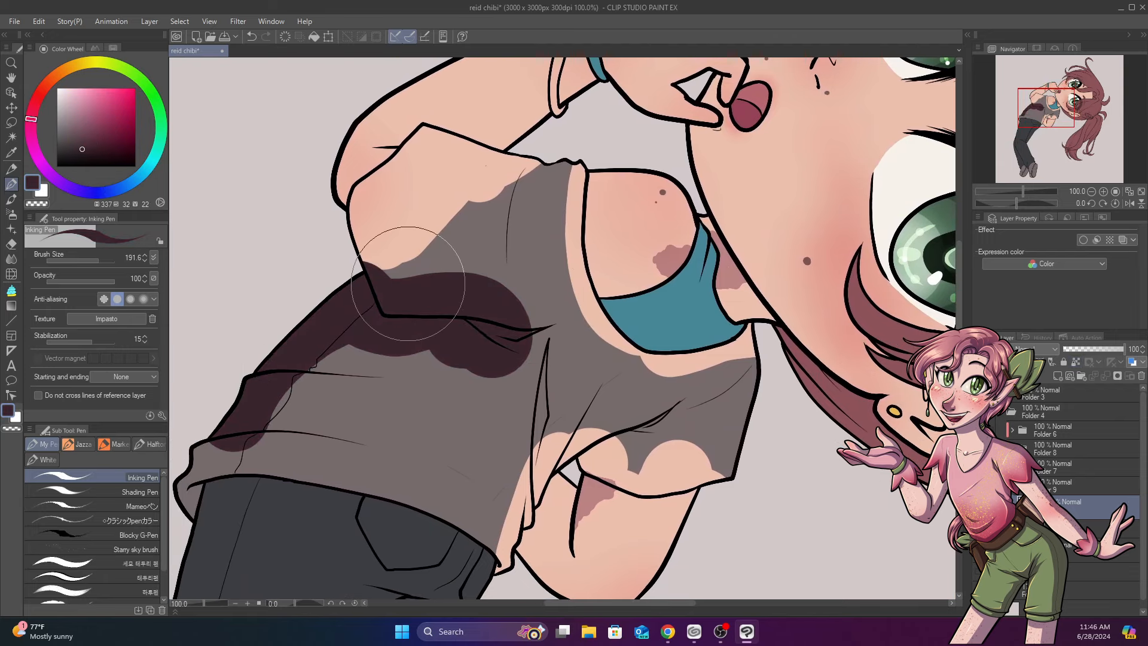
{"action": "left_click_drag", "start_coordinate": [407, 283], "coordinate": [692, 380]}
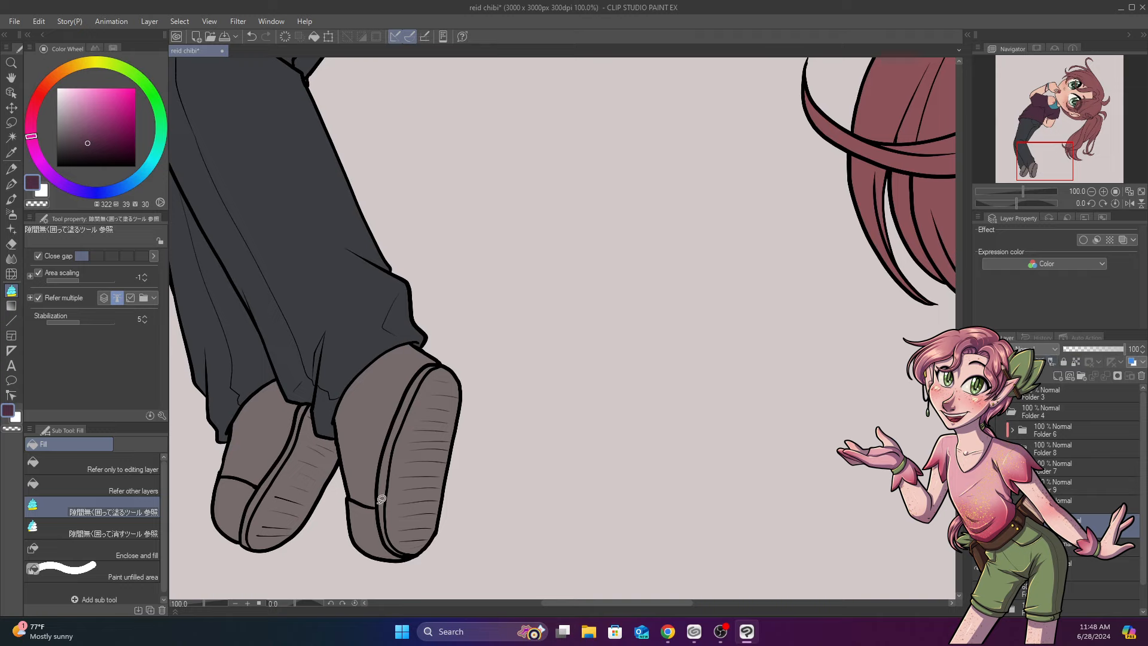
{"action": "left_click", "coordinate": [379, 500]}
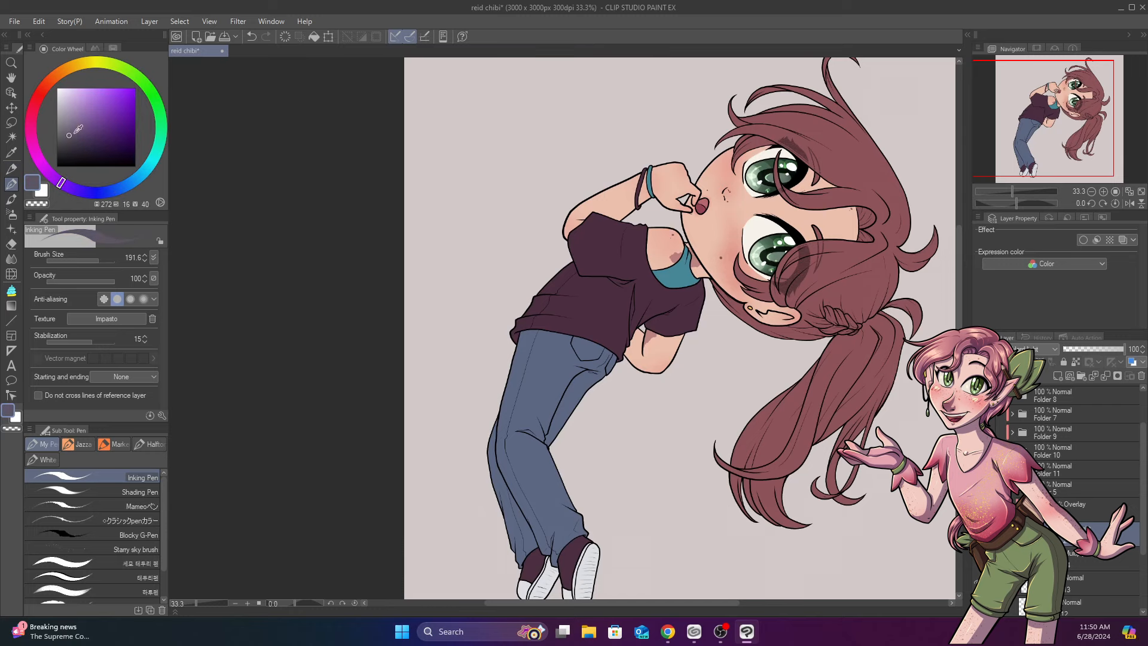
Shade the skin beneath the sleeve and the hair strands over the eye with a softer brush.
{"action": "left_click", "coordinate": [139, 491]}
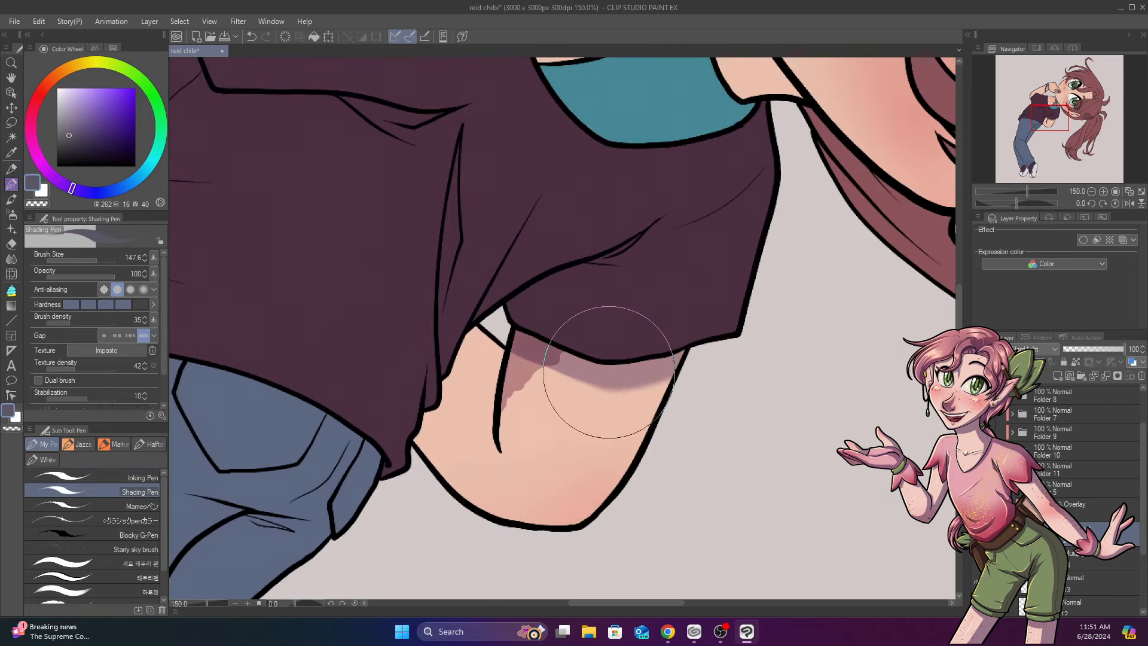
{"action": "left_click_drag", "start_coordinate": [615, 366], "coordinate": [513, 425]}
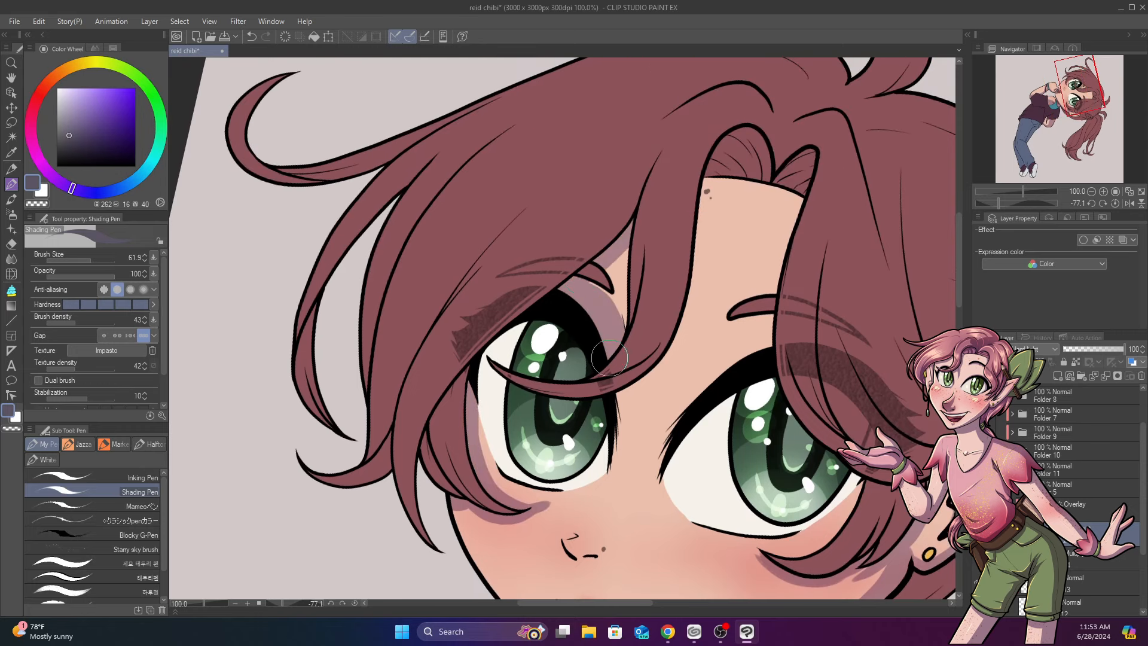
{"action": "left_click_drag", "start_coordinate": [611, 357], "coordinate": [797, 204]}
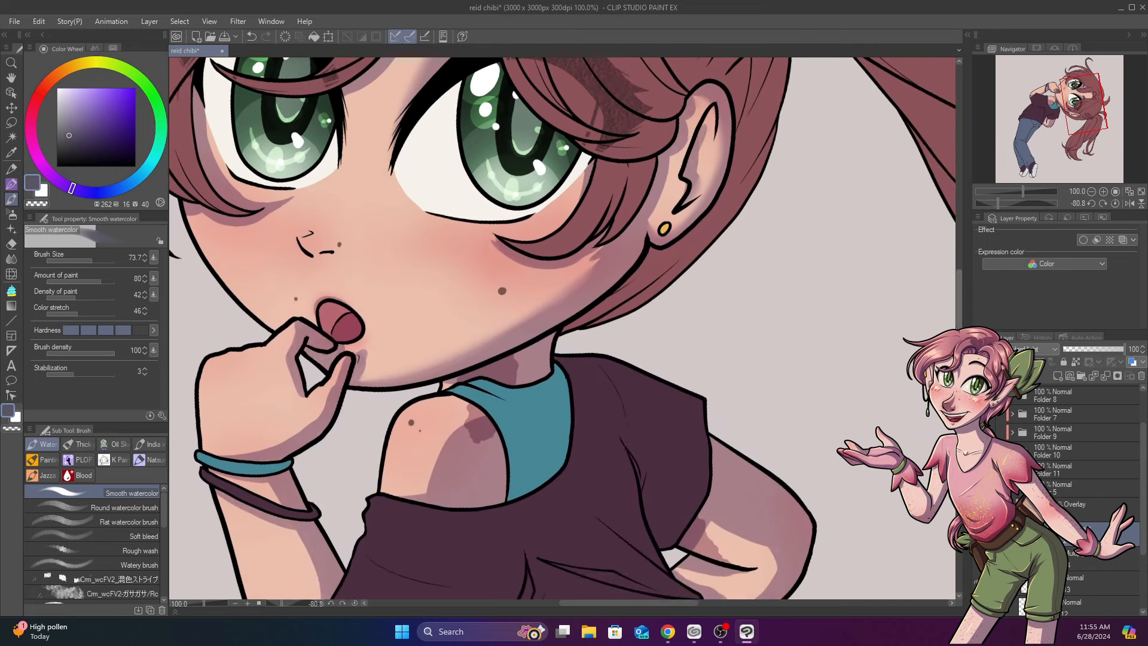
{"action": "scroll", "scroll_direction": "down", "scroll_amount": 3}
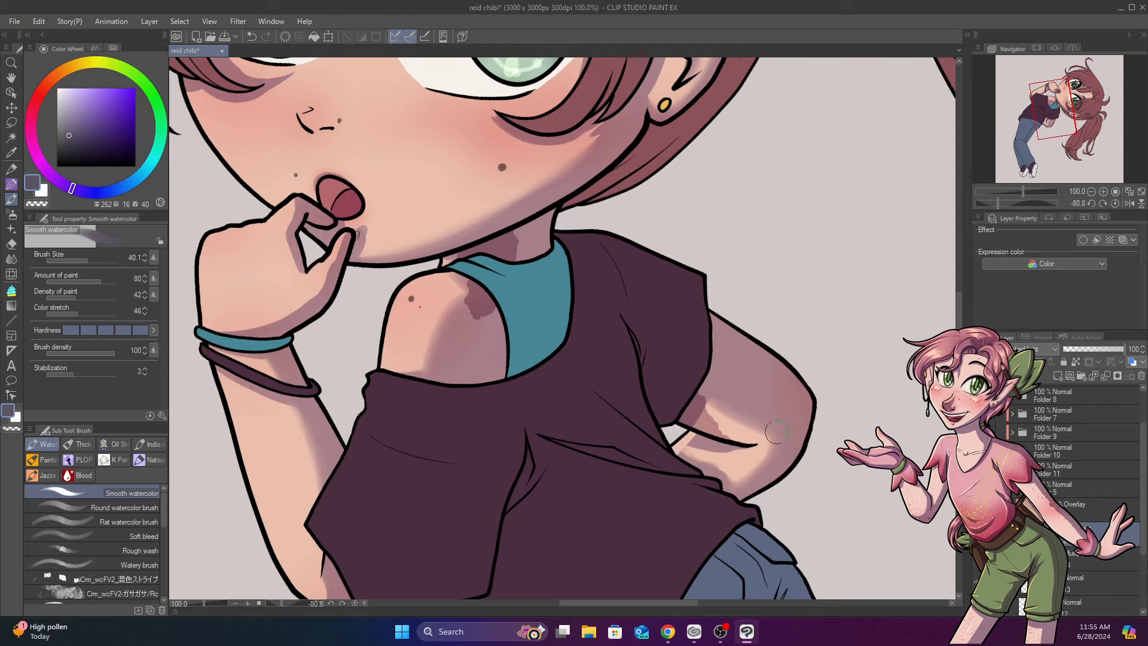
{"action": "scroll", "scroll_direction": "down", "scroll_amount": 3}
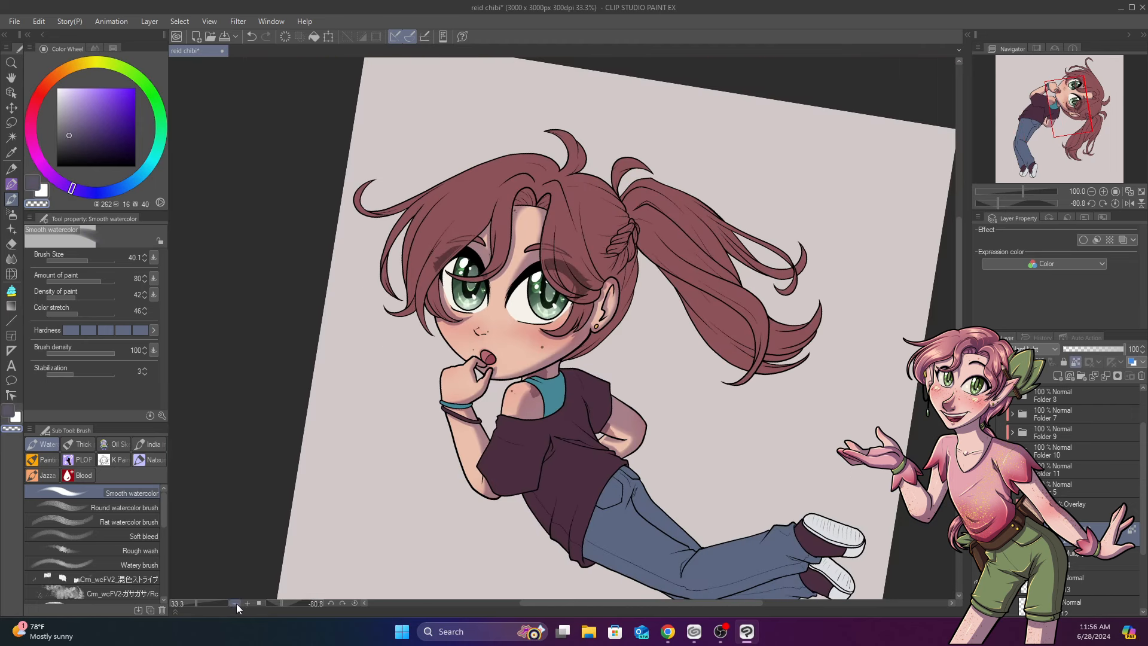
Blend the skin shading on the cheek with the Smooth watercolor brush.
{"action": "left_click", "coordinate": [139, 490]}
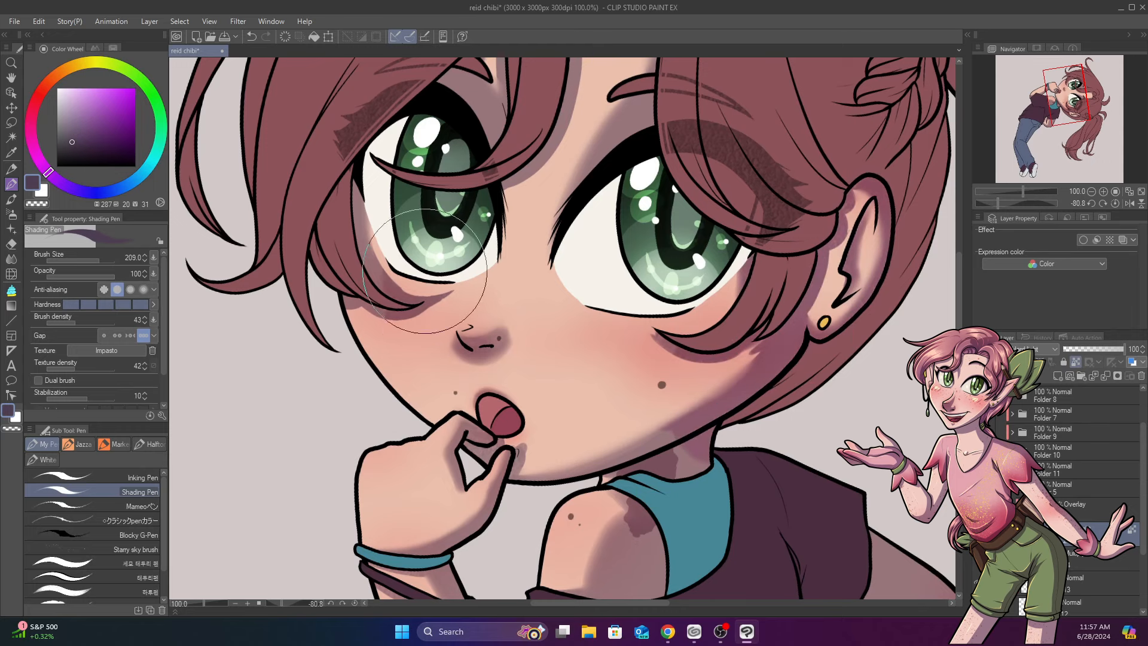
{"action": "scroll", "scroll_direction": "down", "scroll_amount": 3}
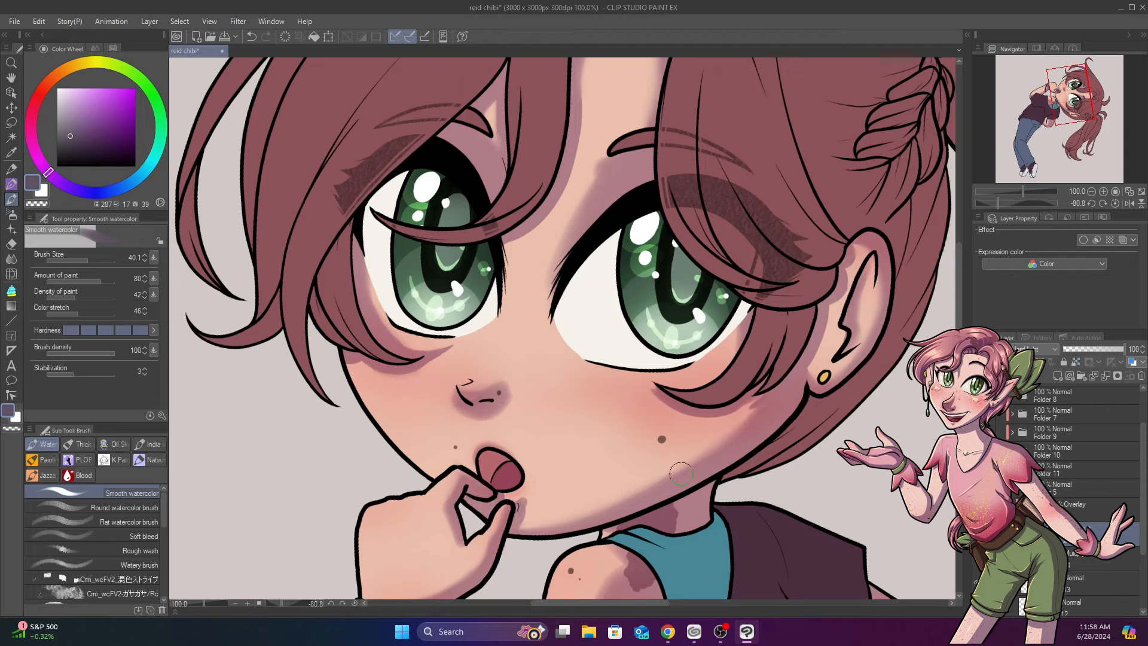
{"action": "scroll", "scroll_direction": "down", "scroll_amount": 3}
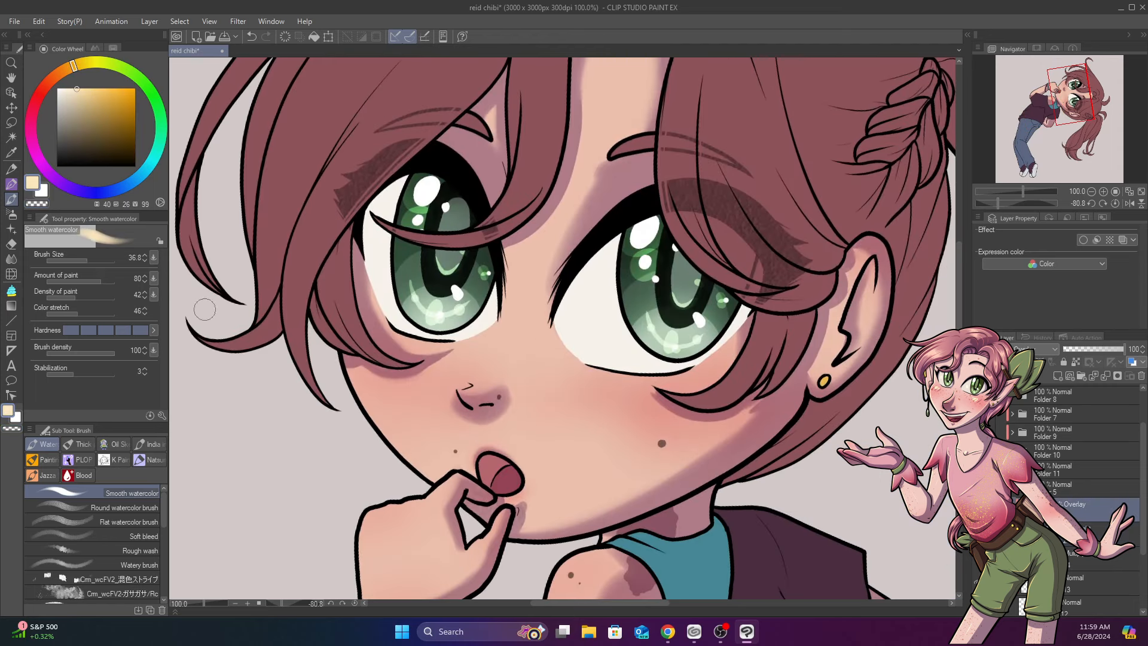
{"action": "left_click_drag", "start_coordinate": [73, 266], "coordinate": [131, 265]}
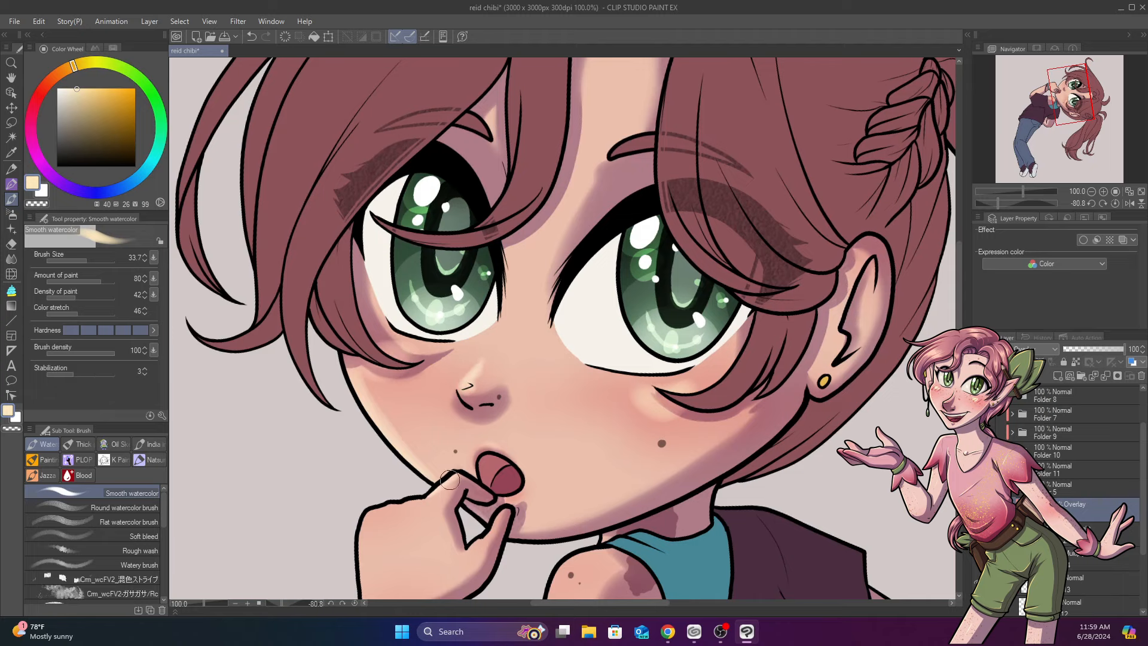
{"action": "scroll", "scroll_direction": "down", "scroll_amount": 3}
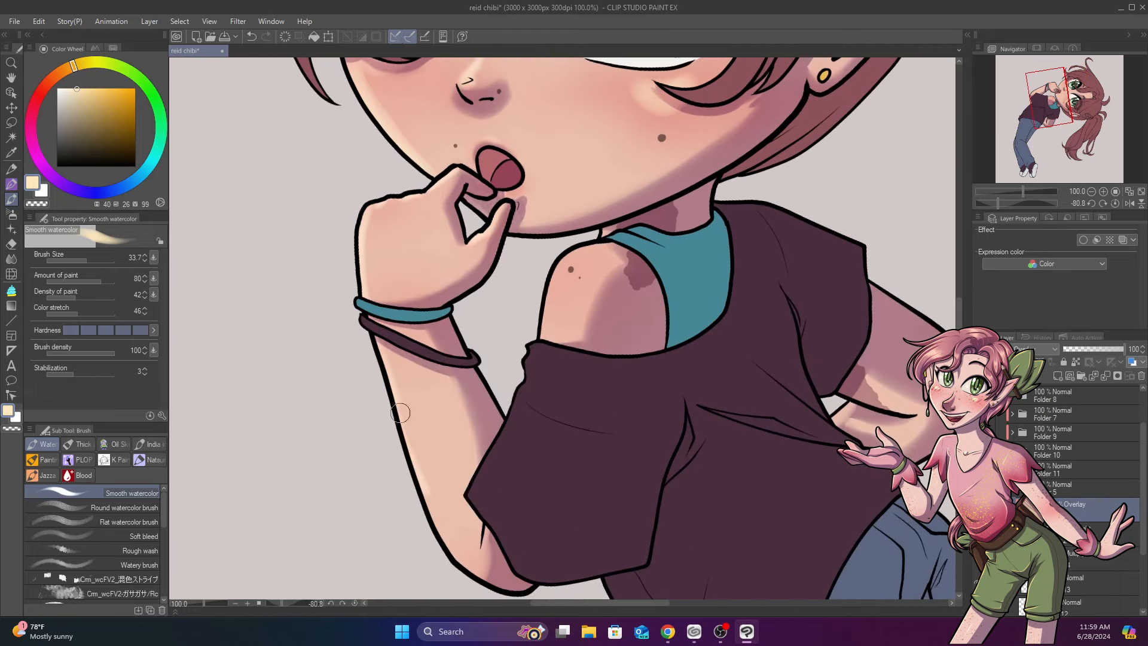
{"action": "scroll", "scroll_direction": "down", "scroll_amount": 3}
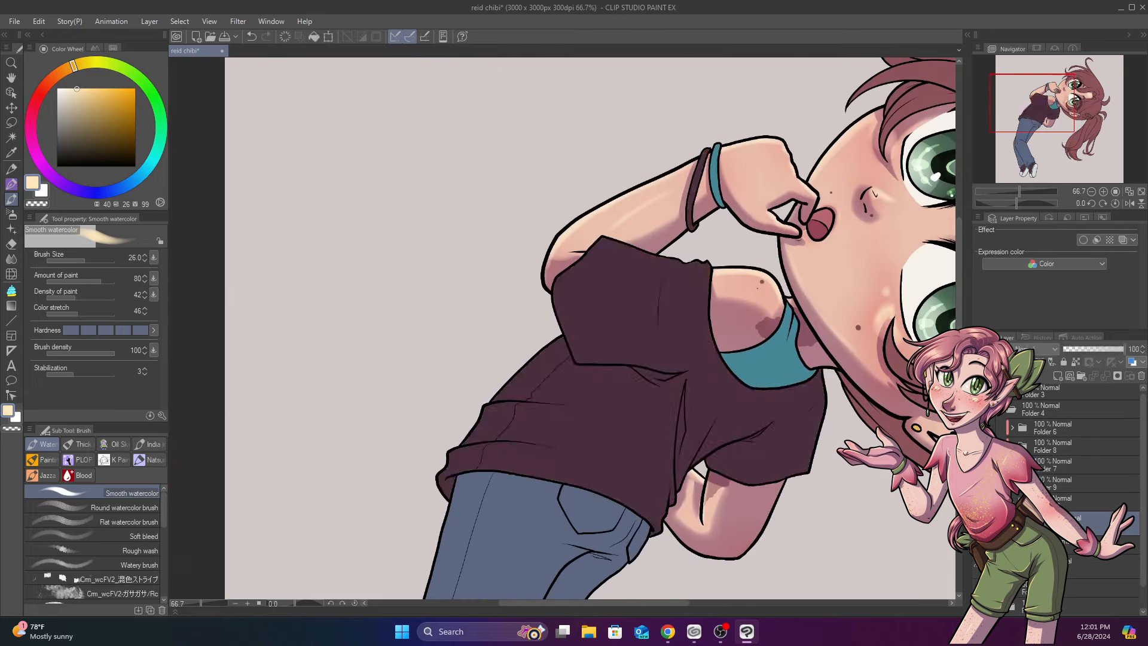
Pick a dark shadow colour from Color History and set the Shading Pen's anti-aliasing.
{"action": "left_click", "coordinate": [103, 48]}
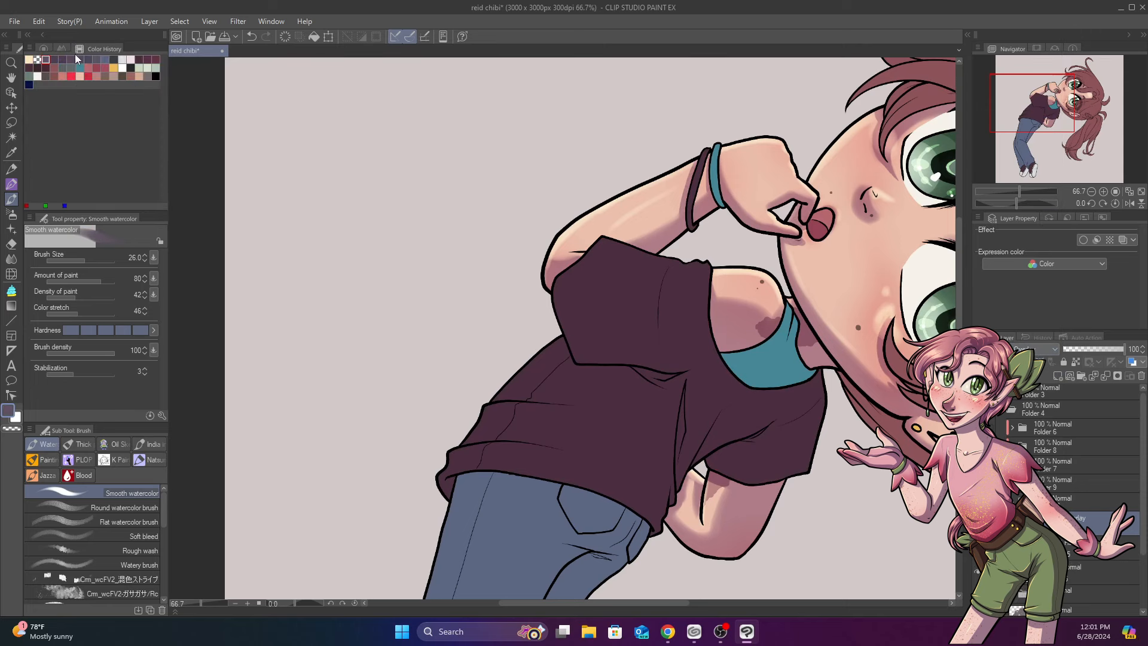
{"action": "left_click", "coordinate": [12, 170]}
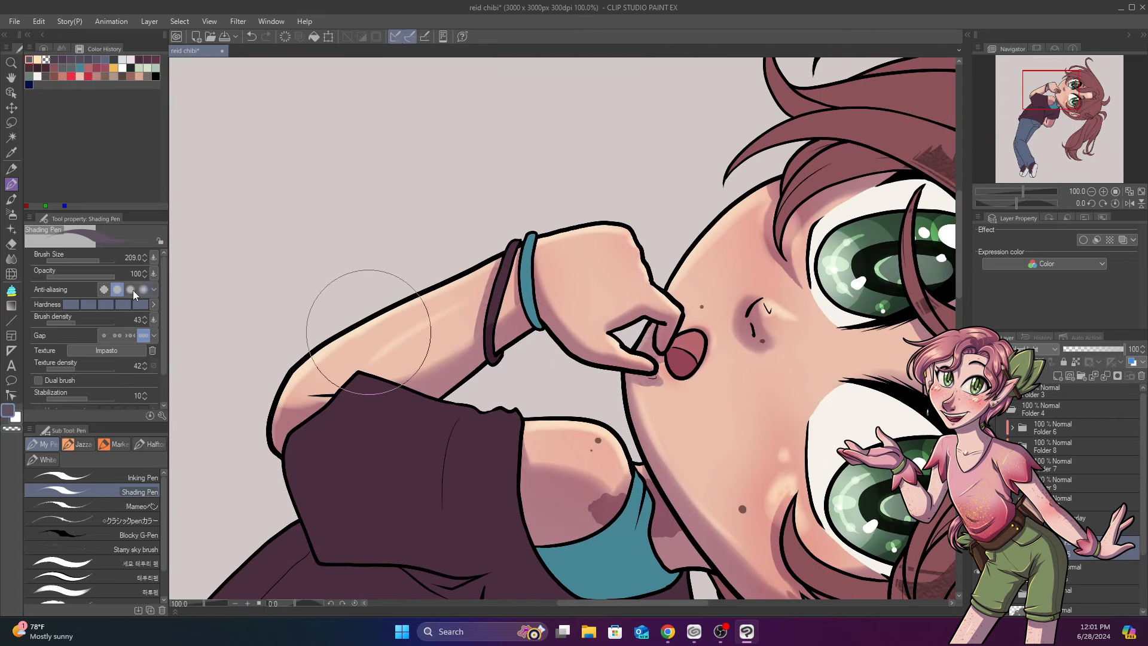
{"action": "left_click", "coordinate": [67, 48]}
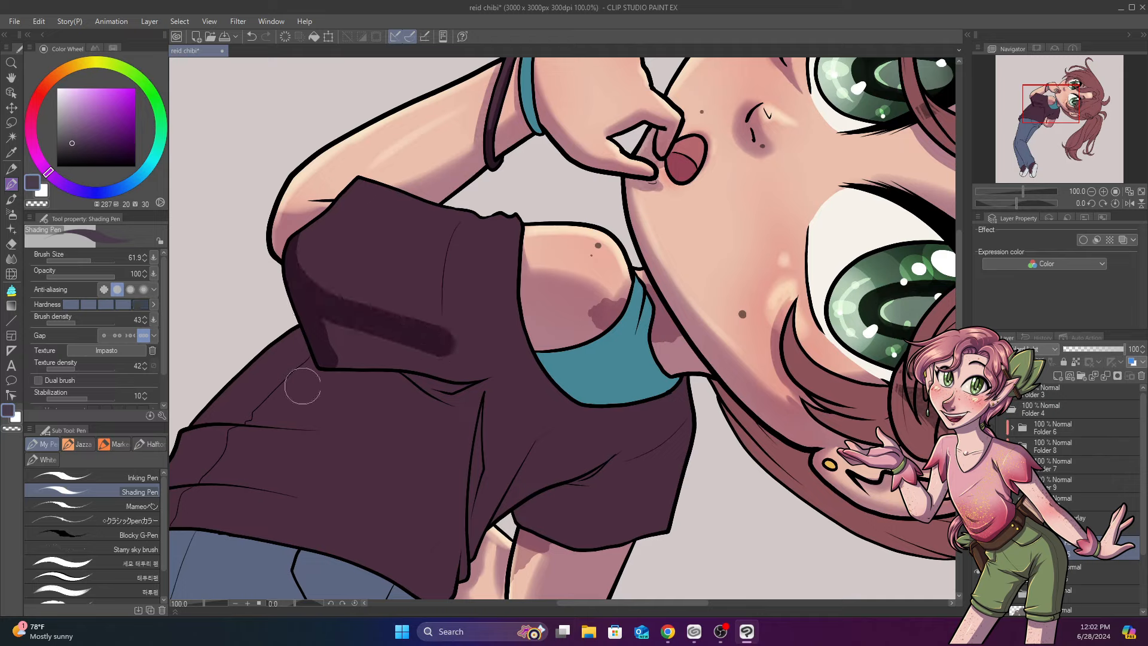
Paint fold shadows on the shirt: a chest fold, under the sleeve and along the hem.
{"action": "left_click_drag", "start_coordinate": [303, 386], "coordinate": [476, 359]}
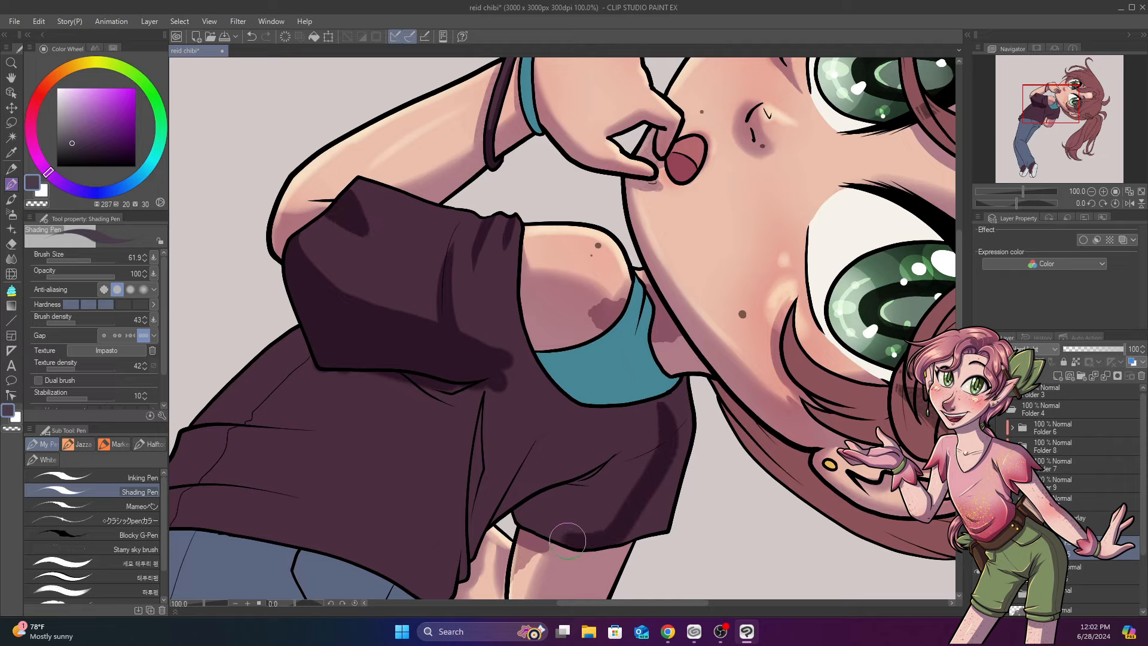
{"action": "left_click_drag", "start_coordinate": [567, 541], "coordinate": [306, 374]}
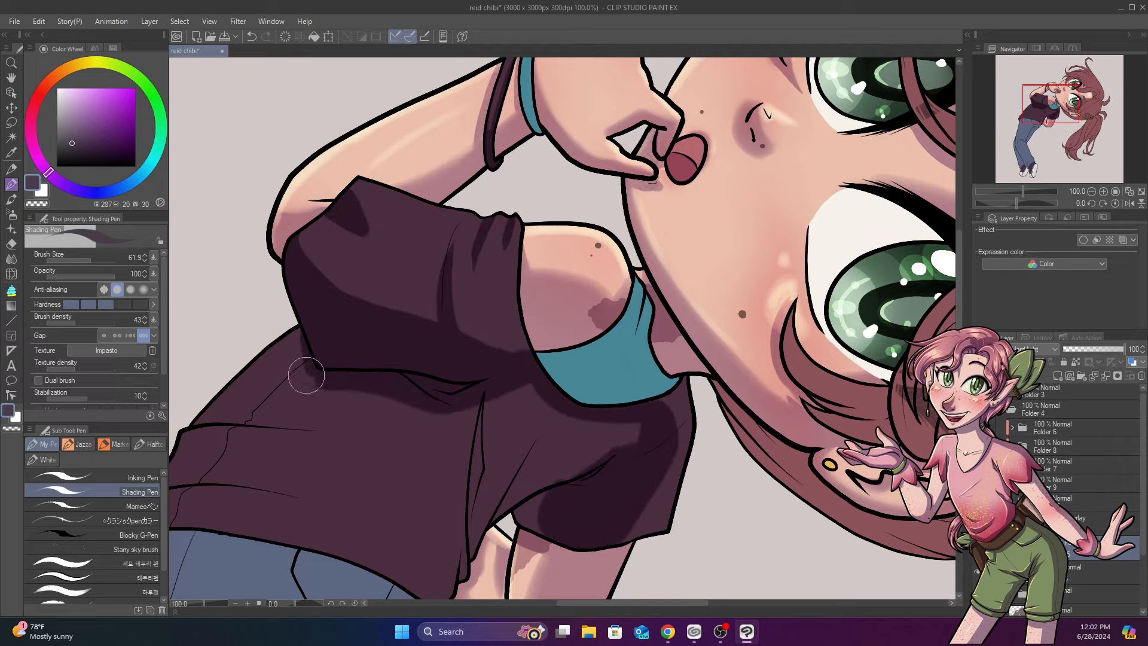
{"action": "scroll", "scroll_direction": "down", "scroll_amount": 3}
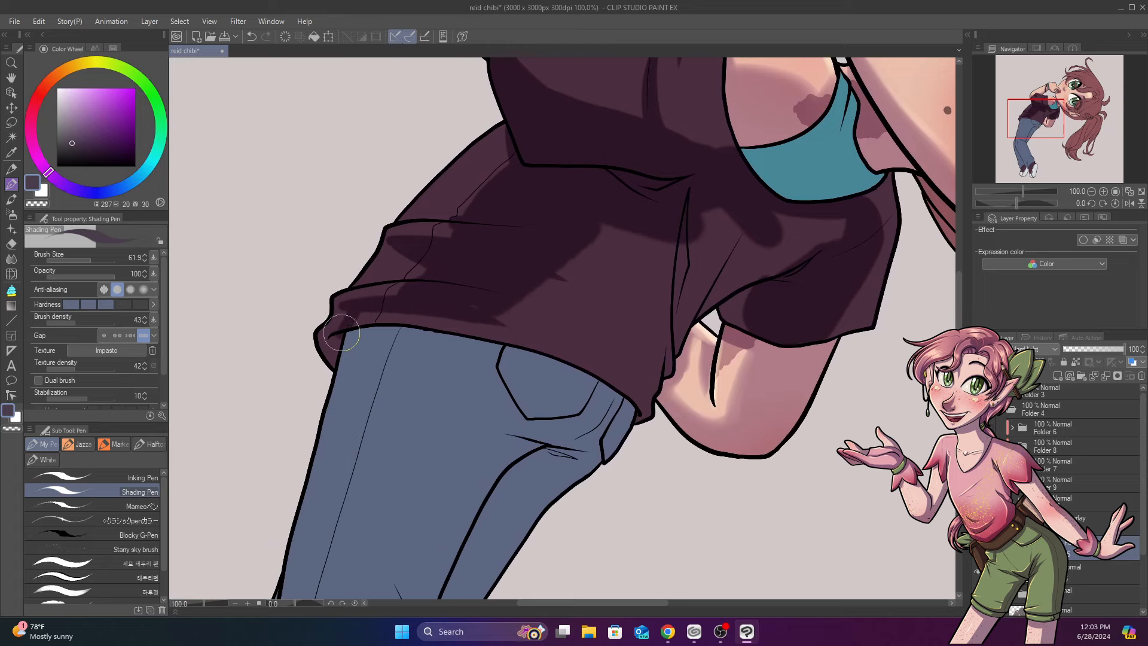
{"action": "left_click_drag", "start_coordinate": [341, 334], "coordinate": [716, 239]}
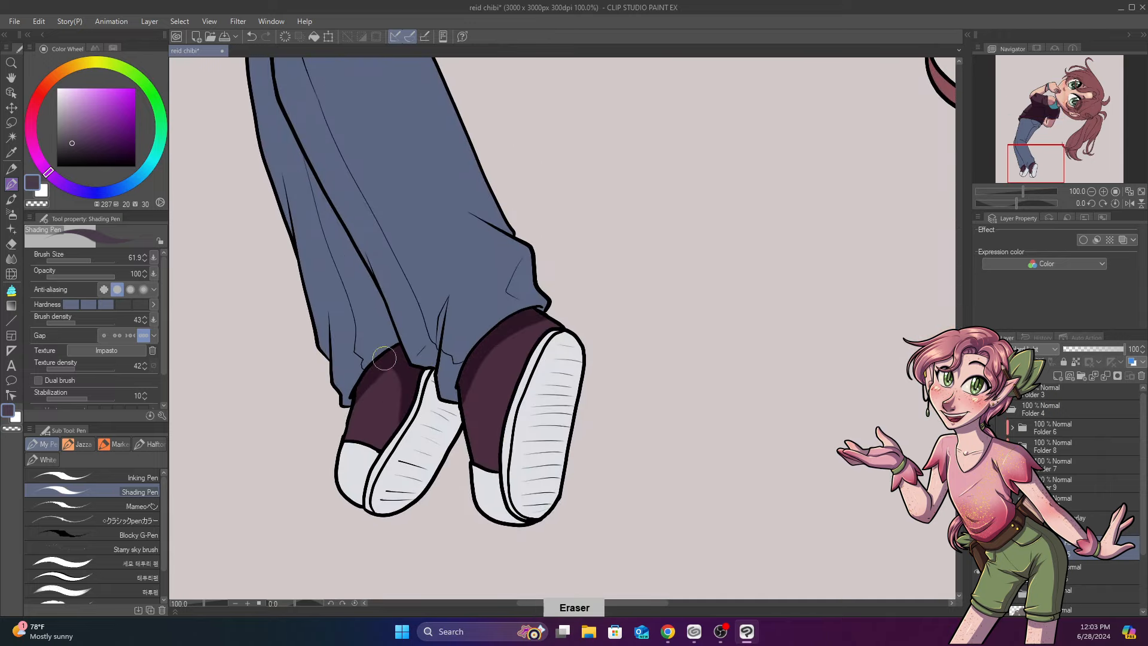
Shade both sneakers, then blend a lighter rim along the shirt edge and hem.
{"action": "left_click_drag", "start_coordinate": [383, 359], "coordinate": [537, 517]}
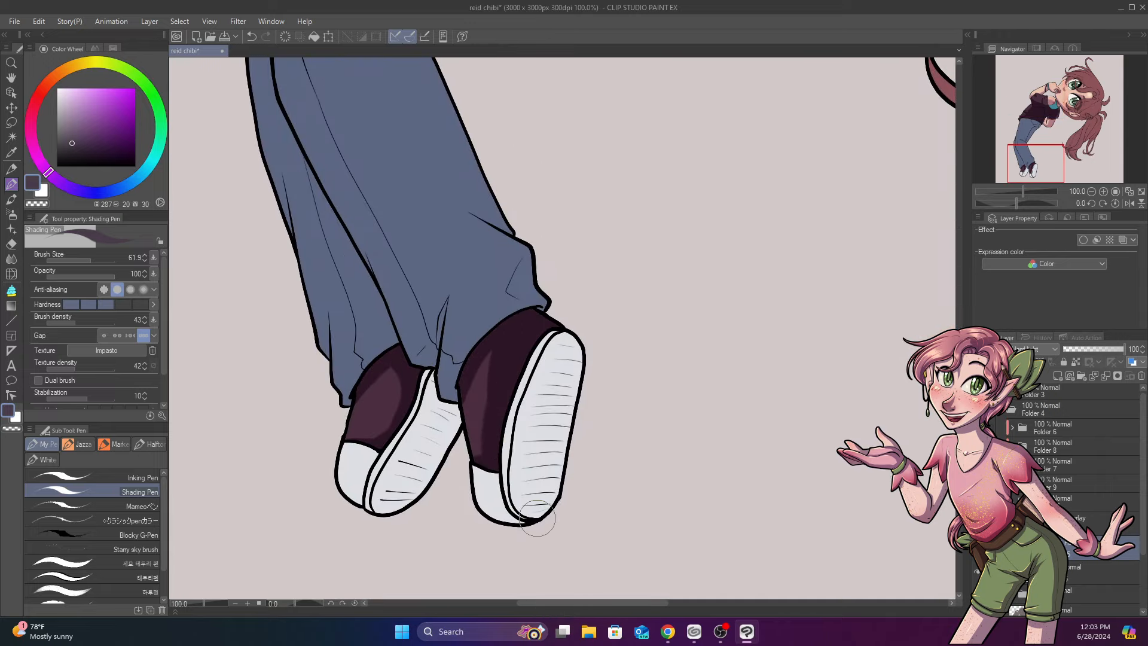
{"action": "left_click", "coordinate": [44, 445]}
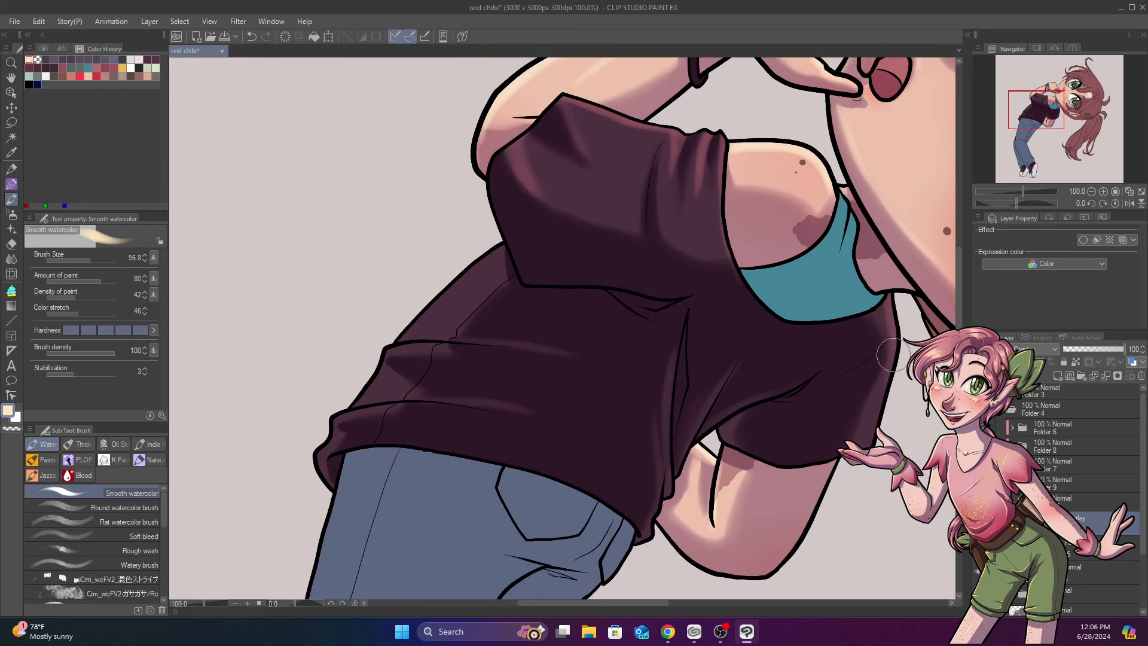
{"action": "left_click_drag", "start_coordinate": [886, 355], "coordinate": [322, 461]}
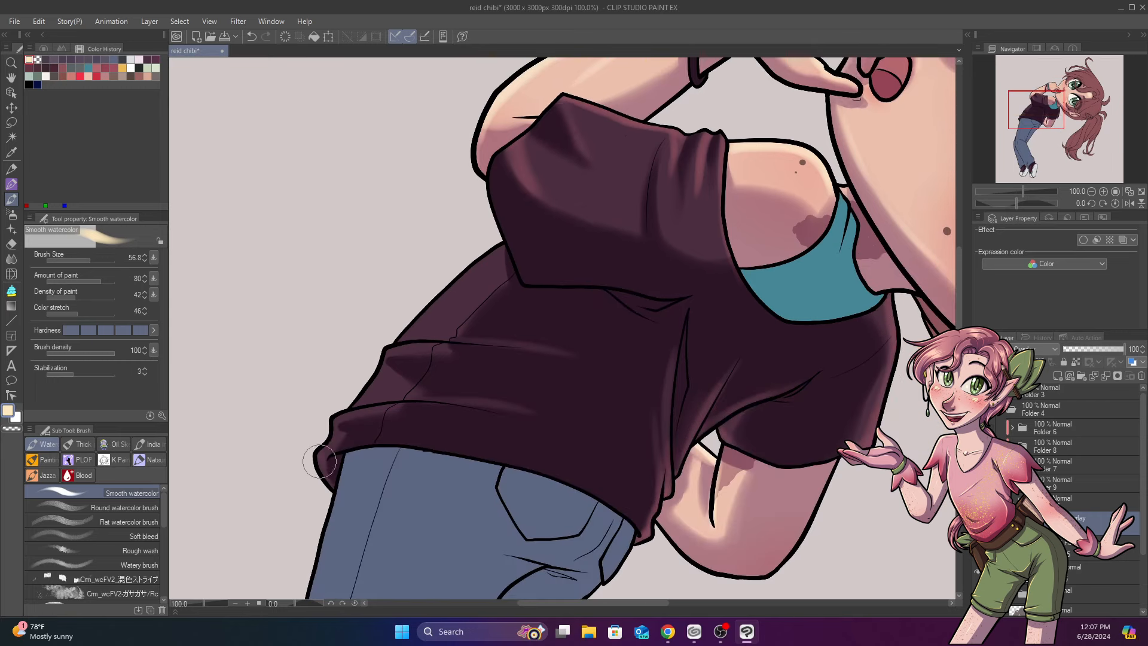
{"action": "left_click_drag", "start_coordinate": [321, 462], "coordinate": [420, 331]}
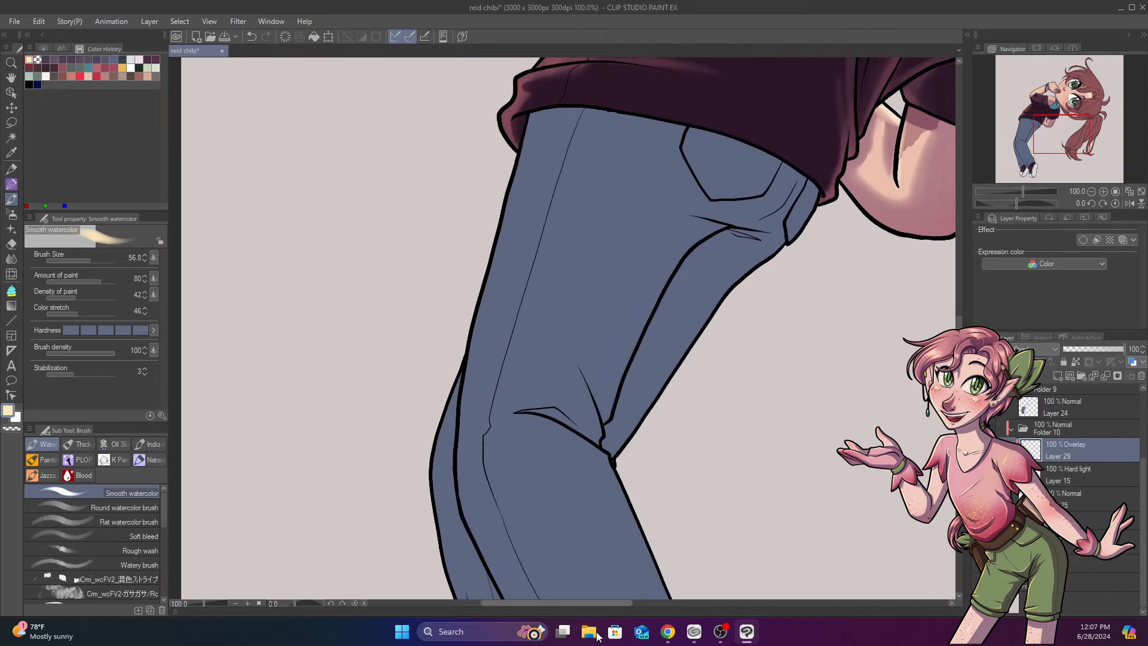
Shade the upper jeans: knee crease, pocket, under the shirt hem and inner thigh.
{"action": "scroll", "scroll_direction": "down", "scroll_amount": 3}
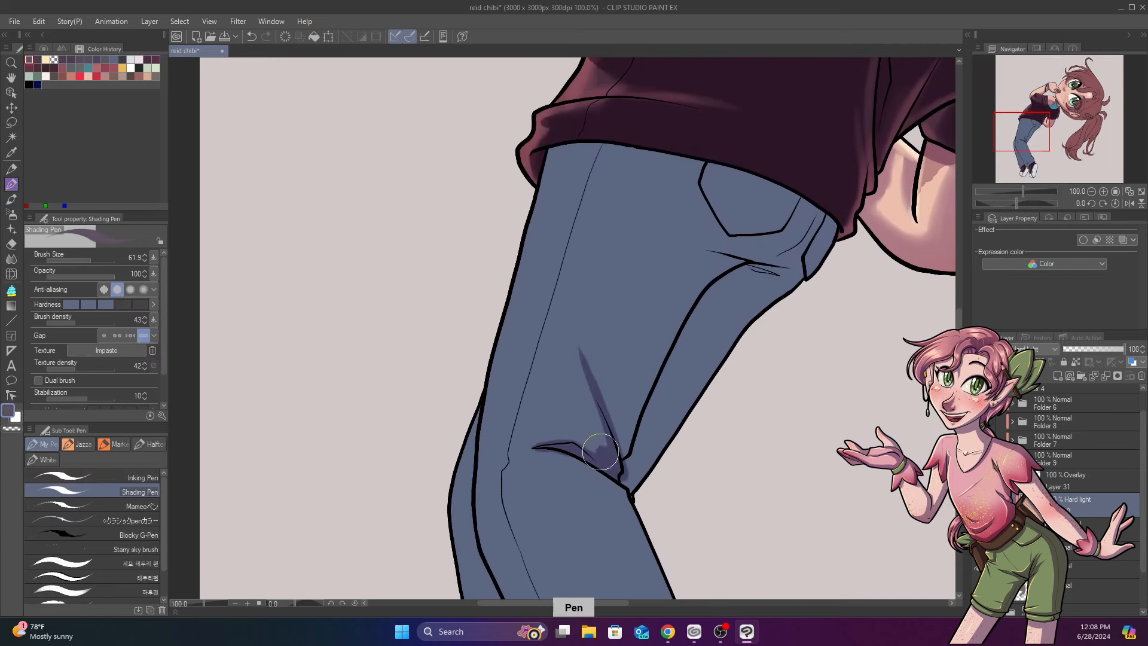
{"action": "left_click_drag", "start_coordinate": [593, 451], "coordinate": [726, 179]}
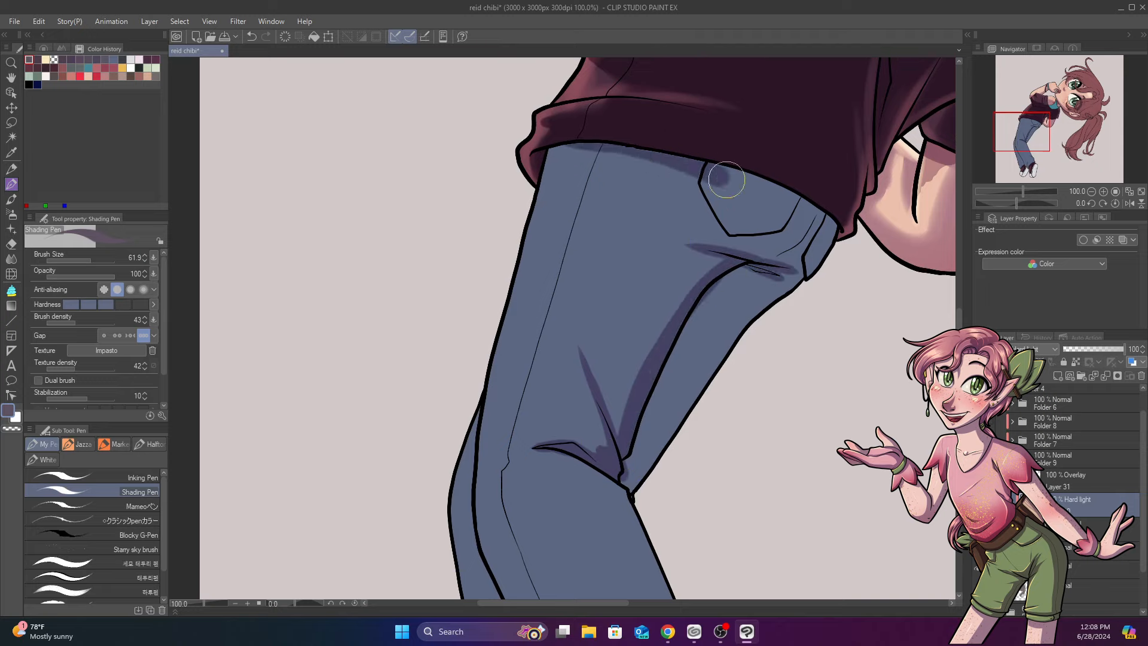
{"action": "left_click_drag", "start_coordinate": [726, 180], "coordinate": [573, 145]}
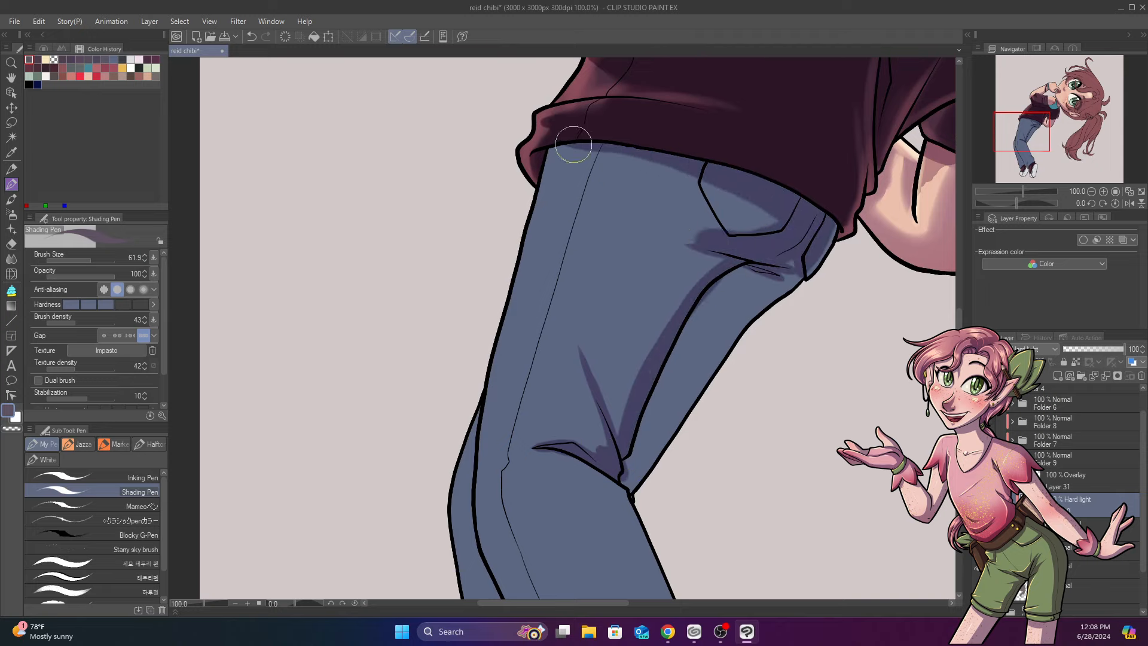
{"action": "left_click_drag", "start_coordinate": [573, 144], "coordinate": [581, 335]}
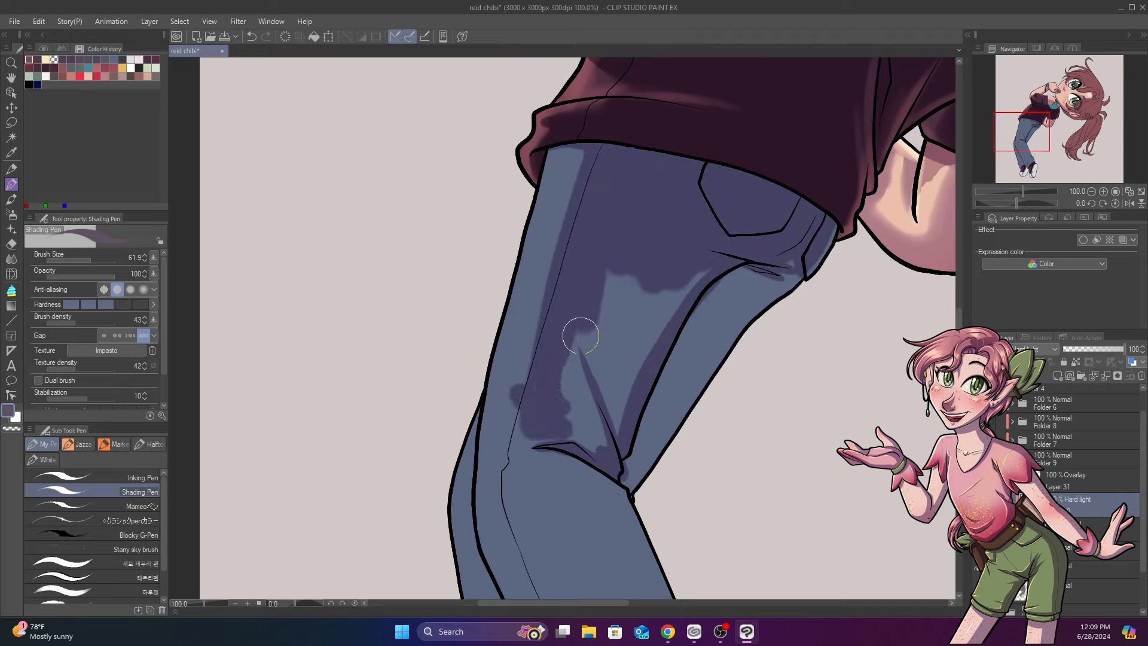
{"action": "left_click_drag", "start_coordinate": [581, 336], "coordinate": [631, 476]}
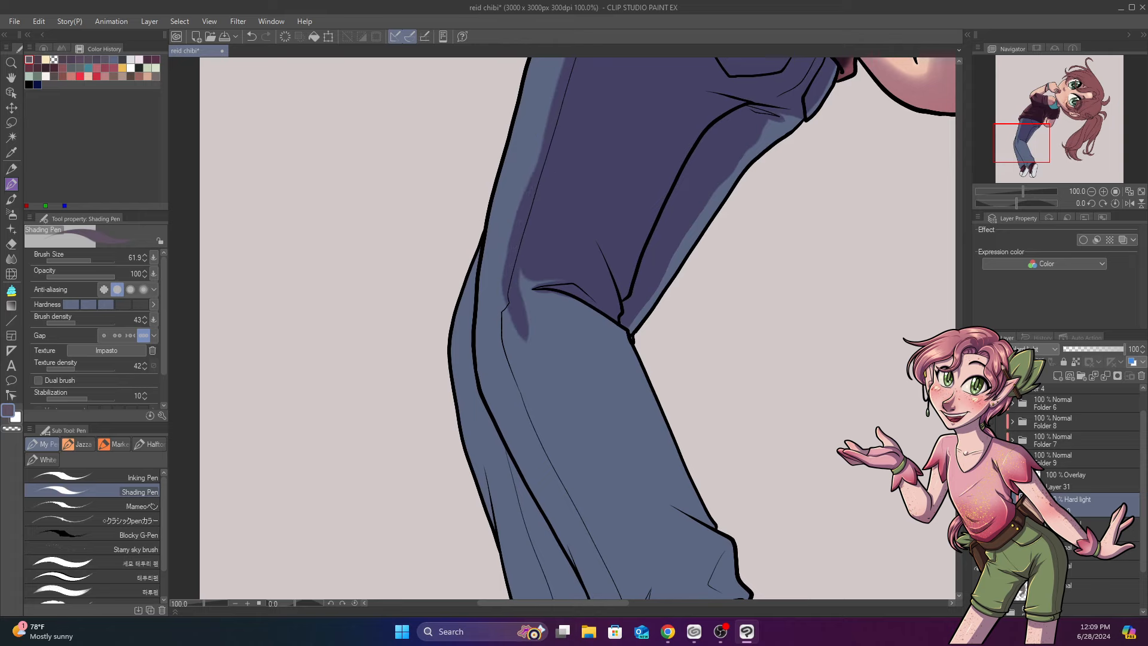
Shade the lower jeans leg: ankle folds, back of the calf and pant leg.
{"action": "scroll", "scroll_direction": "down", "scroll_amount": 3}
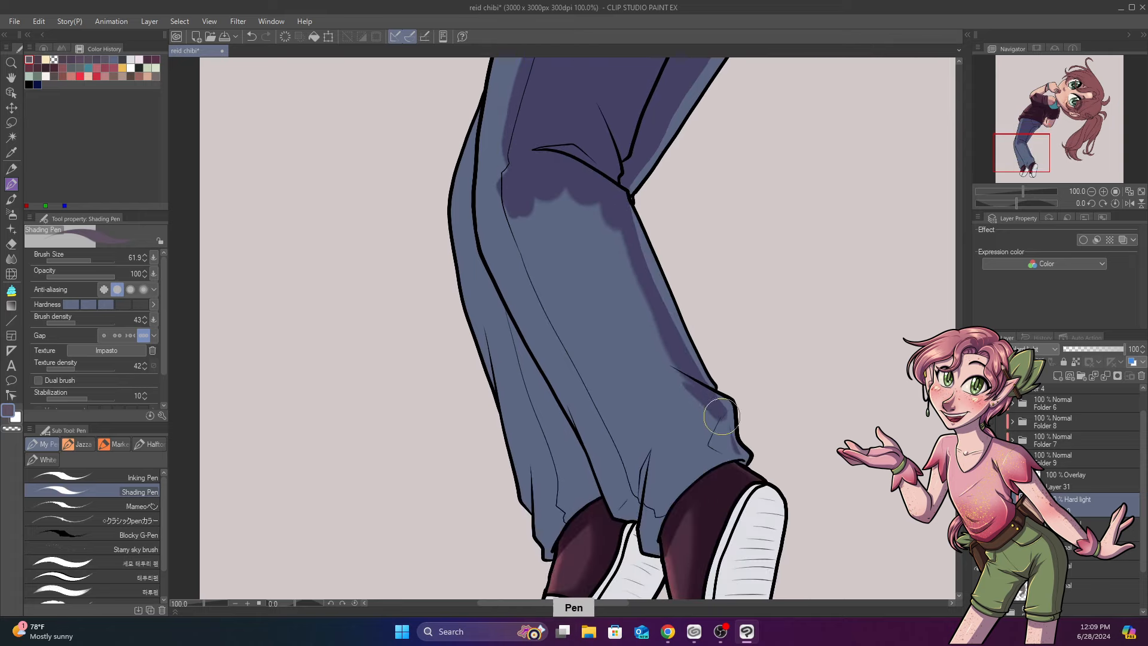
{"action": "left_click_drag", "start_coordinate": [721, 417], "coordinate": [507, 189]}
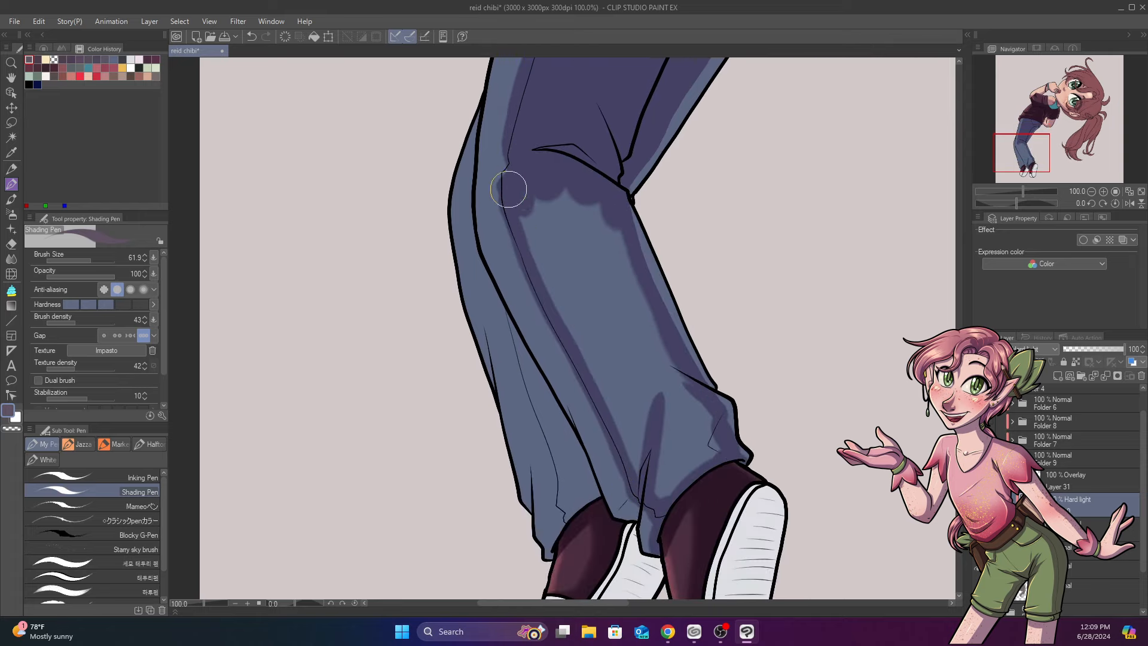
{"action": "left_click_drag", "start_coordinate": [507, 189], "coordinate": [638, 509]}
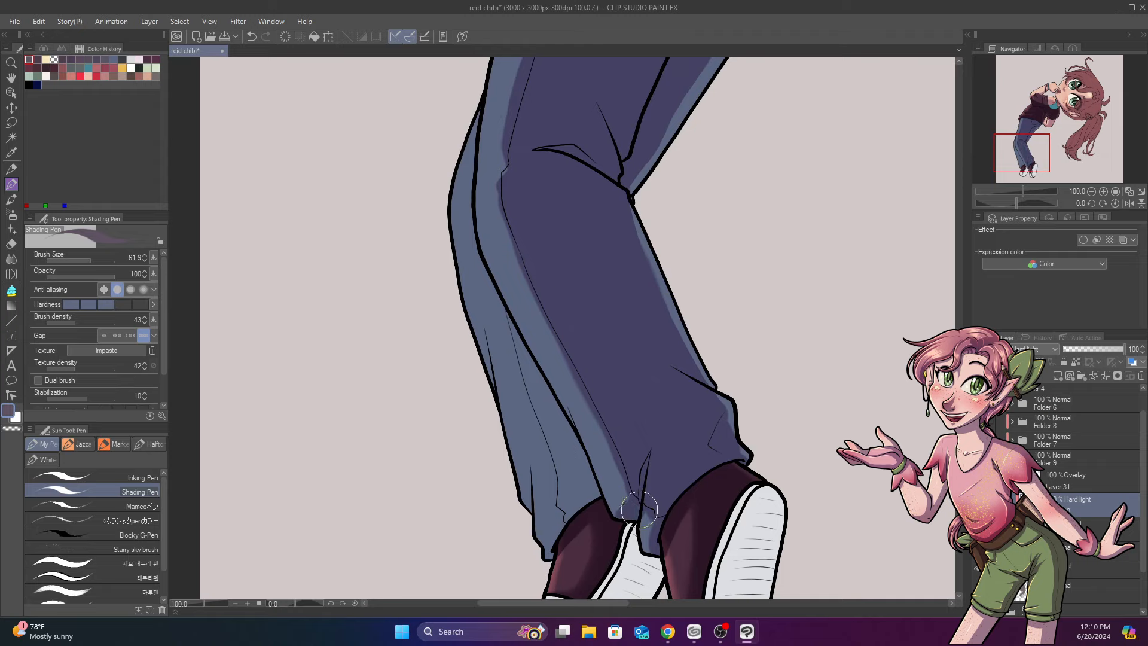
{"action": "left_click_drag", "start_coordinate": [639, 509], "coordinate": [581, 498]}
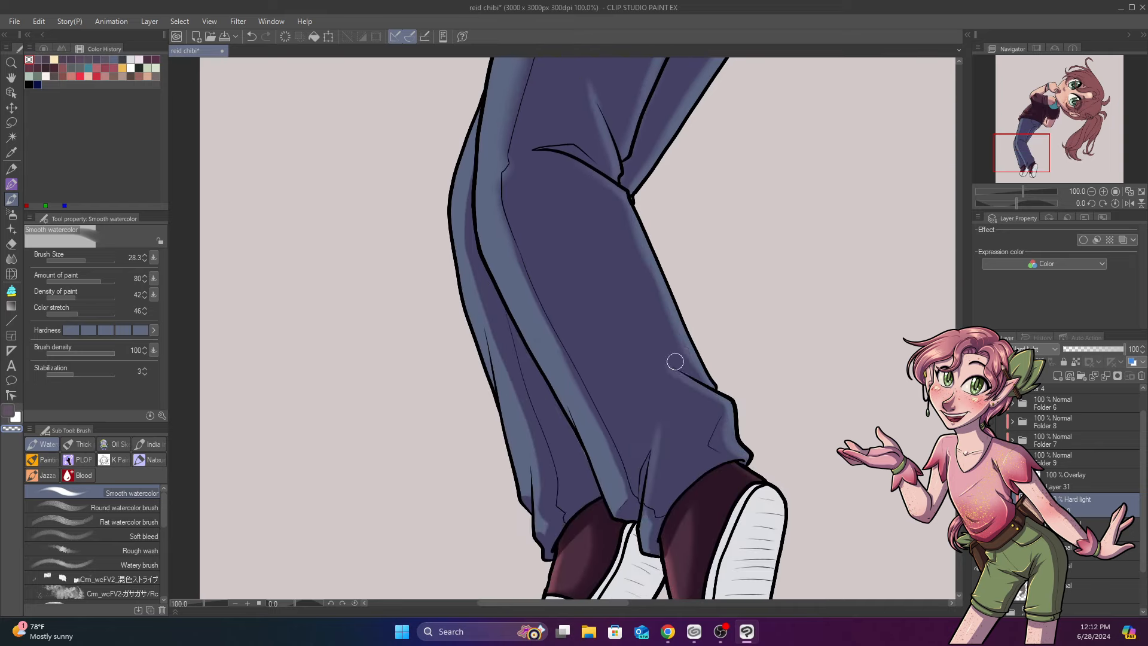
Blend the lower pant-leg shadow, soften the teal undershirt and add soft shading to shirt and arm.
{"action": "left_click_drag", "start_coordinate": [674, 361], "coordinate": [541, 448]}
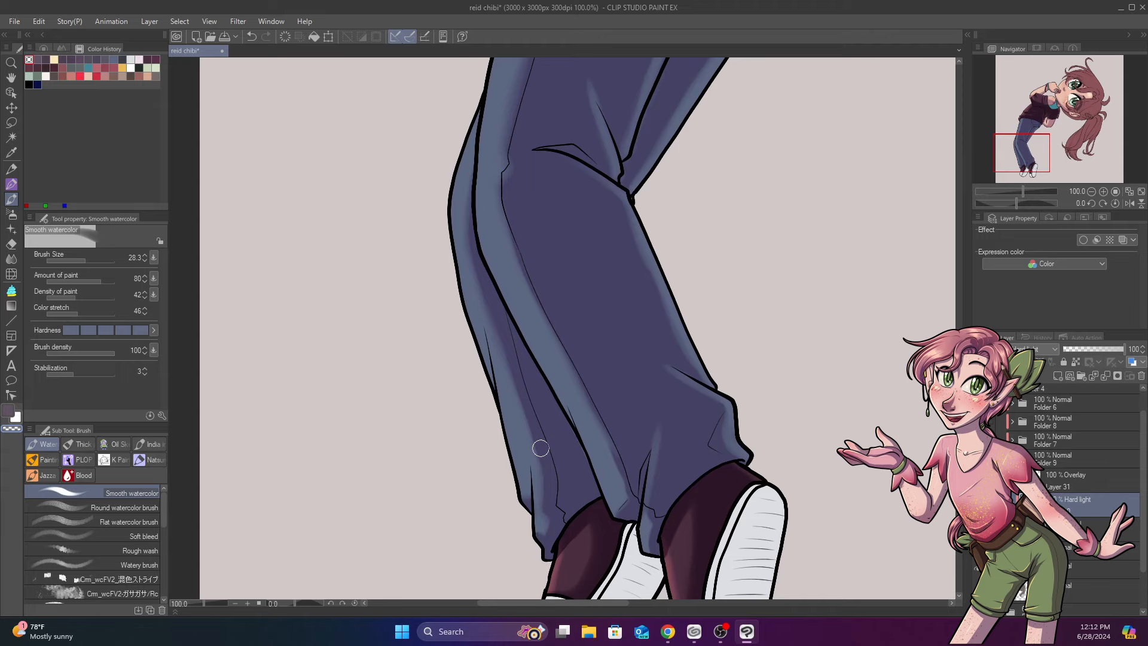
{"action": "scroll", "scroll_direction": "down", "scroll_amount": 3}
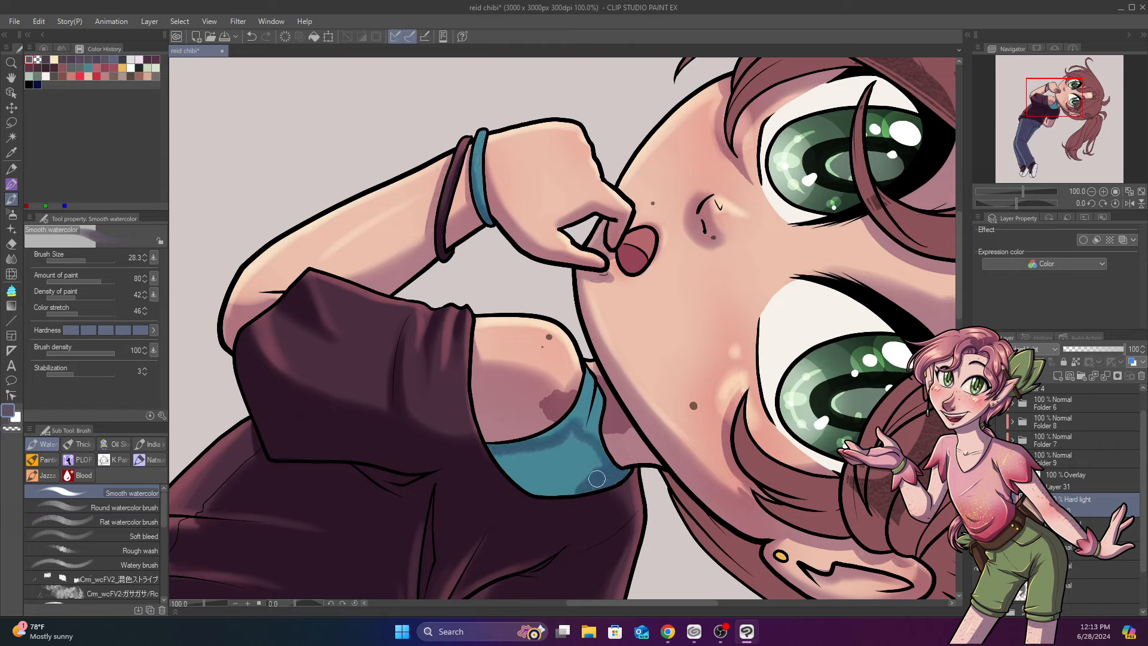
{"action": "left_click_drag", "start_coordinate": [596, 478], "coordinate": [593, 386]}
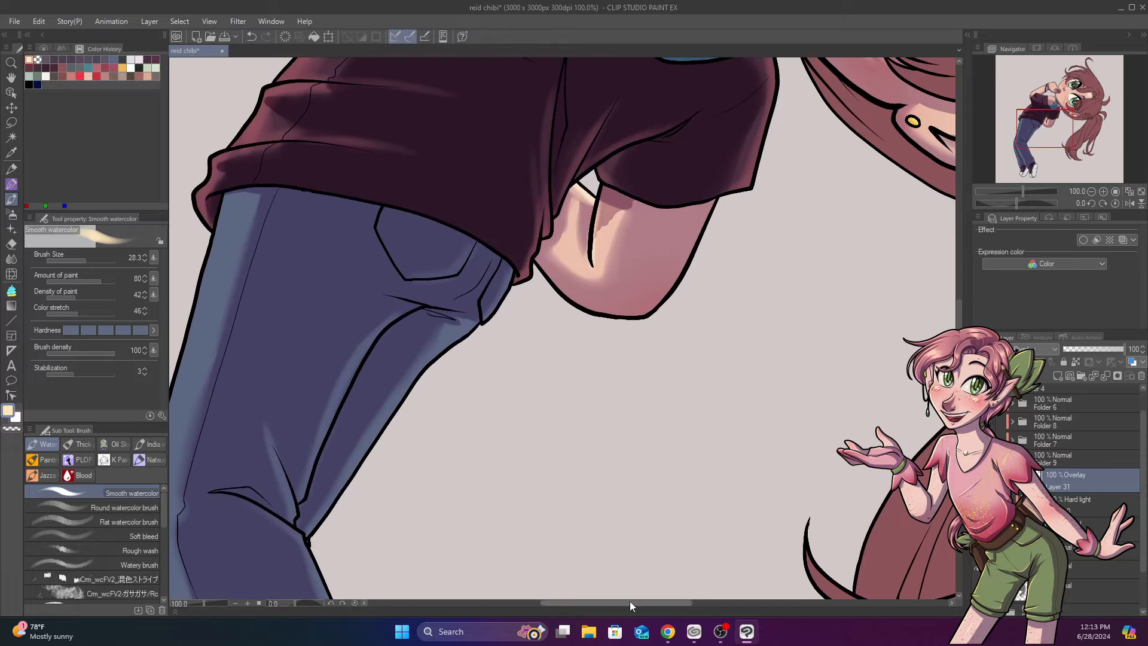
{"action": "scroll", "scroll_direction": "down", "scroll_amount": 3}
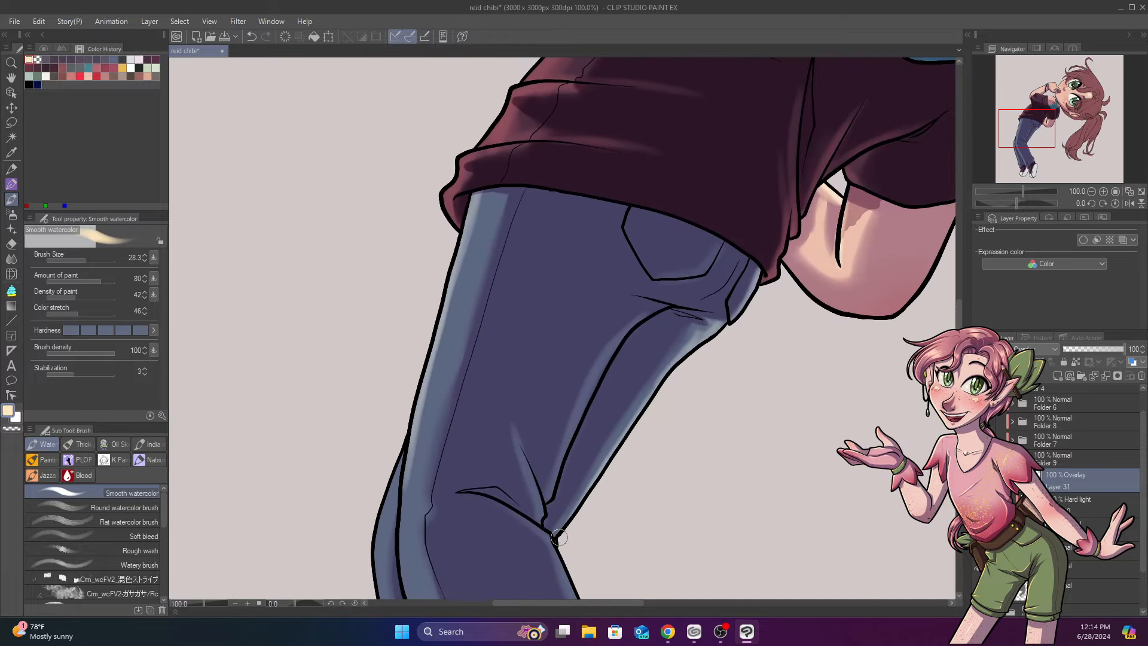
{"action": "scroll", "scroll_direction": "down", "scroll_amount": 3}
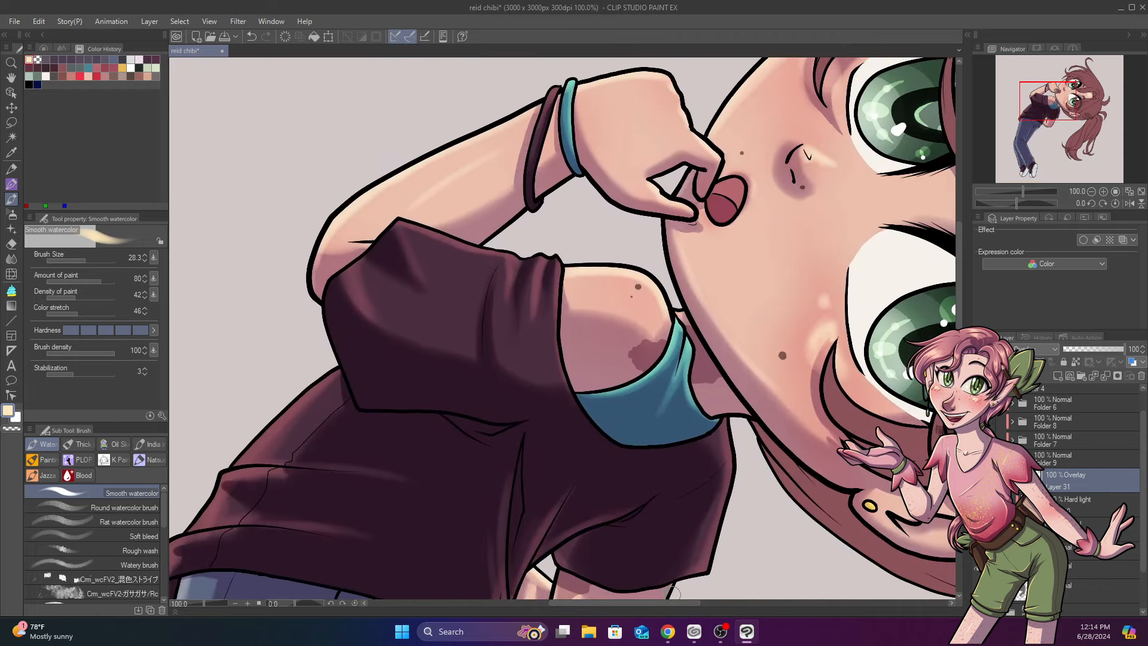
{"action": "left_click", "coordinate": [141, 491]}
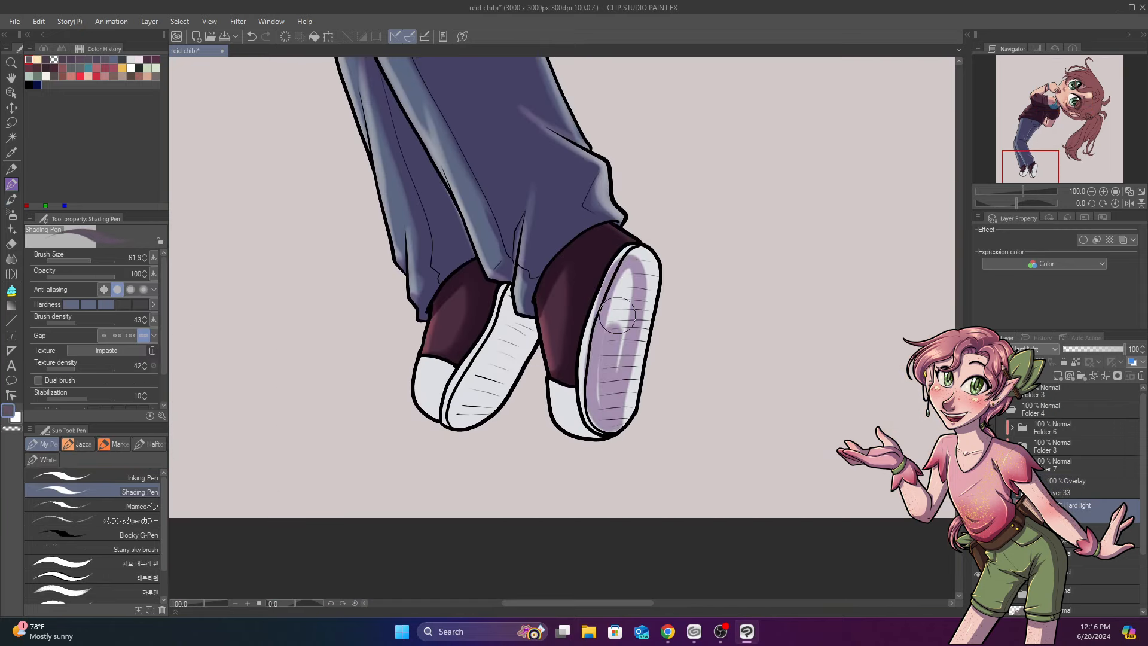
Shade the sneakers, then airbrush a soft purple-blue tint over the lower hair.
{"action": "left_click_drag", "start_coordinate": [622, 308], "coordinate": [586, 410]}
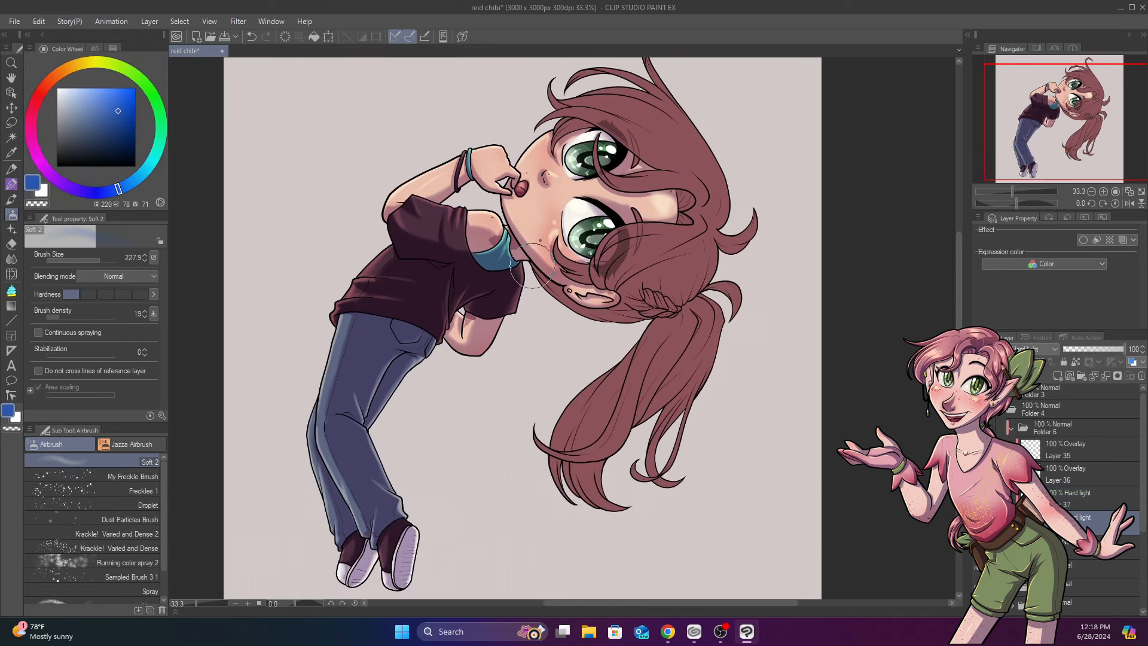
{"action": "left_click_drag", "start_coordinate": [527, 263], "coordinate": [618, 289]}
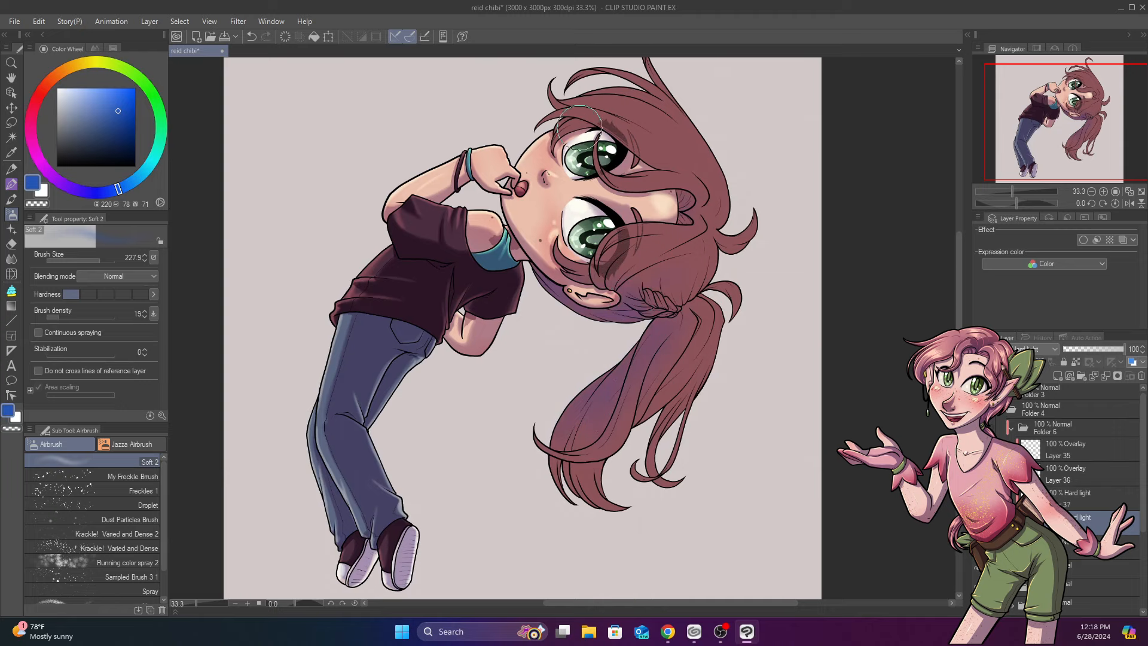
{"action": "mouse_move", "coordinate": [703, 136]}
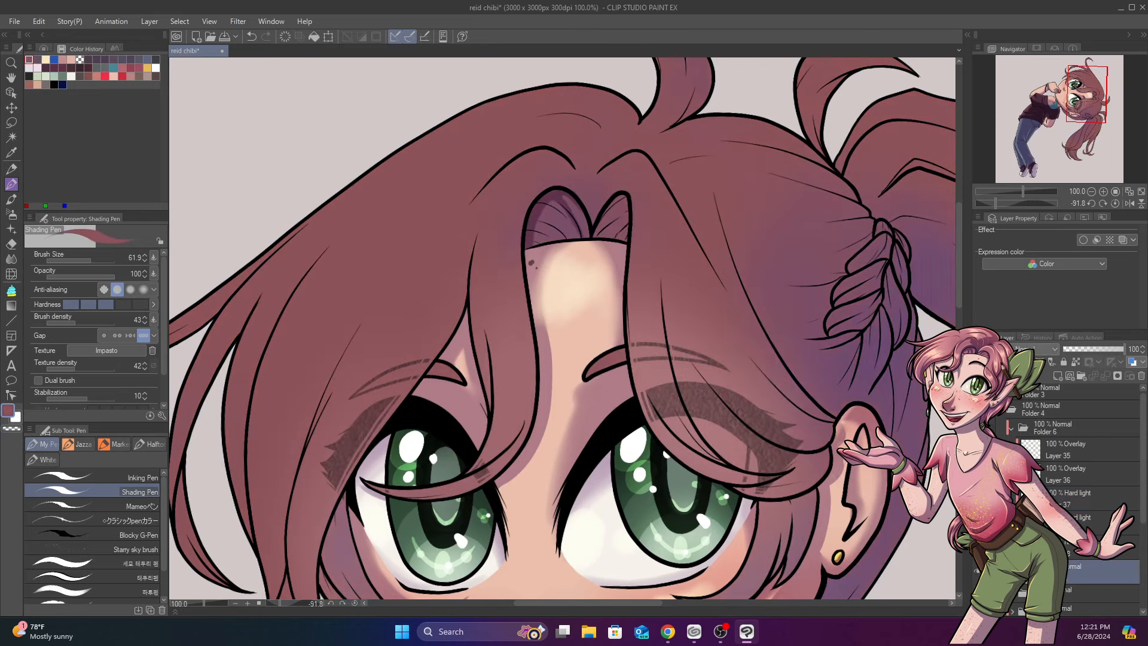
Paint purple shadow strands across the bangs, crown and the hair beside the ear.
{"action": "left_click", "coordinate": [591, 234]}
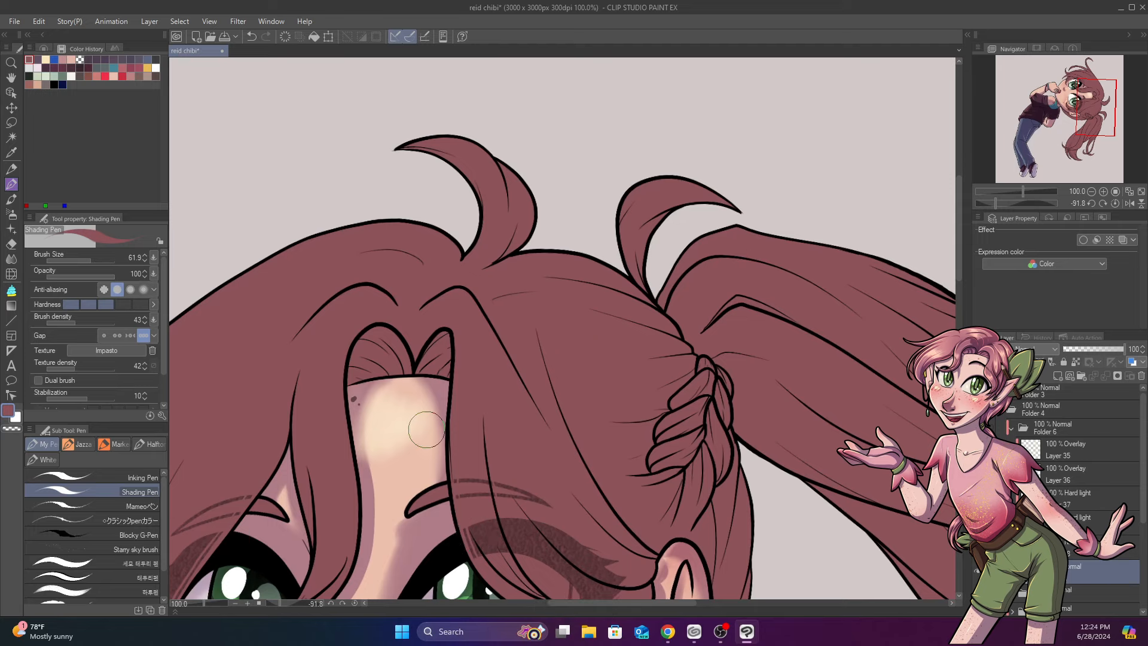
{"action": "left_click_drag", "start_coordinate": [427, 428], "coordinate": [510, 171]}
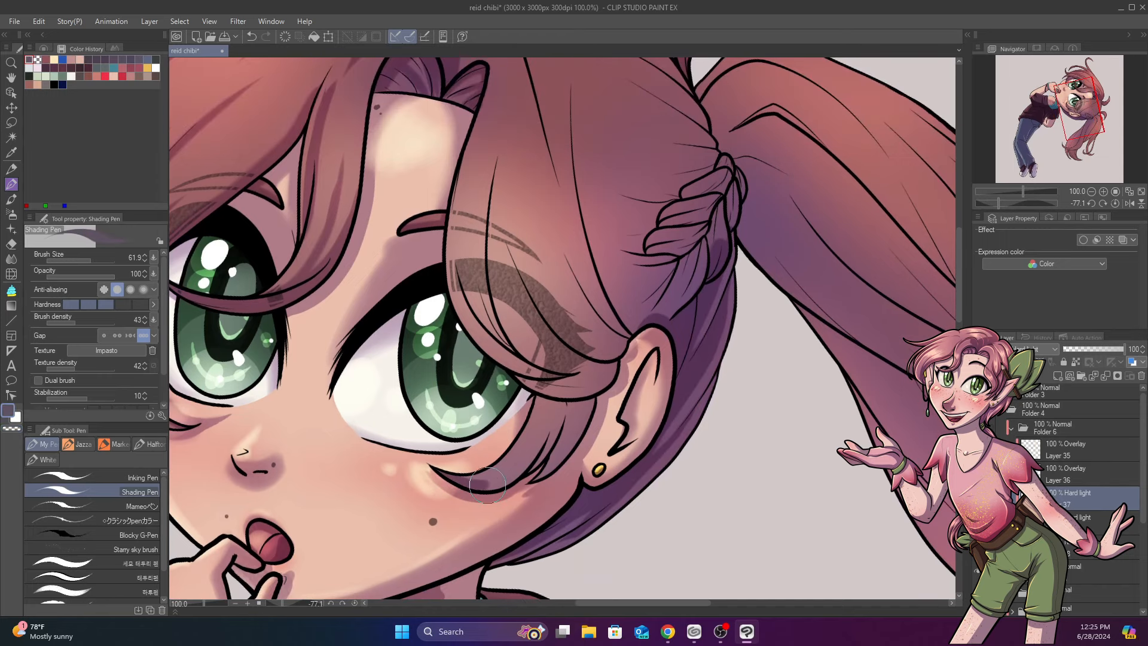
{"action": "left_click_drag", "start_coordinate": [490, 483], "coordinate": [563, 390]}
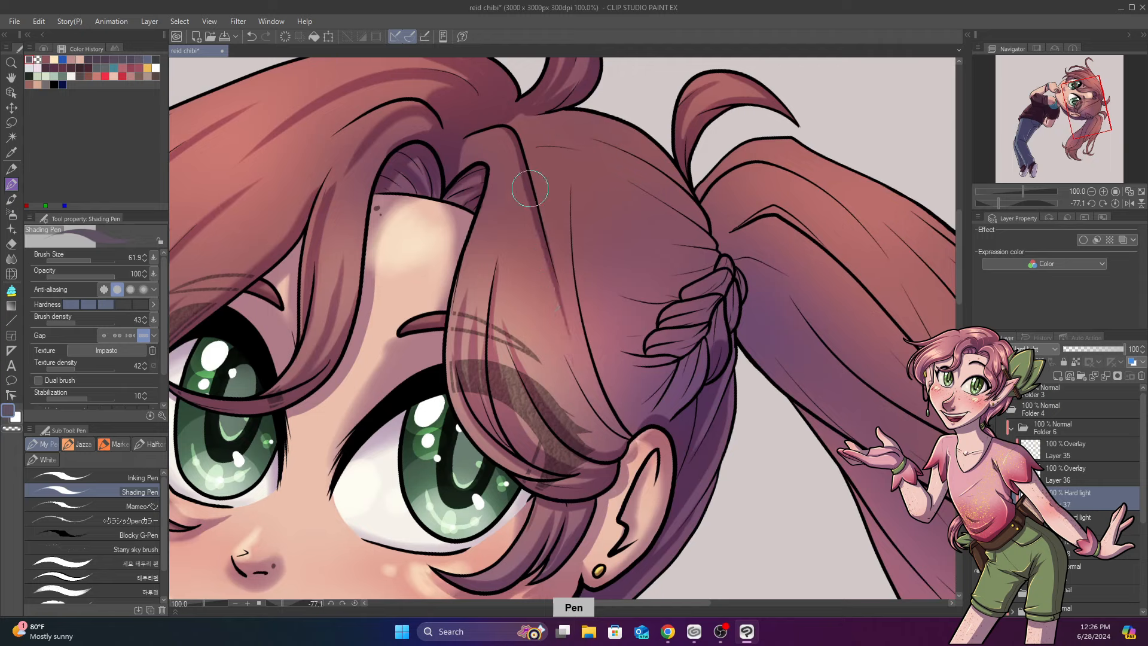
{"action": "left_click_drag", "start_coordinate": [530, 189], "coordinate": [573, 146]}
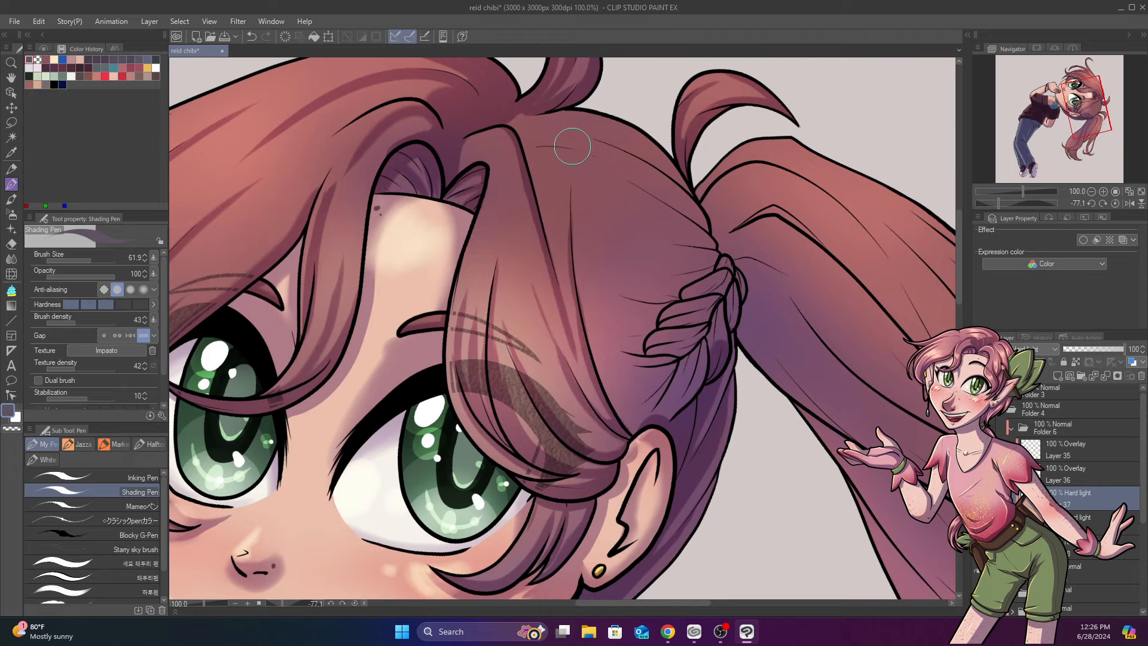
{"action": "left_click_drag", "start_coordinate": [575, 146], "coordinate": [692, 364]}
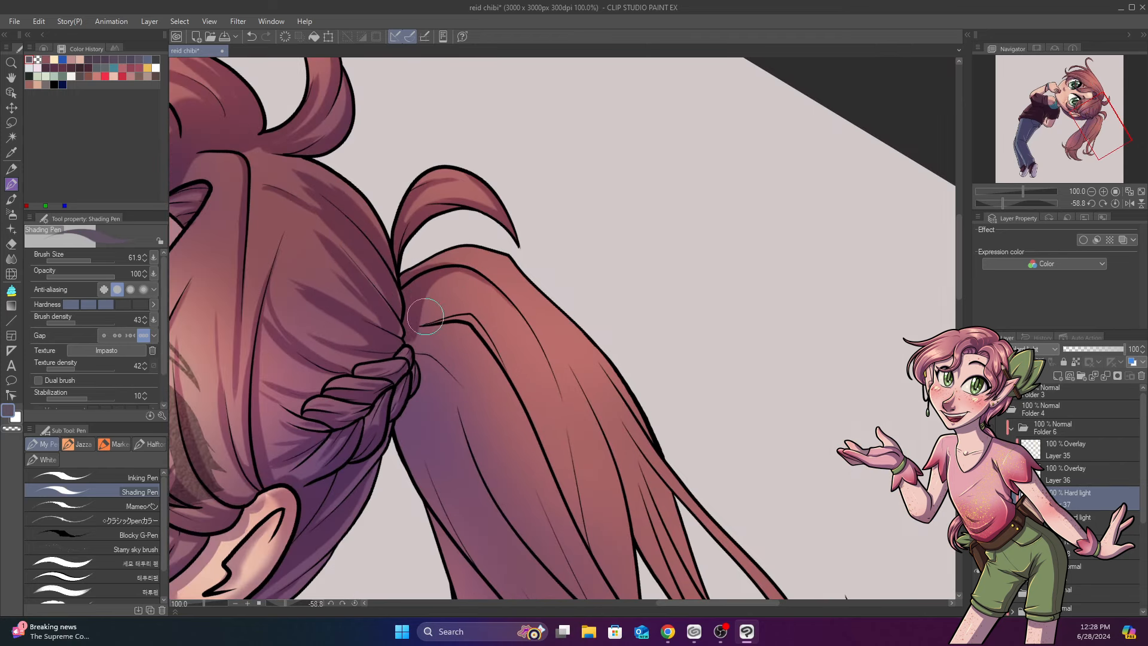
Shade the tip of the hanging hair lock and add shadow strands to the ponytail.
{"action": "scroll", "scroll_direction": "down", "scroll_amount": 3}
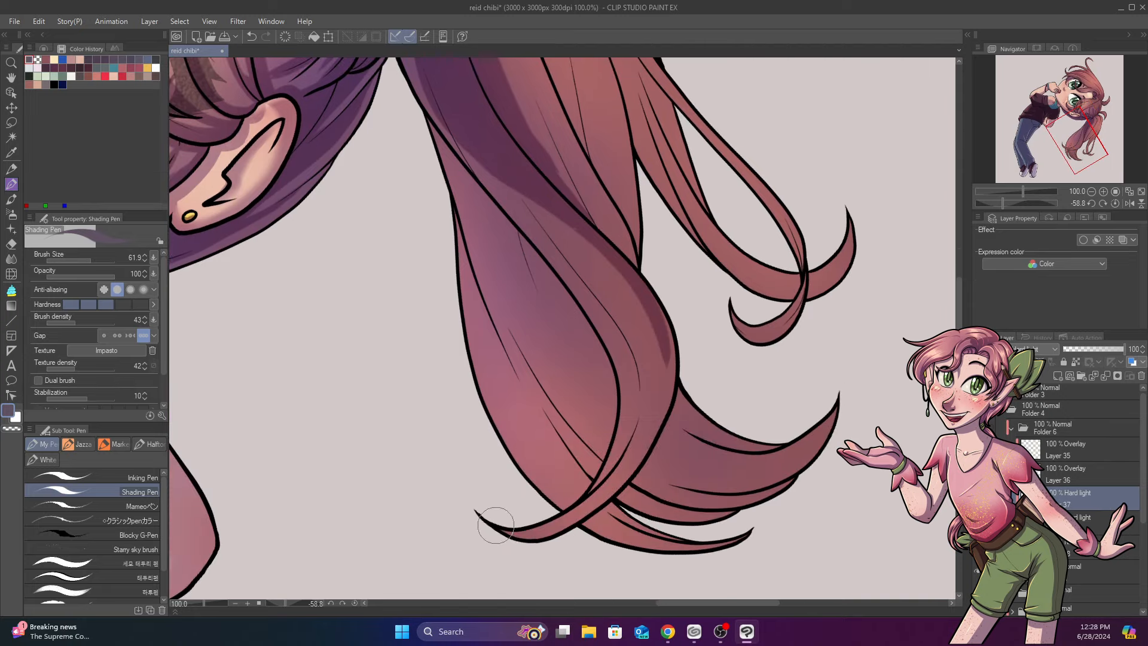
{"action": "left_click_drag", "start_coordinate": [494, 527], "coordinate": [586, 513]}
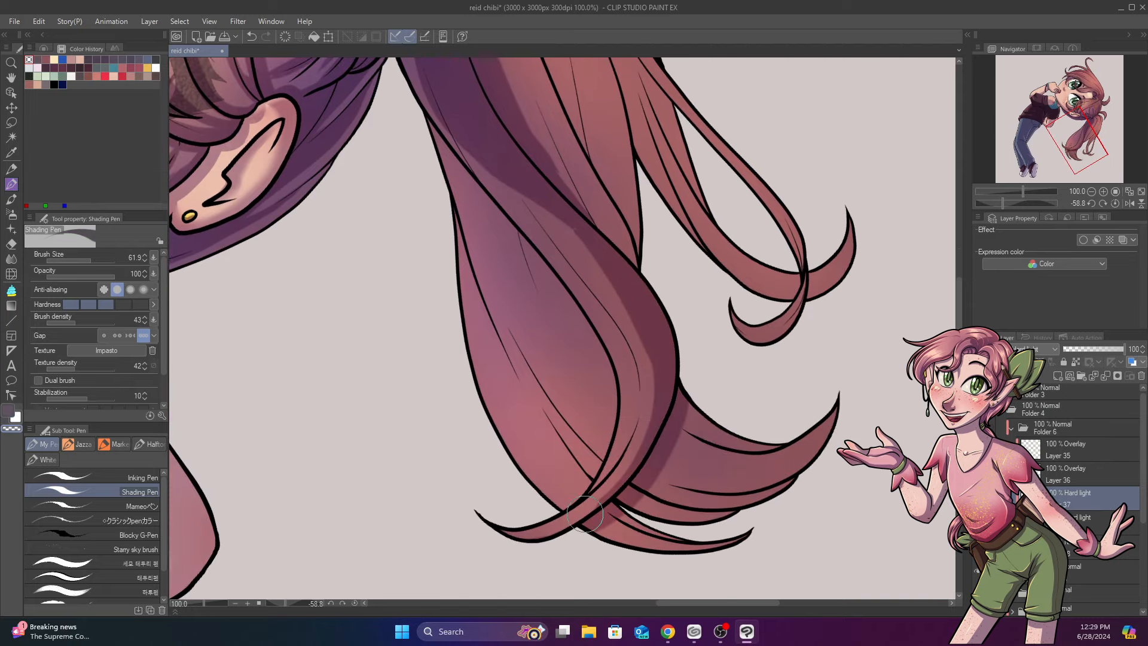
{"action": "left_click_drag", "start_coordinate": [585, 516], "coordinate": [631, 412]}
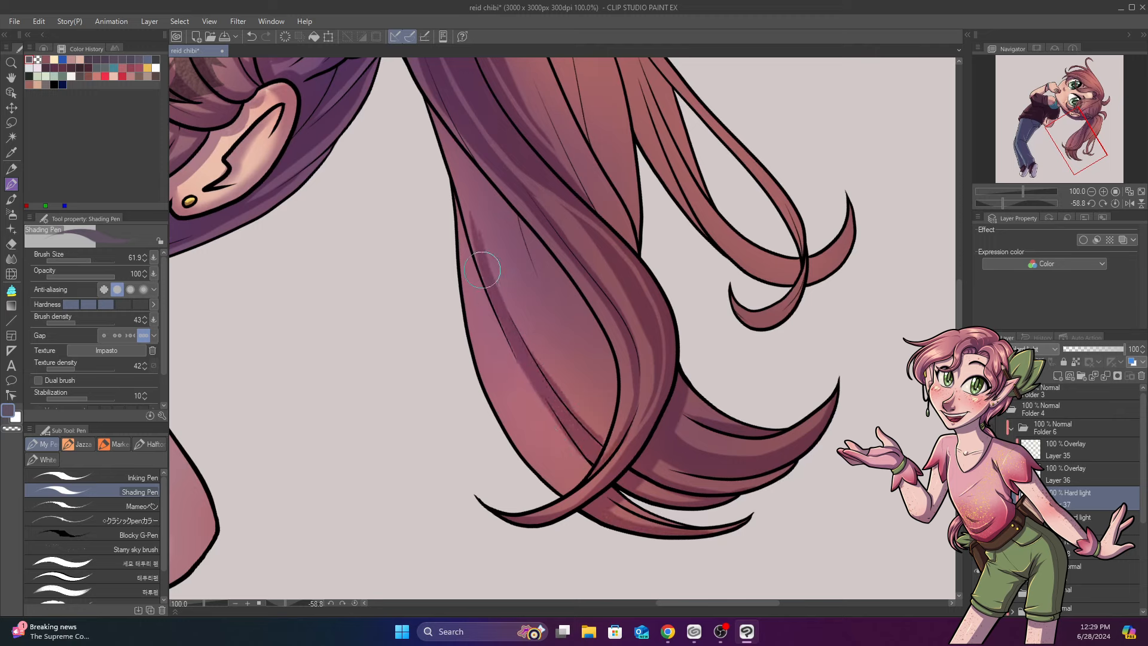
{"action": "left_click_drag", "start_coordinate": [482, 269], "coordinate": [532, 228]}
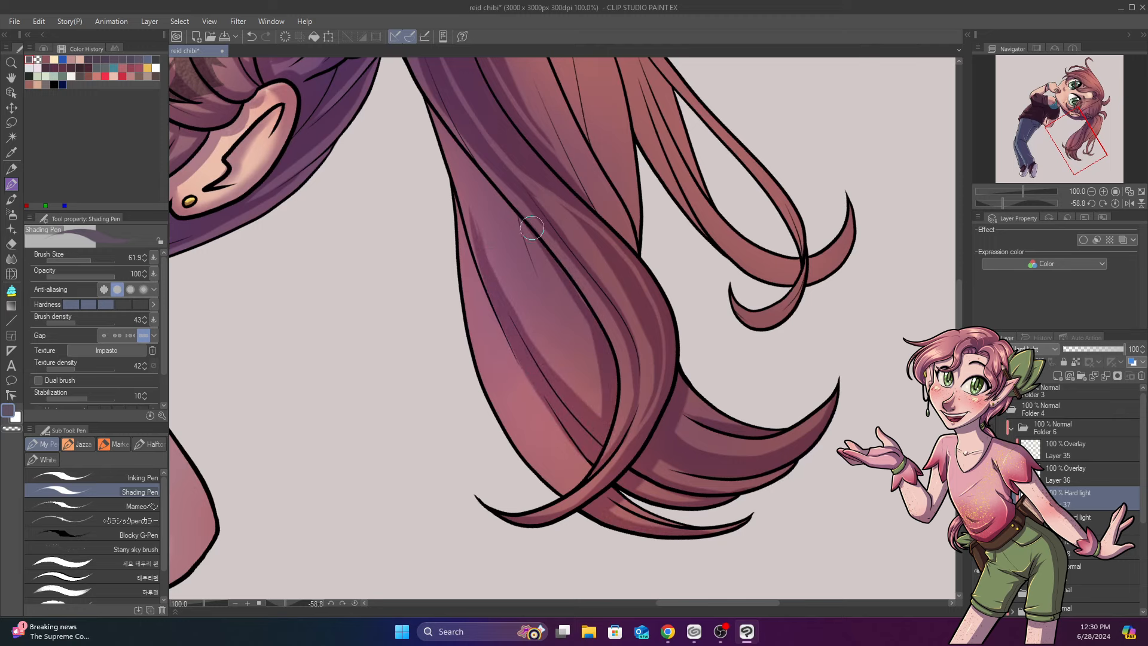
{"action": "left_click_drag", "start_coordinate": [532, 228], "coordinate": [480, 279]}
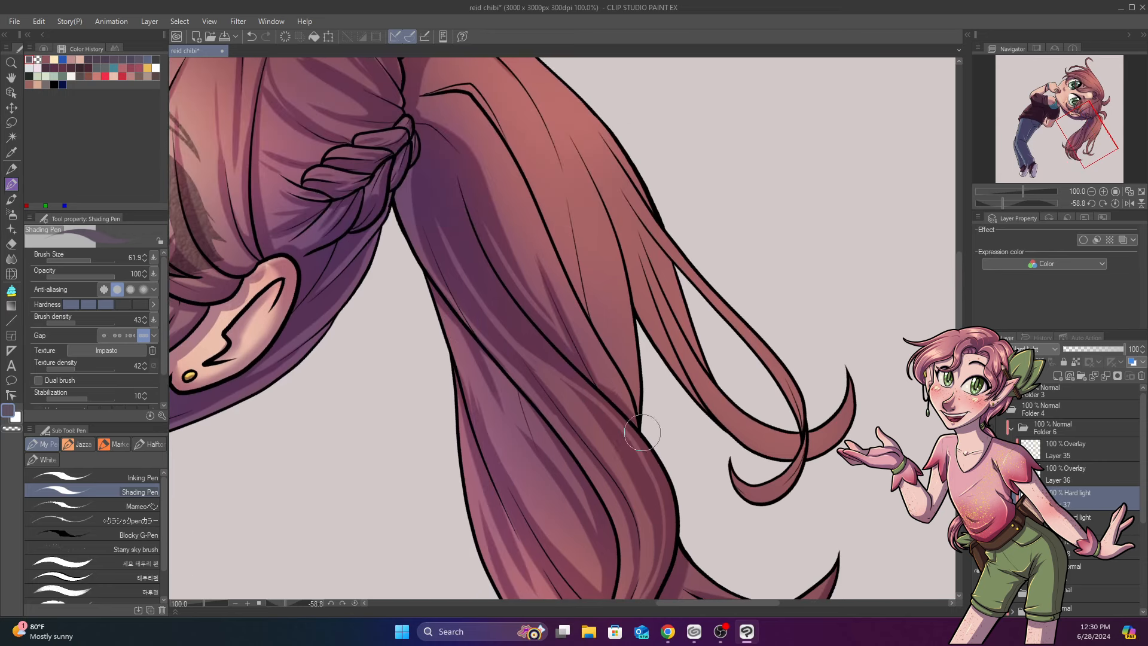
Darken the ponytail edge and the loose upper strand with the hair beneath it.
{"action": "left_click_drag", "start_coordinate": [643, 431], "coordinate": [601, 343]}
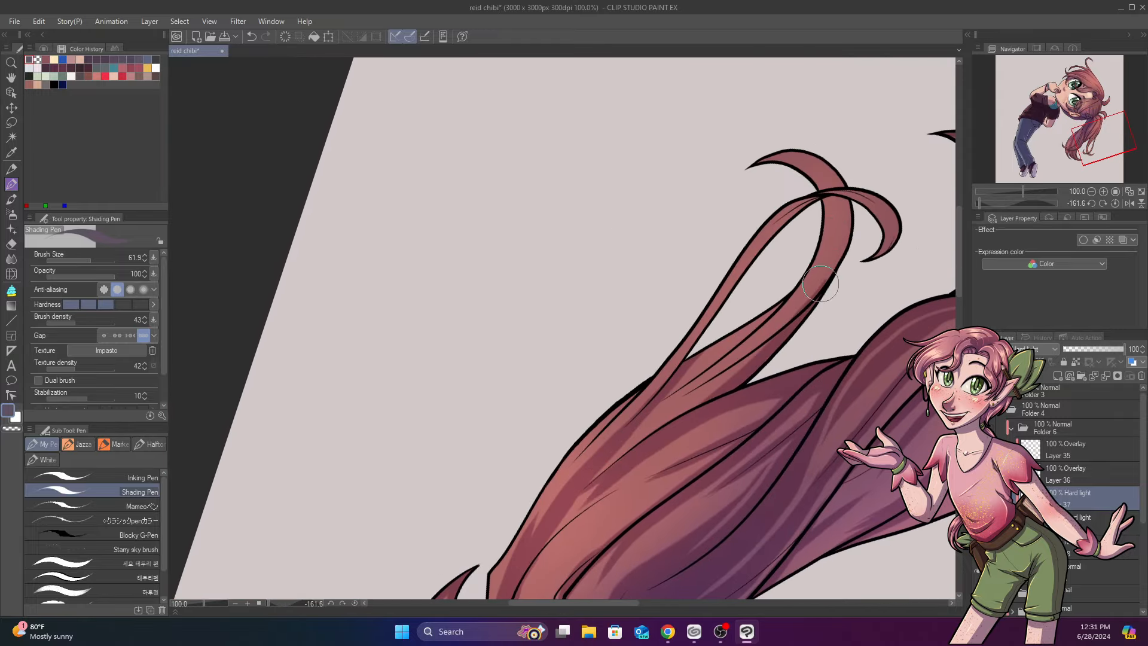
{"action": "left_click_drag", "start_coordinate": [821, 285], "coordinate": [607, 425]}
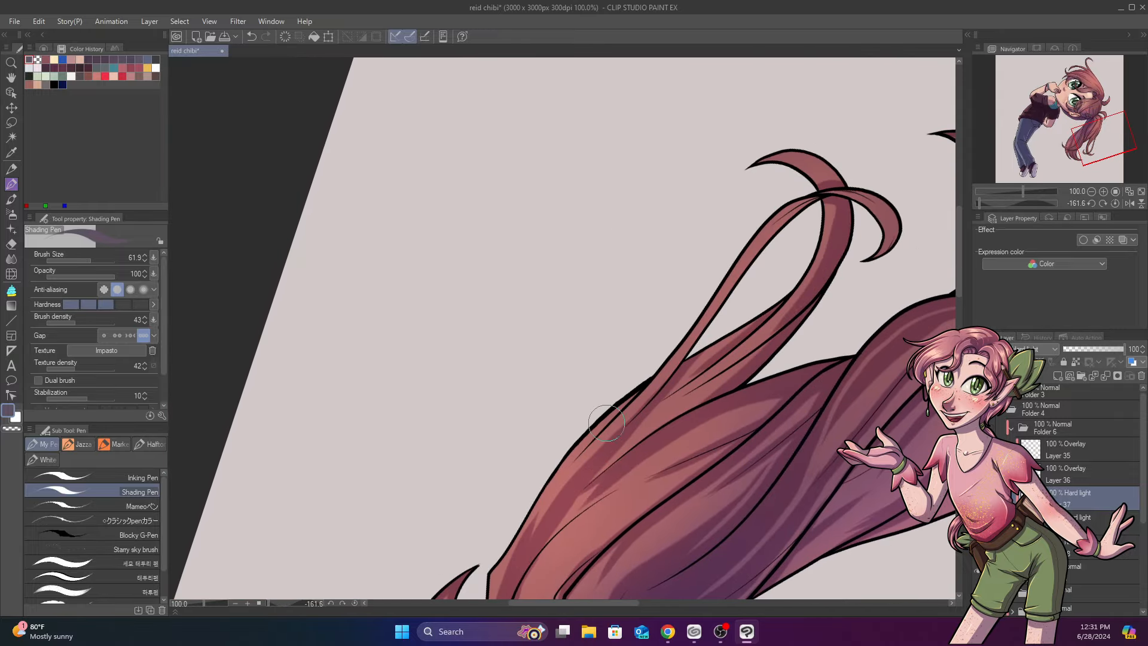
{"action": "left_click_drag", "start_coordinate": [607, 424], "coordinate": [776, 154]}
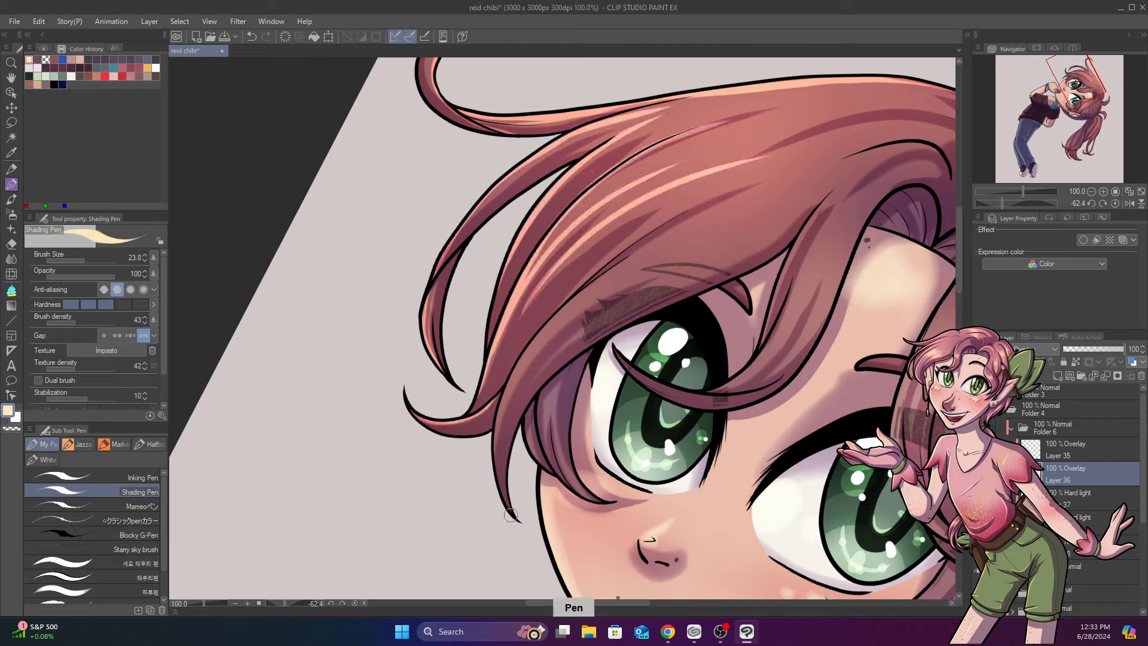
Add warm highlight strokes to the bangs, hair top and along the braid.
{"action": "left_click_drag", "start_coordinate": [513, 516], "coordinate": [514, 388]}
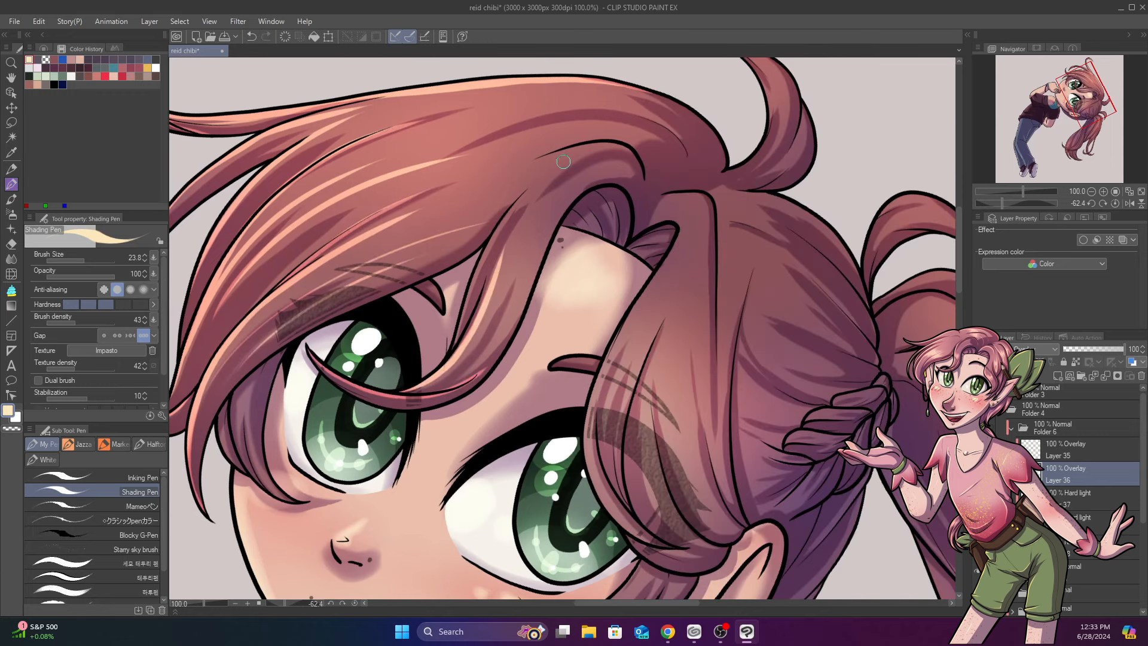
{"action": "left_click_drag", "start_coordinate": [563, 161], "coordinate": [637, 162]}
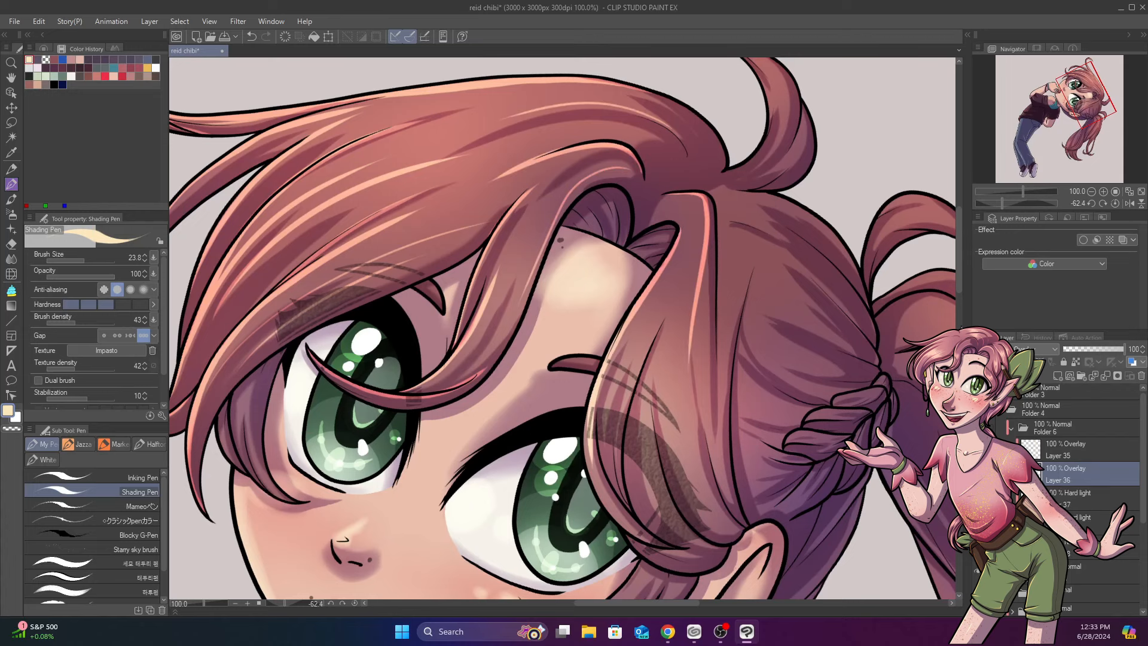
{"action": "scroll", "scroll_direction": "down", "scroll_amount": 3}
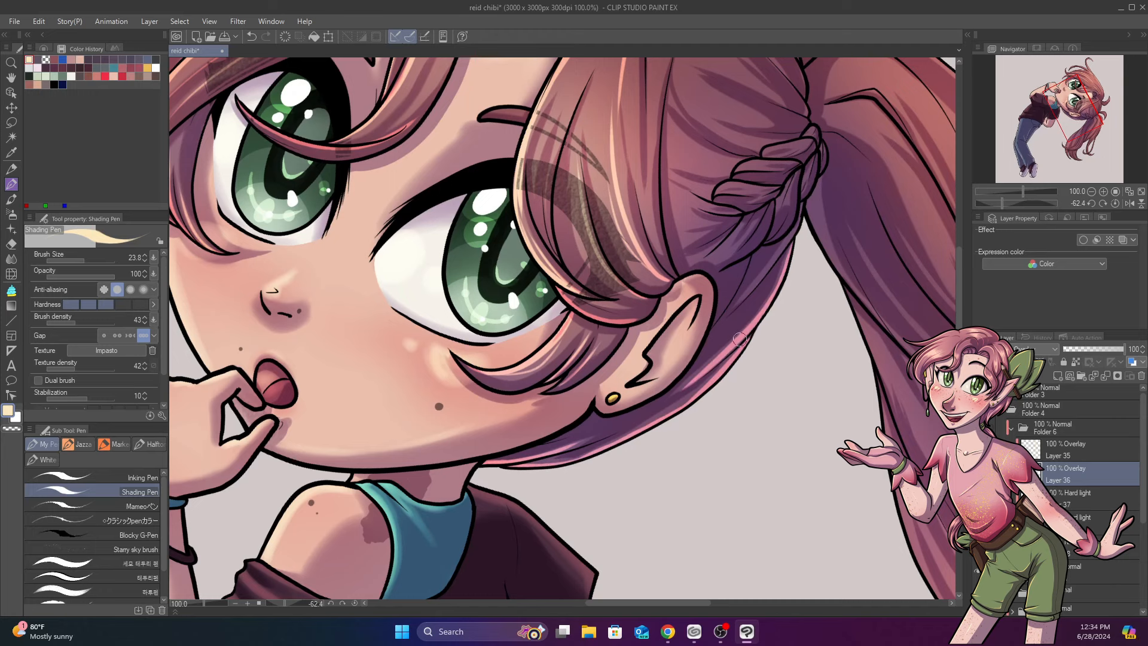
{"action": "scroll", "scroll_direction": "down", "scroll_amount": 3}
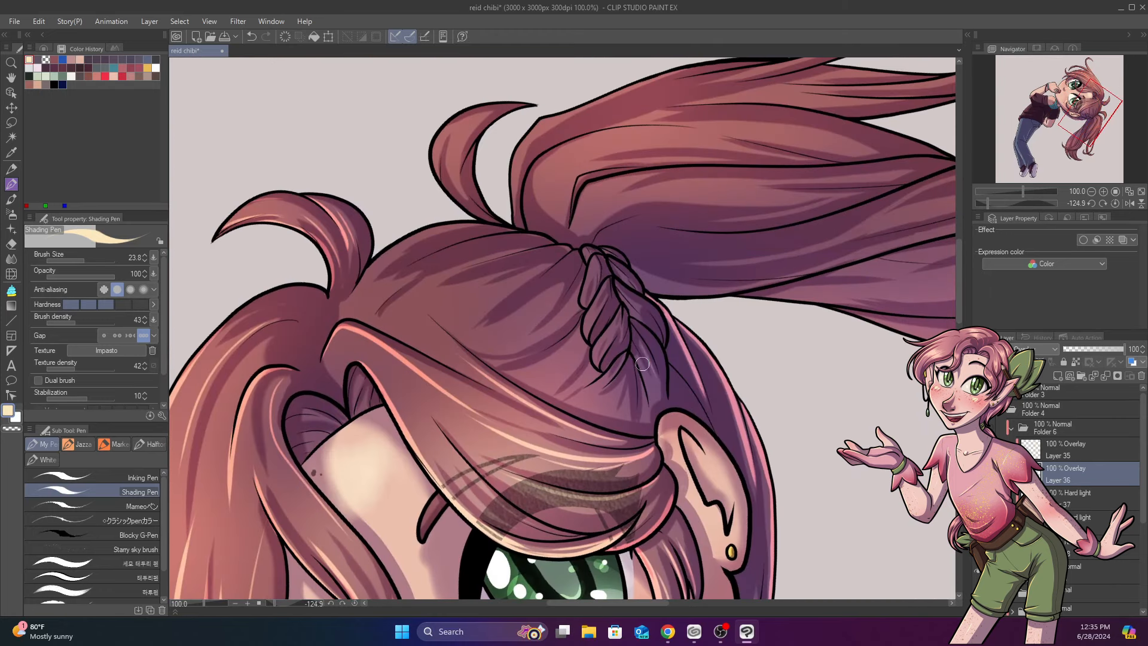
{"action": "left_click_drag", "start_coordinate": [644, 363], "coordinate": [619, 324]}
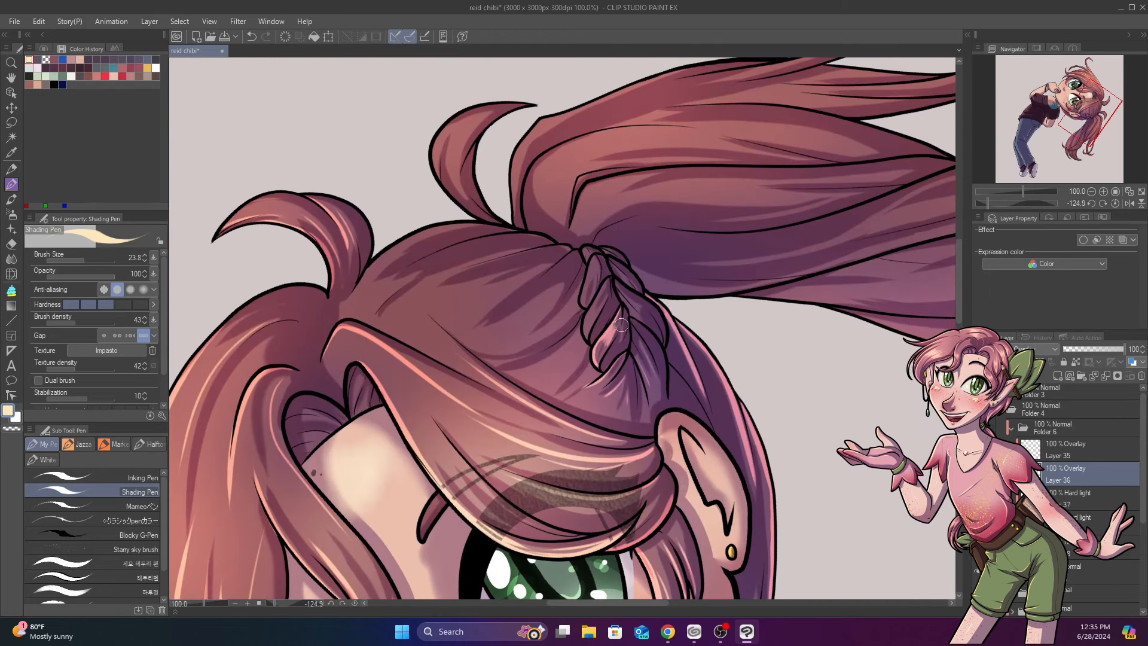
{"action": "left_click_drag", "start_coordinate": [619, 324], "coordinate": [597, 263]}
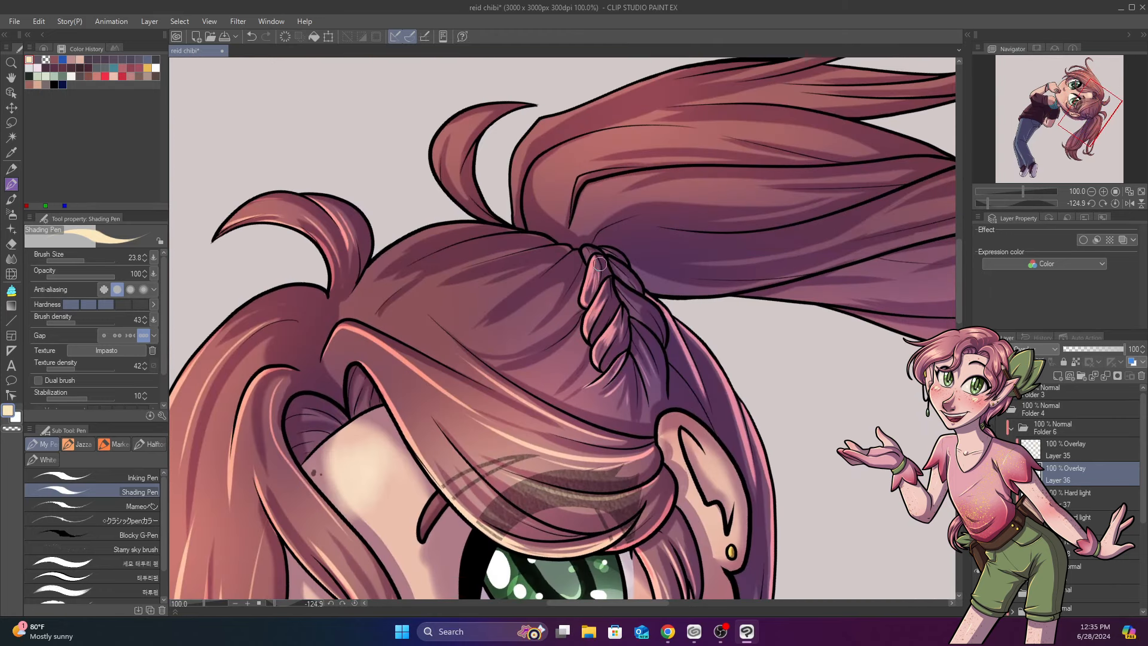
{"action": "left_click_drag", "start_coordinate": [599, 262], "coordinate": [655, 378]}
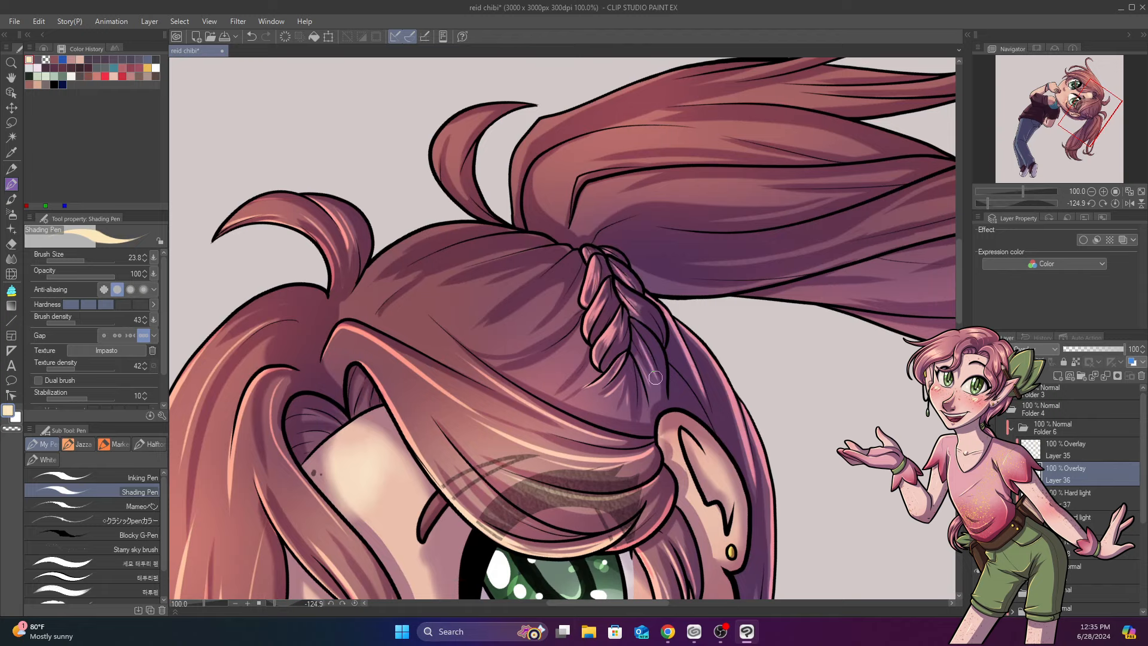
{"action": "left_click_drag", "start_coordinate": [655, 377], "coordinate": [606, 244]}
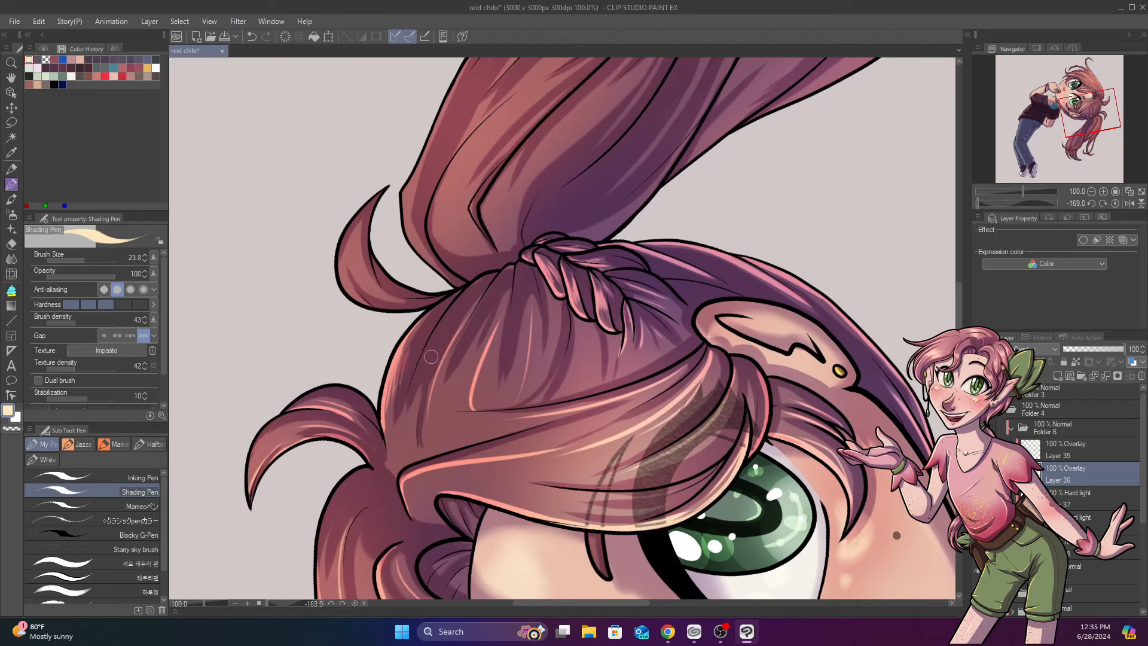
Highlight the back hair and front bangs, then streak light along the left ponytail strands.
{"action": "left_click_drag", "start_coordinate": [432, 356], "coordinate": [514, 357]}
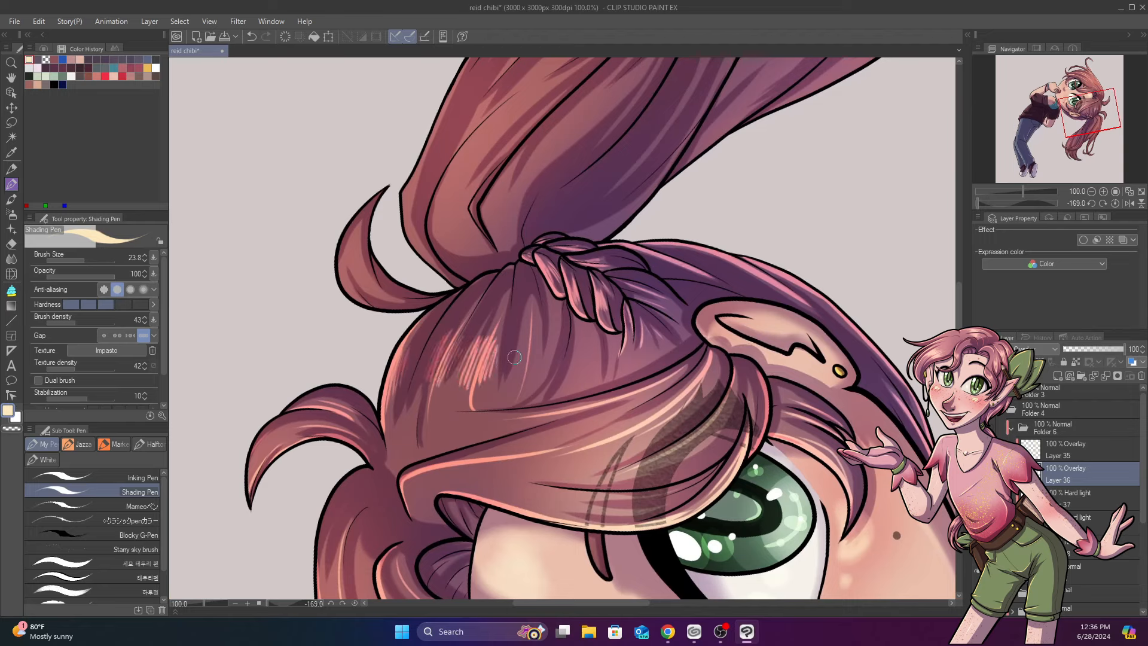
{"action": "left_click_drag", "start_coordinate": [514, 357], "coordinate": [566, 332]}
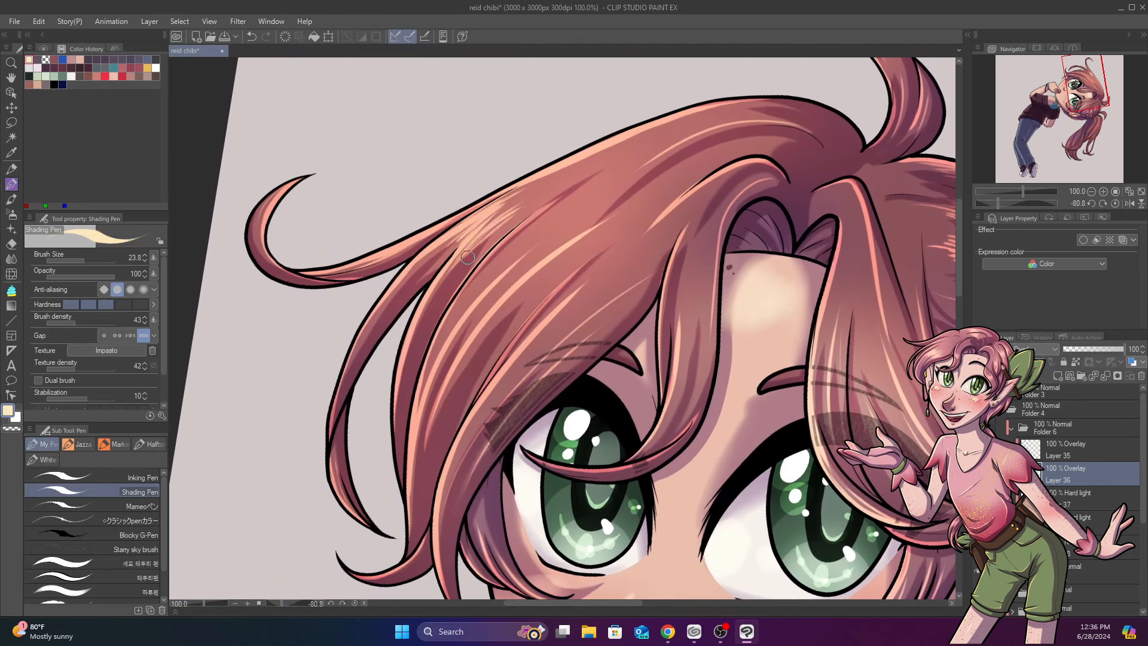
{"action": "left_click_drag", "start_coordinate": [468, 256], "coordinate": [575, 286]}
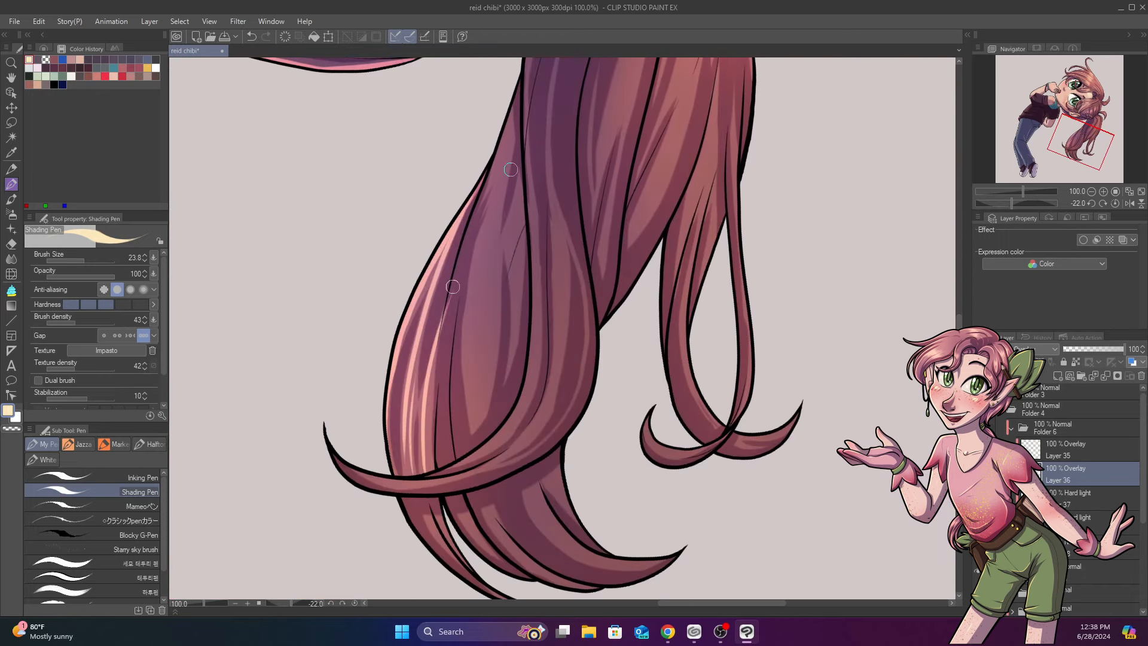
{"action": "left_click_drag", "start_coordinate": [452, 286], "coordinate": [450, 547]}
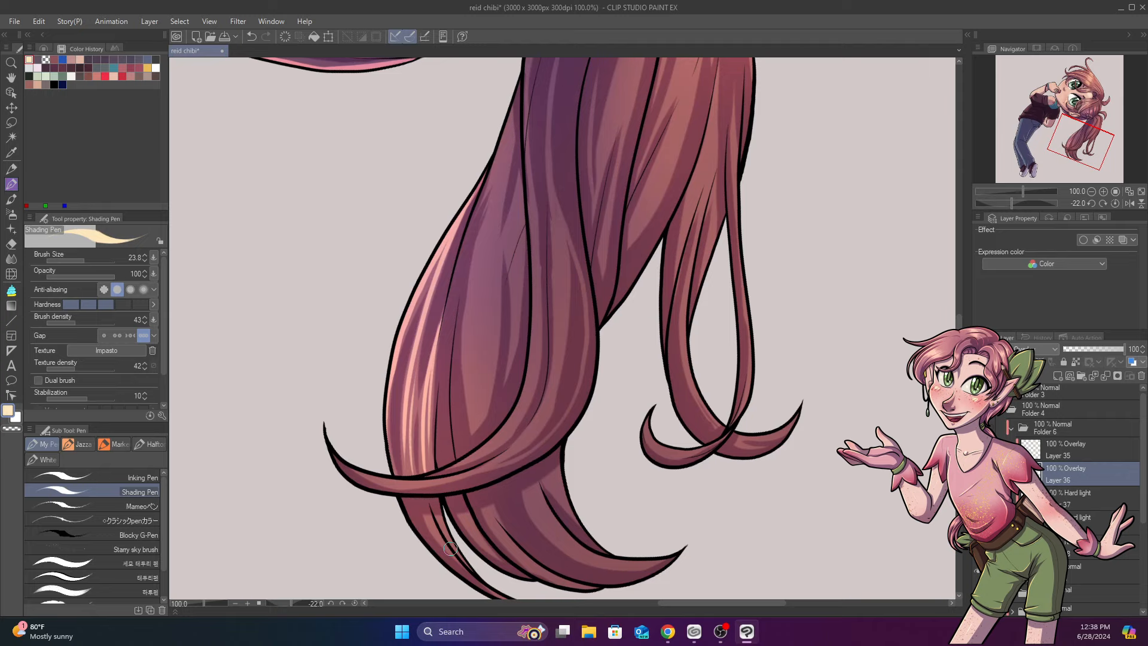
{"action": "left_click_drag", "start_coordinate": [451, 549], "coordinate": [475, 196]}
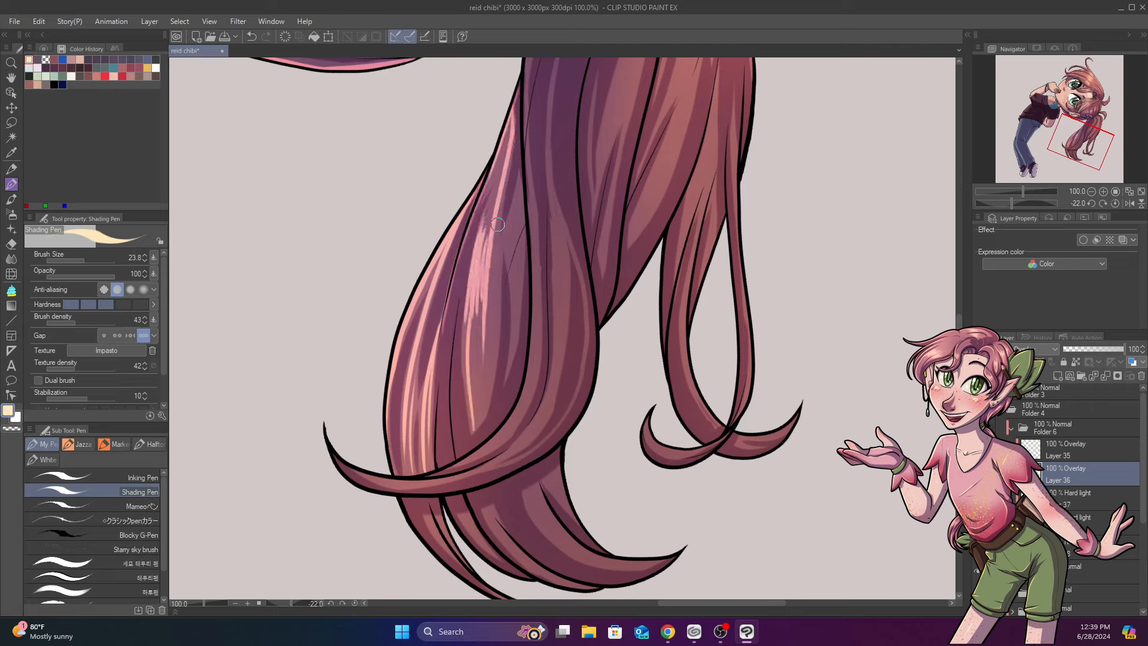
{"action": "left_click_drag", "start_coordinate": [500, 224], "coordinate": [459, 300]}
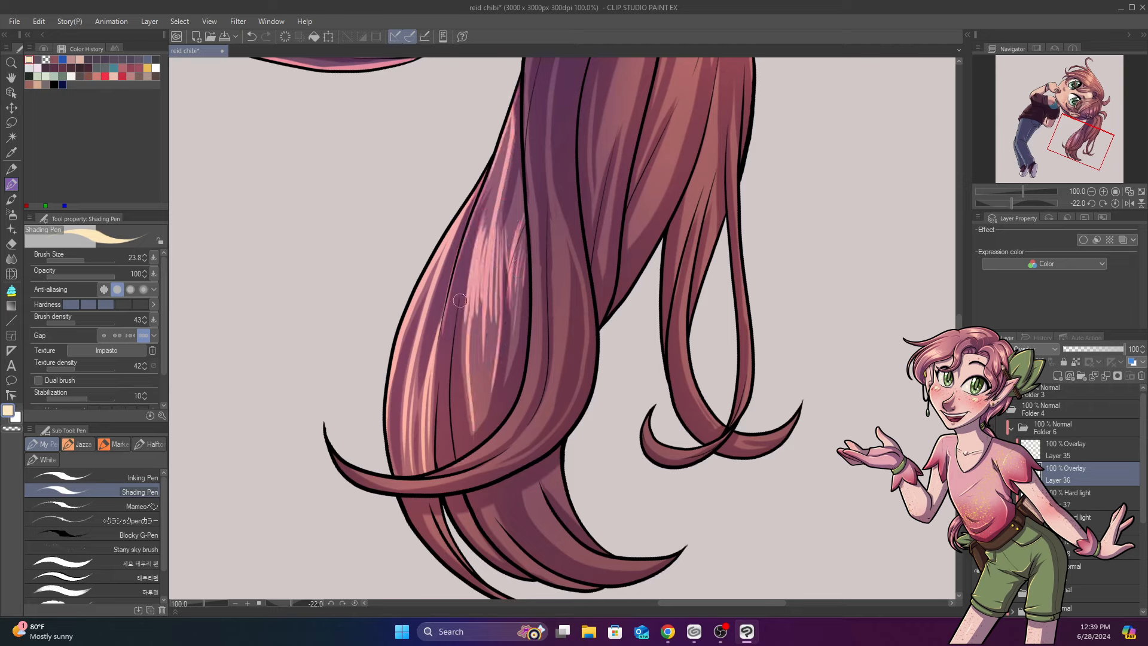
{"action": "left_click_drag", "start_coordinate": [460, 300], "coordinate": [393, 483]}
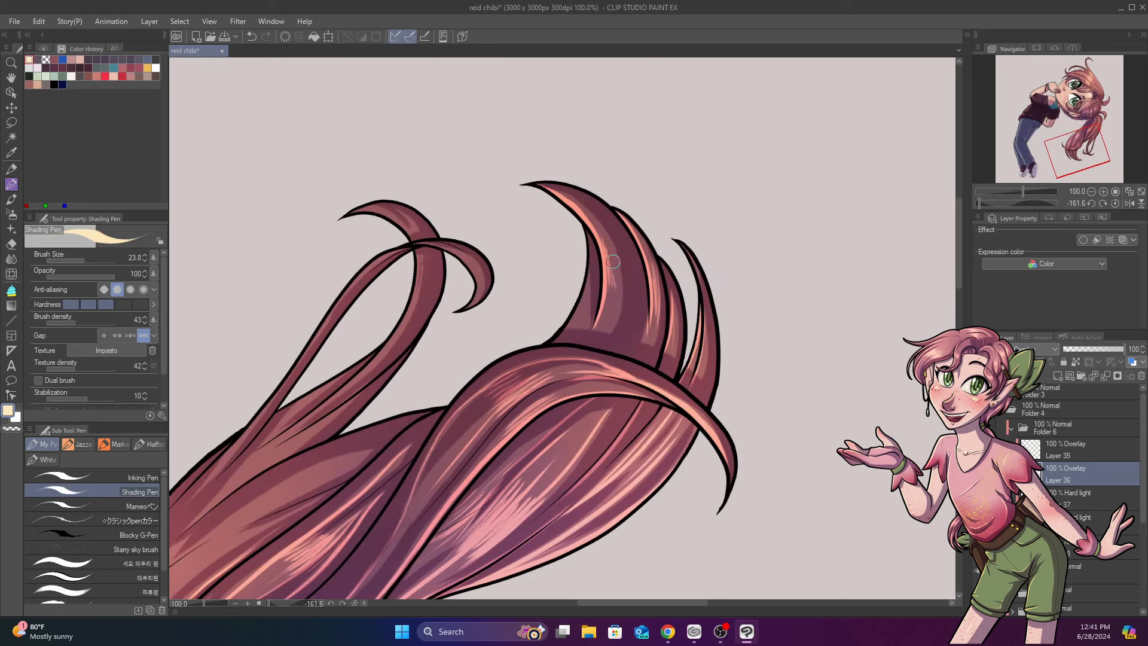
Brighten the upturned hair tips and the ponytail strands below the braid.
{"action": "left_click_drag", "start_coordinate": [613, 262], "coordinate": [621, 375]}
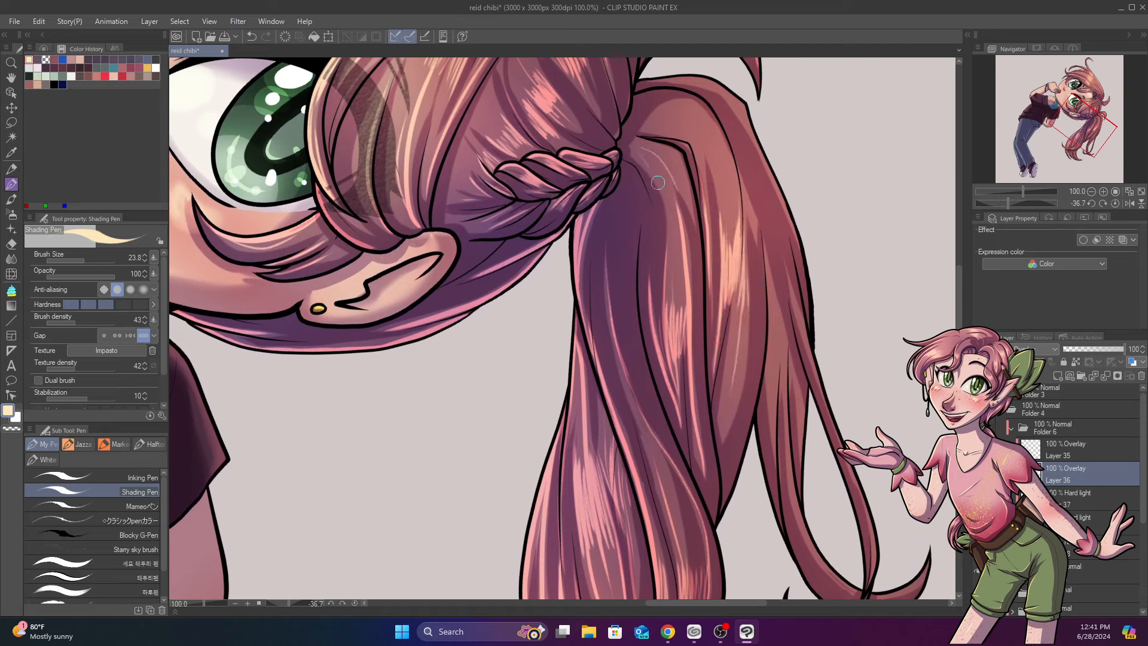
{"action": "left_click_drag", "start_coordinate": [658, 182], "coordinate": [801, 300]}
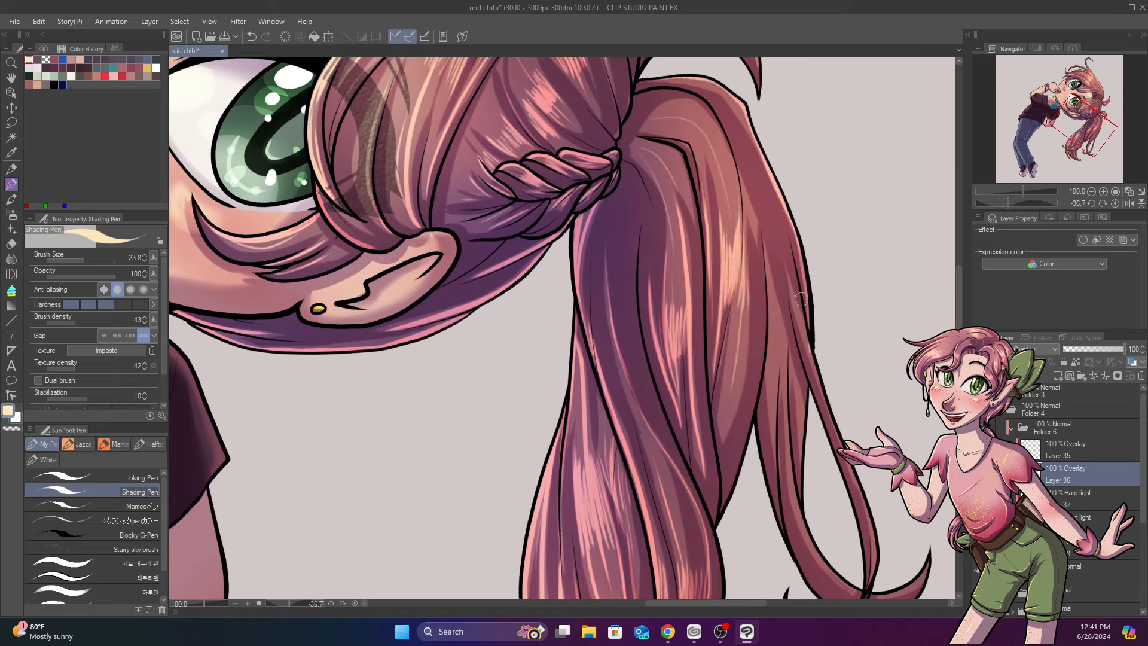
{"action": "left_click_drag", "start_coordinate": [801, 299], "coordinate": [713, 455]}
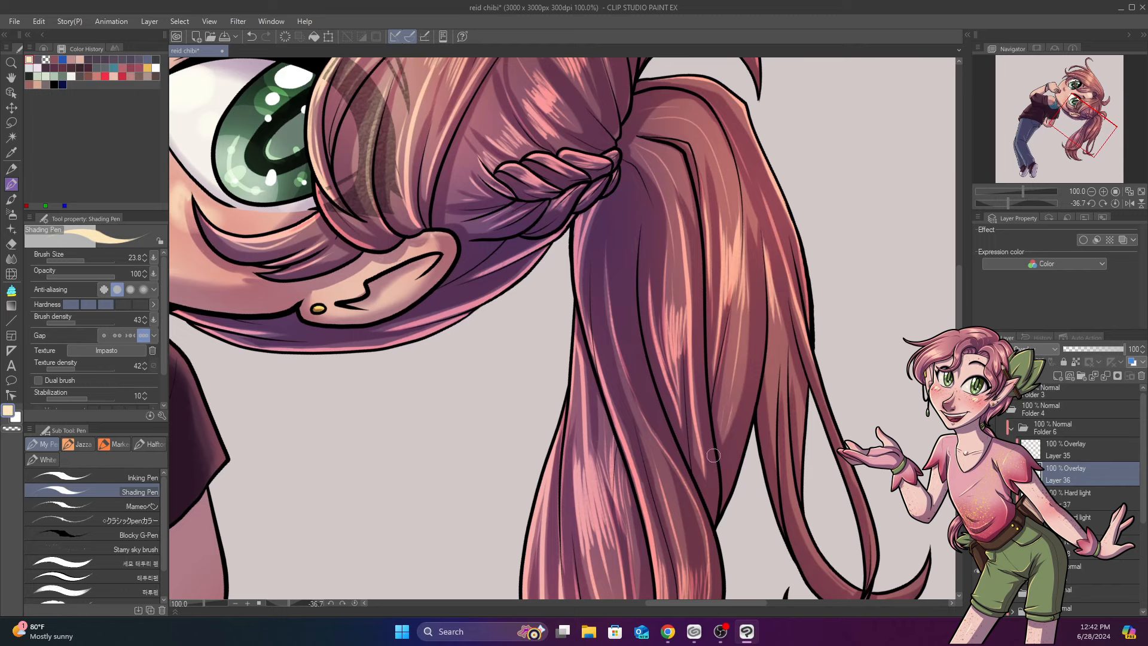
{"action": "scroll", "scroll_direction": "down", "scroll_amount": 3}
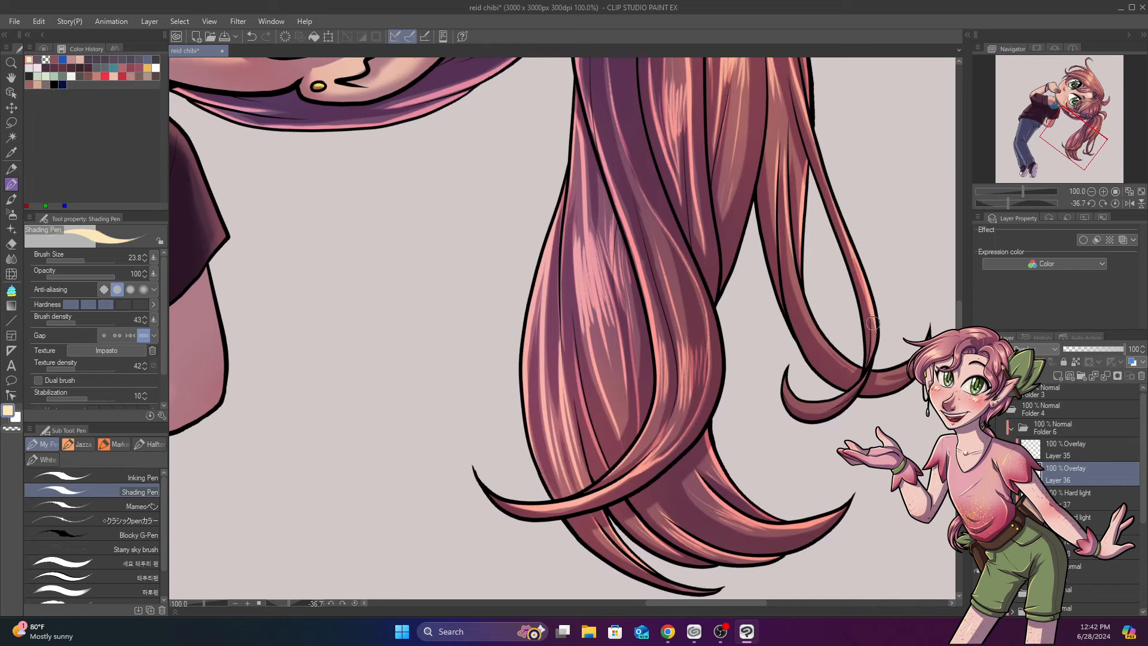
{"action": "left_click_drag", "start_coordinate": [872, 324], "coordinate": [813, 408]}
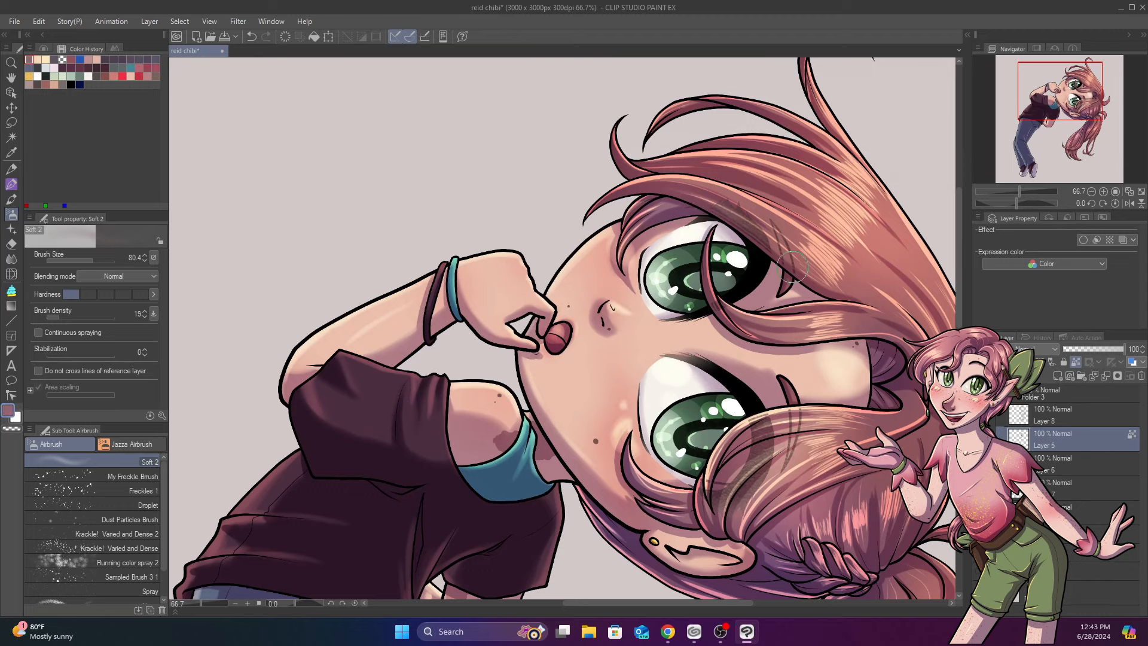
Finish the soft airbrush shading on the face and hair before starting the background.
{"action": "left_click", "coordinate": [1047, 429]}
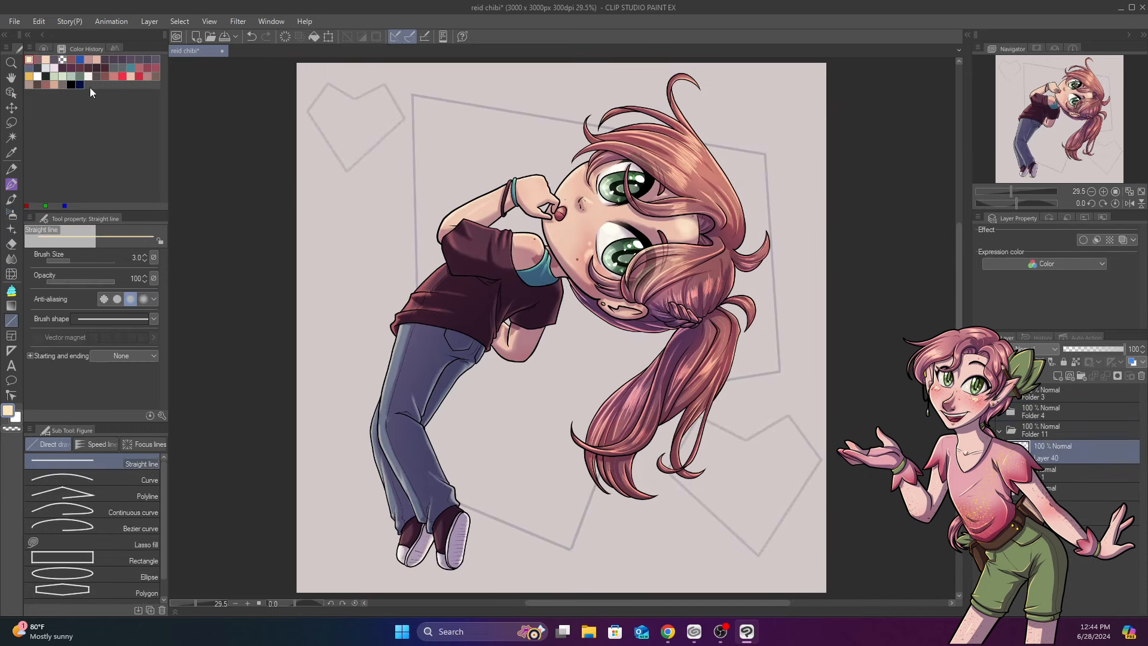
Pick black and draw the left edge of the large background polygon as a straight line.
{"action": "left_click", "coordinate": [67, 48]}
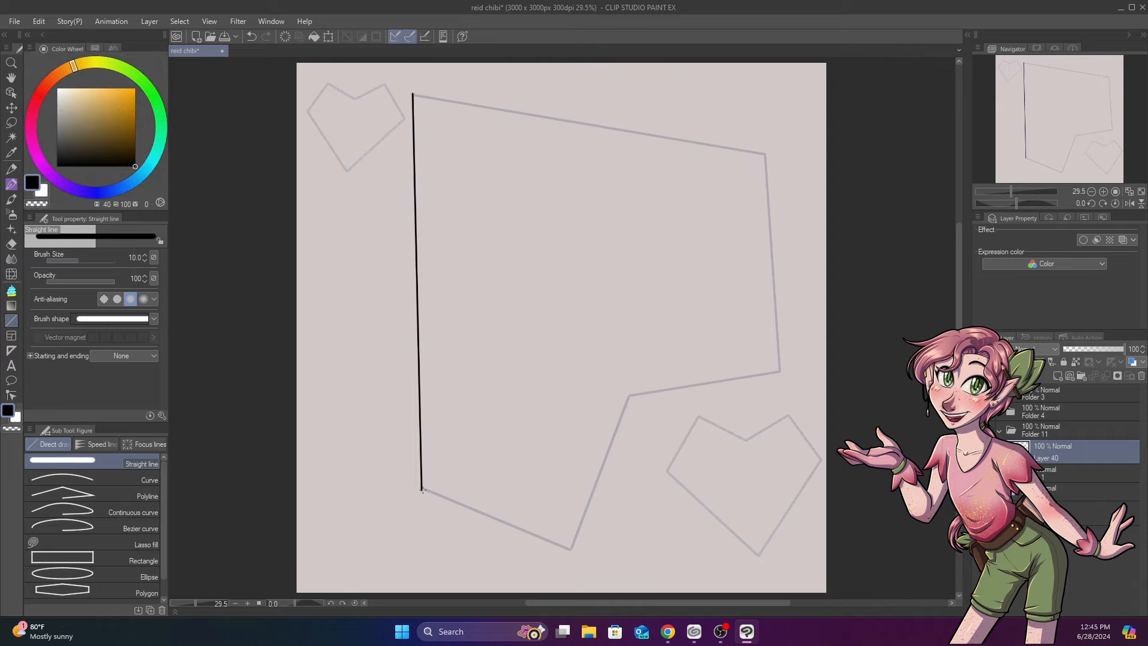
{"action": "left_click_drag", "start_coordinate": [421, 490], "coordinate": [778, 374]}
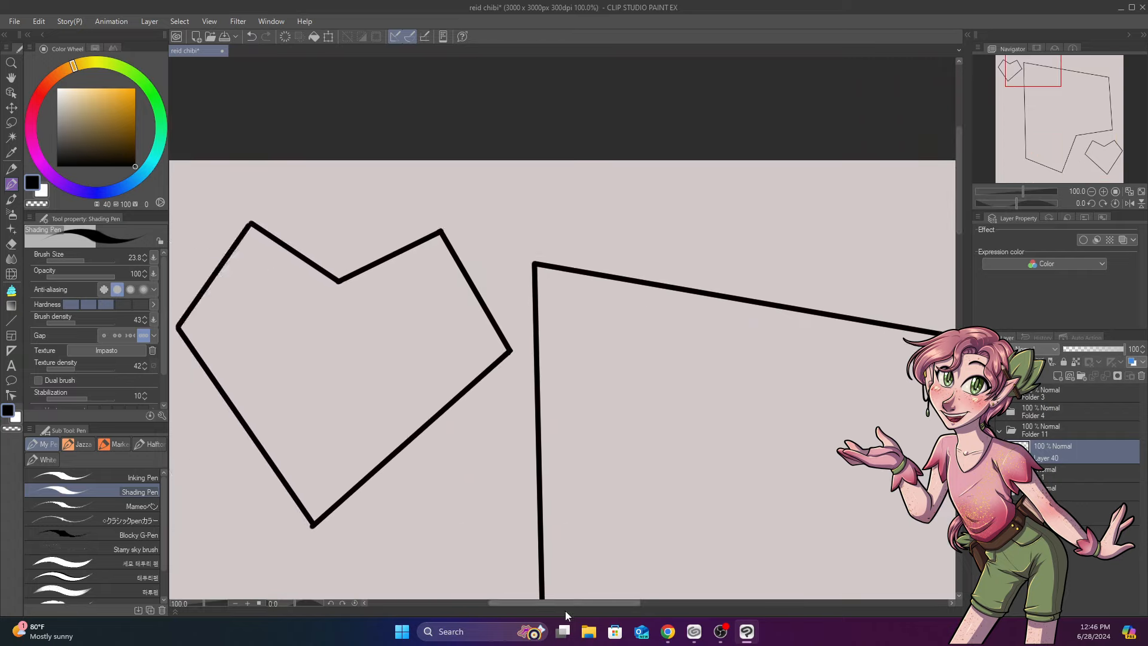
{"action": "scroll", "scroll_direction": "down", "scroll_amount": 3}
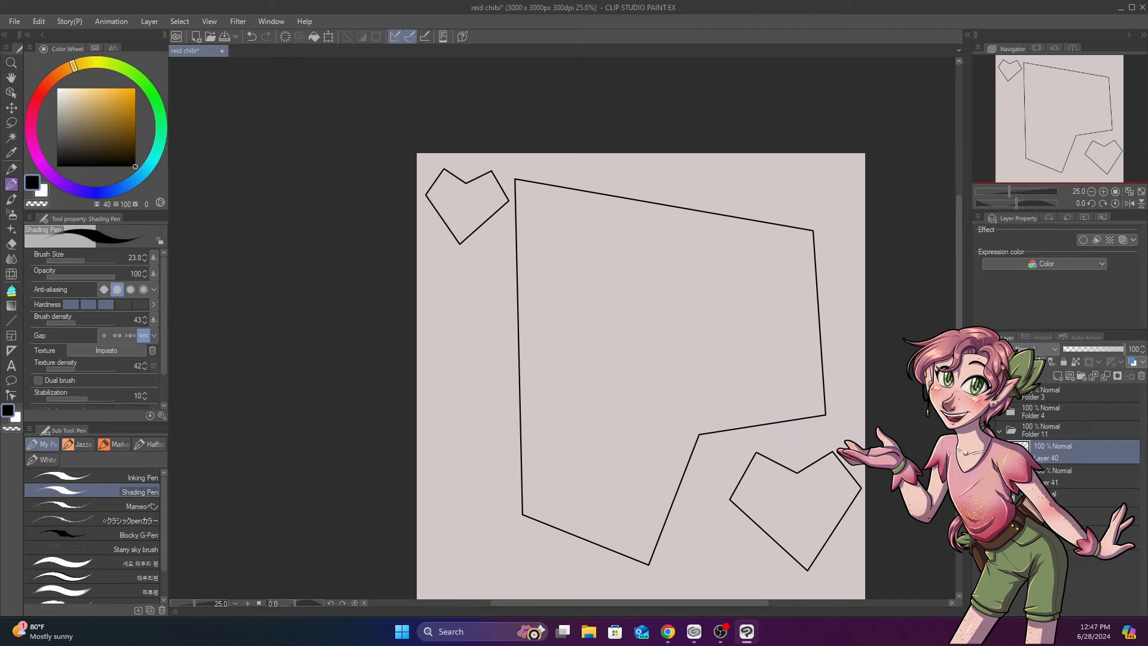
Fill the polygon and hearts with dark grey and switch to the Gradient tool.
{"action": "left_click", "coordinate": [12, 274]}
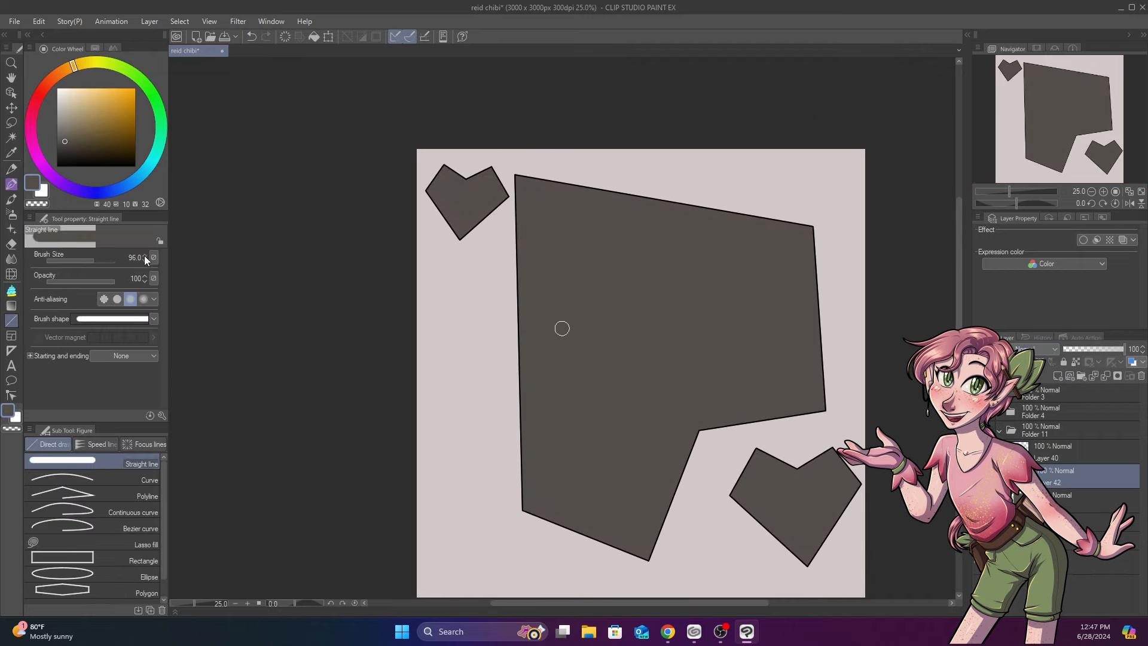
{"action": "left_click", "coordinate": [104, 299]}
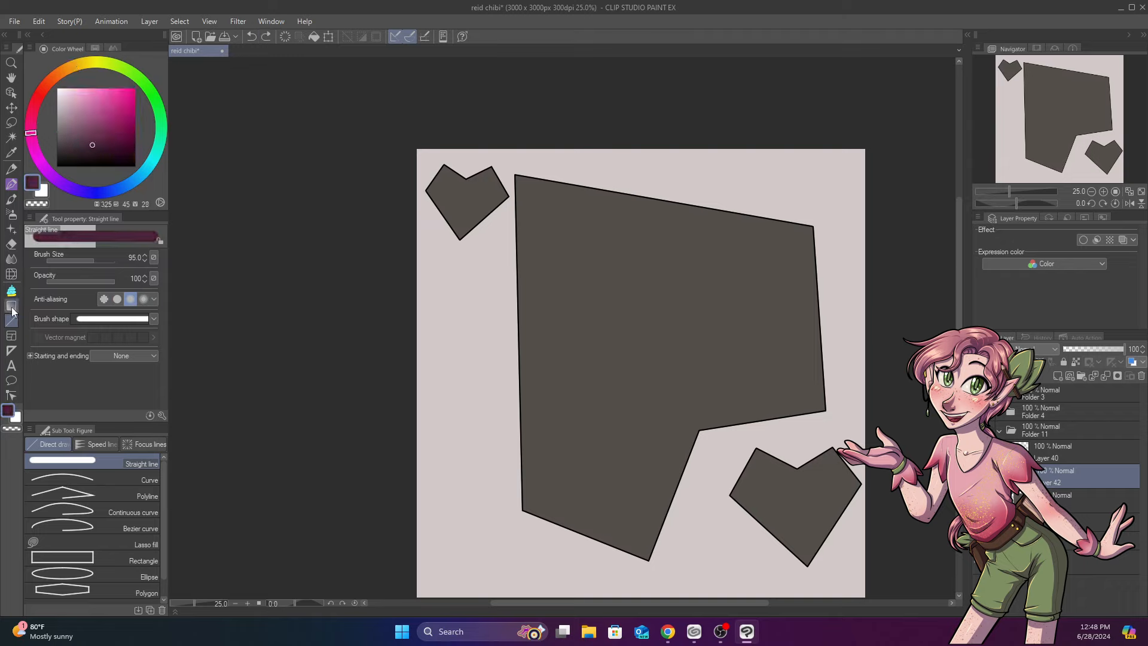
{"action": "left_click", "coordinate": [12, 306]}
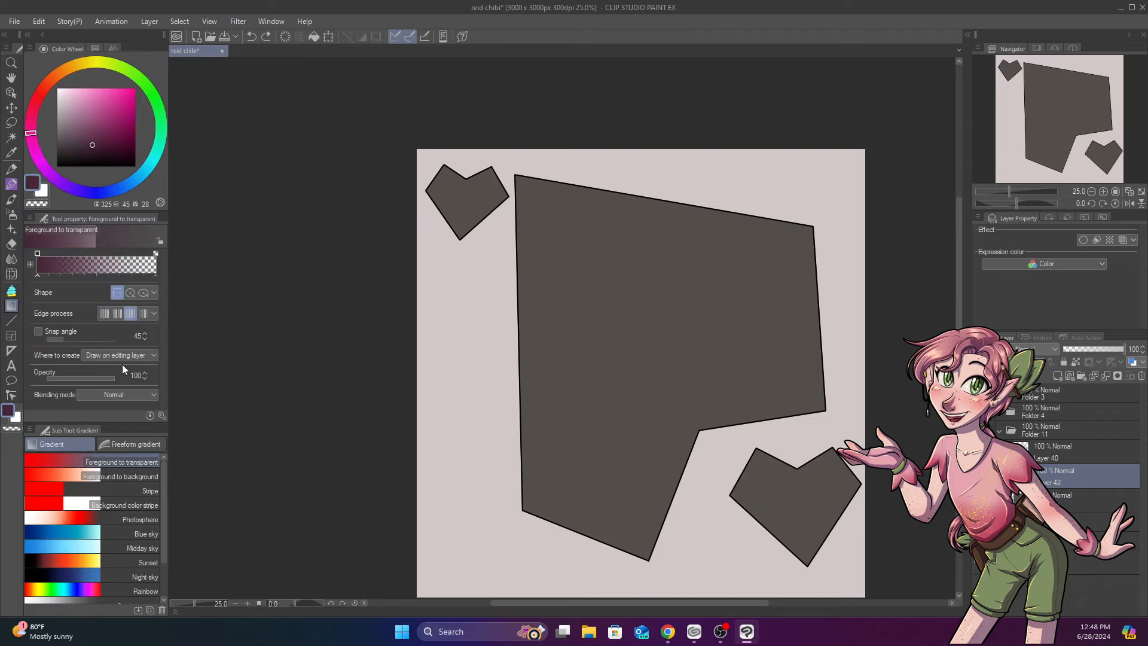
{"action": "mouse_move", "coordinate": [155, 263]}
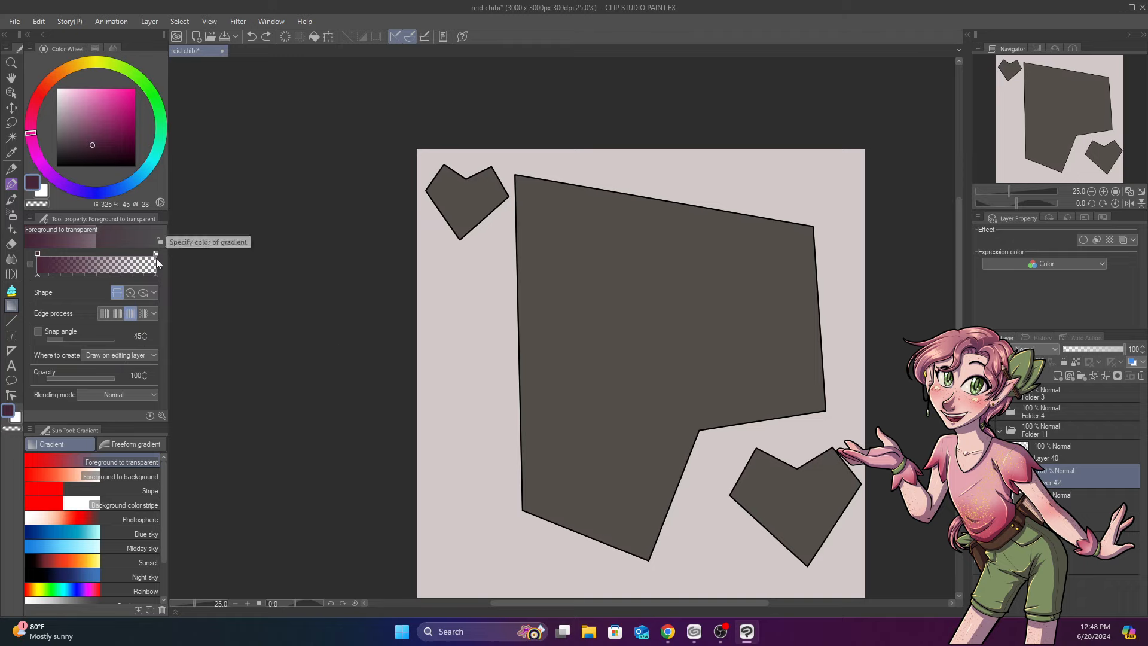
Browse the gradient presets, choose Rainbow to modify and start with a blue colour.
{"action": "left_click", "coordinate": [134, 444]}
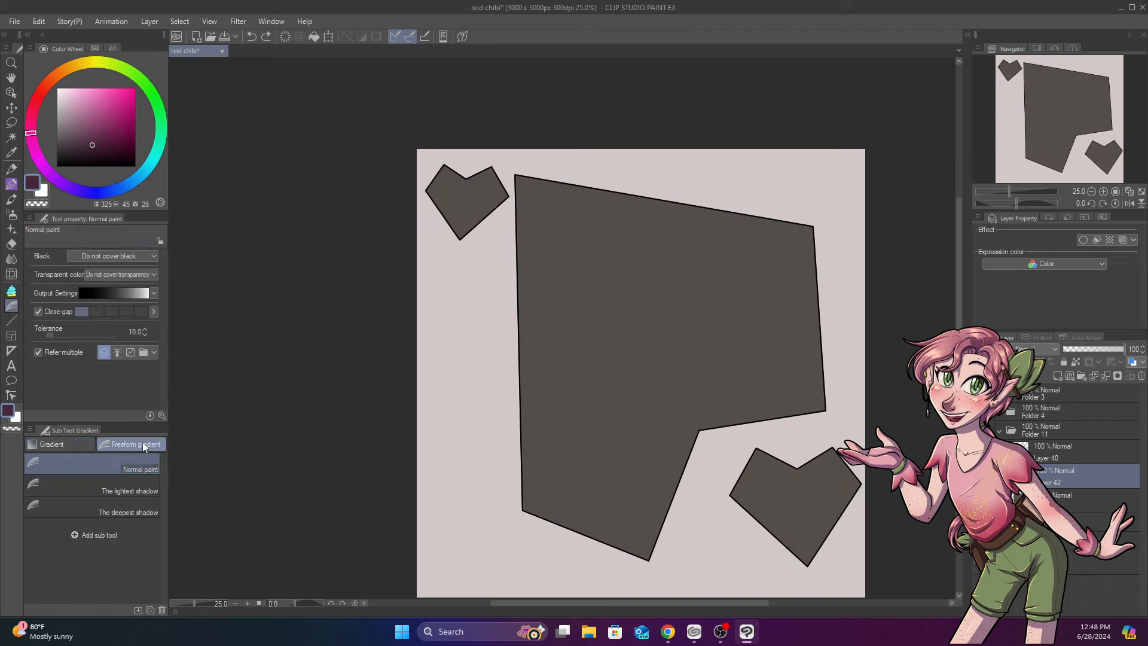
{"action": "left_click", "coordinate": [52, 443]}
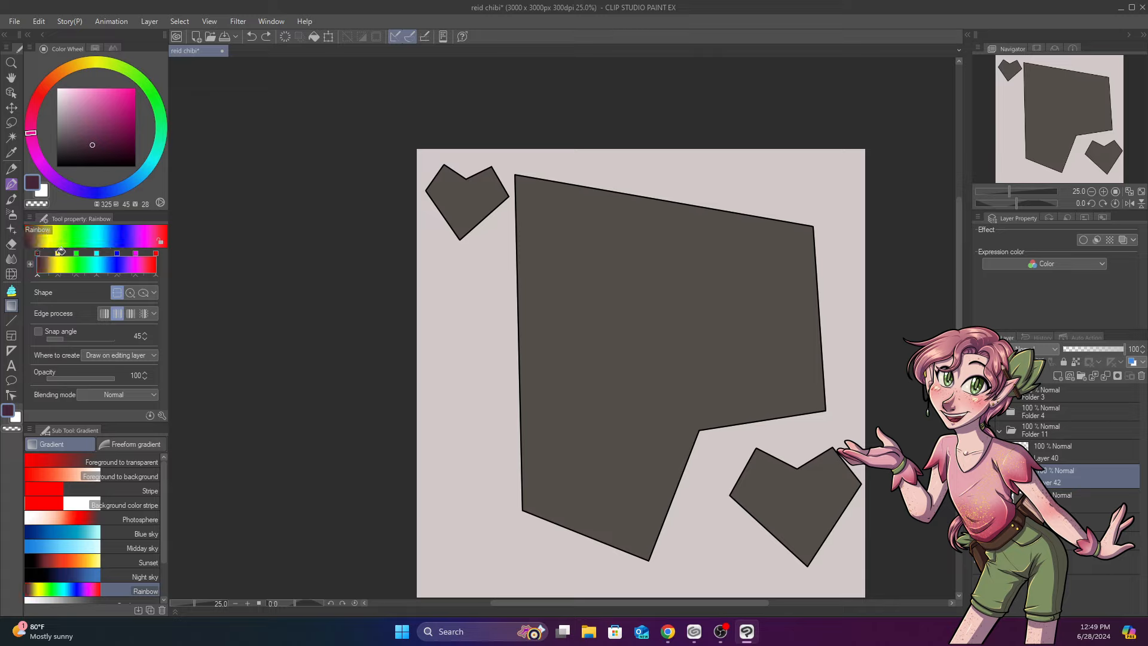
{"action": "left_click", "coordinate": [100, 103]}
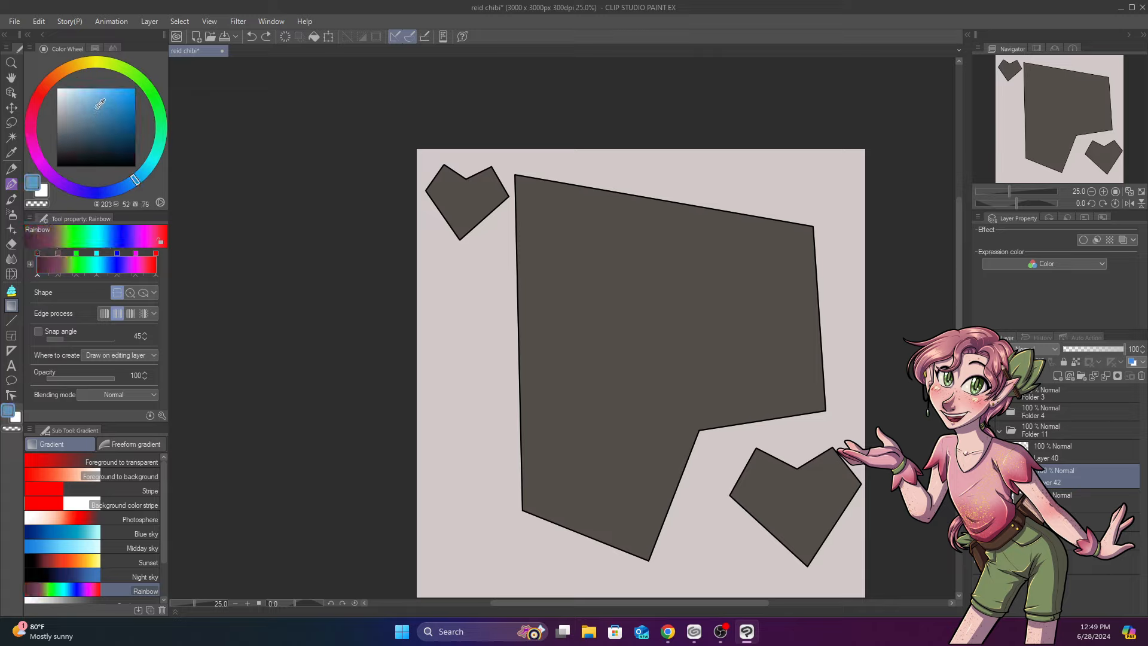
{"action": "left_click", "coordinate": [113, 106]}
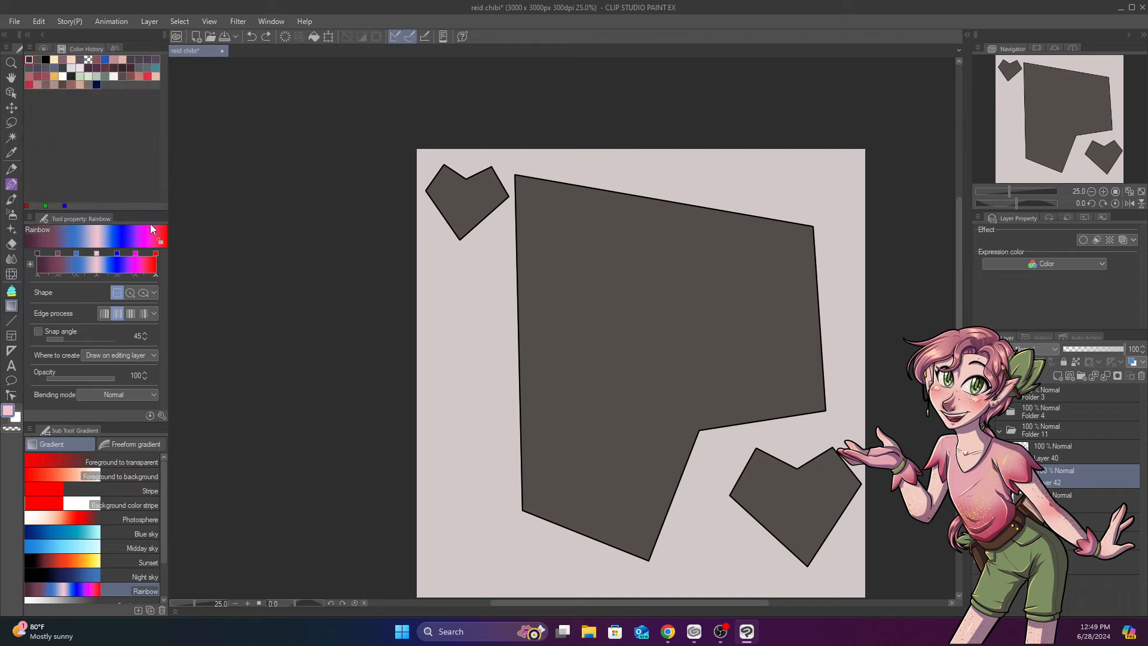
{"action": "mouse_move", "coordinate": [76, 273]}
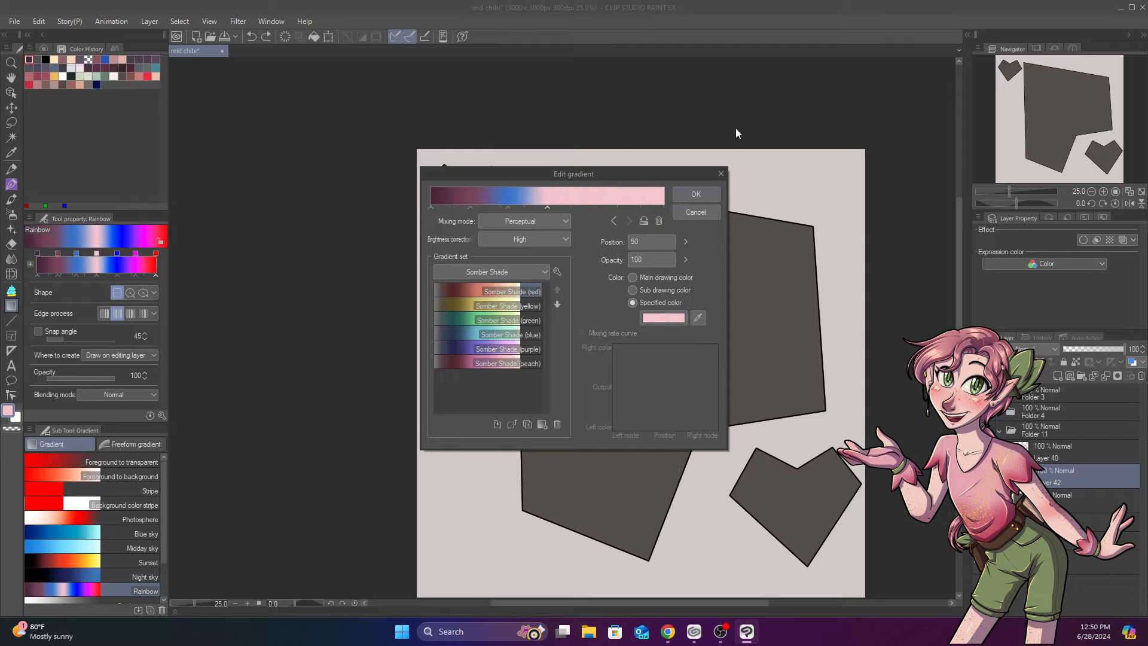
Recolour a gradient node in Color settings toward the maroon, blue and pink flag palette.
{"action": "left_click", "coordinate": [696, 193]}
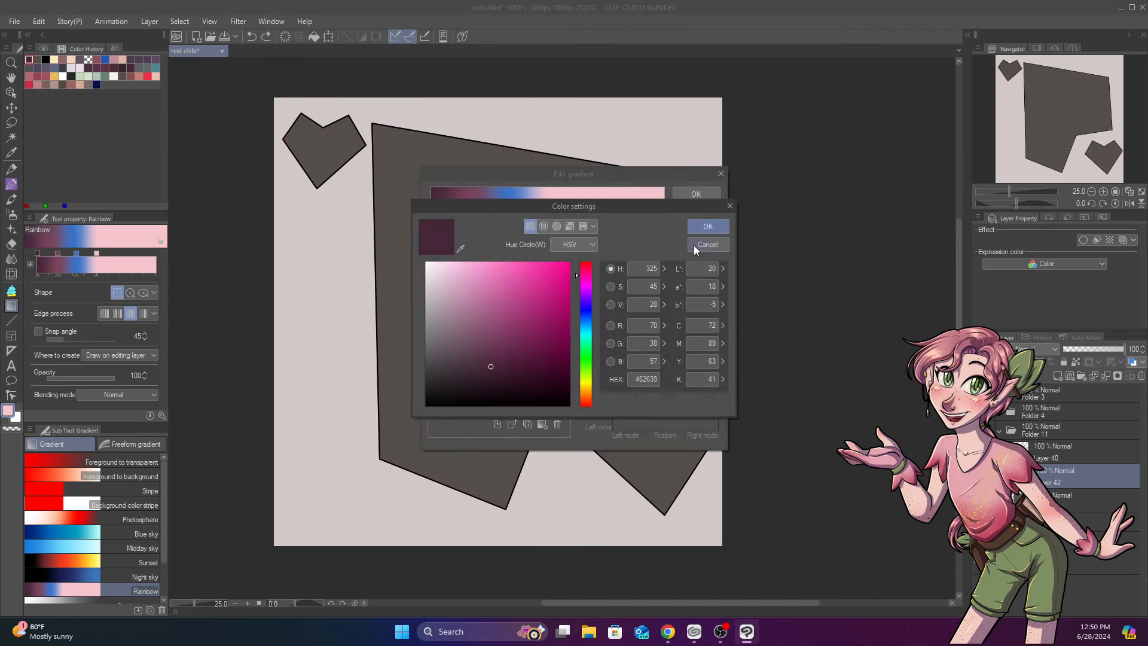
{"action": "left_click", "coordinate": [706, 244]}
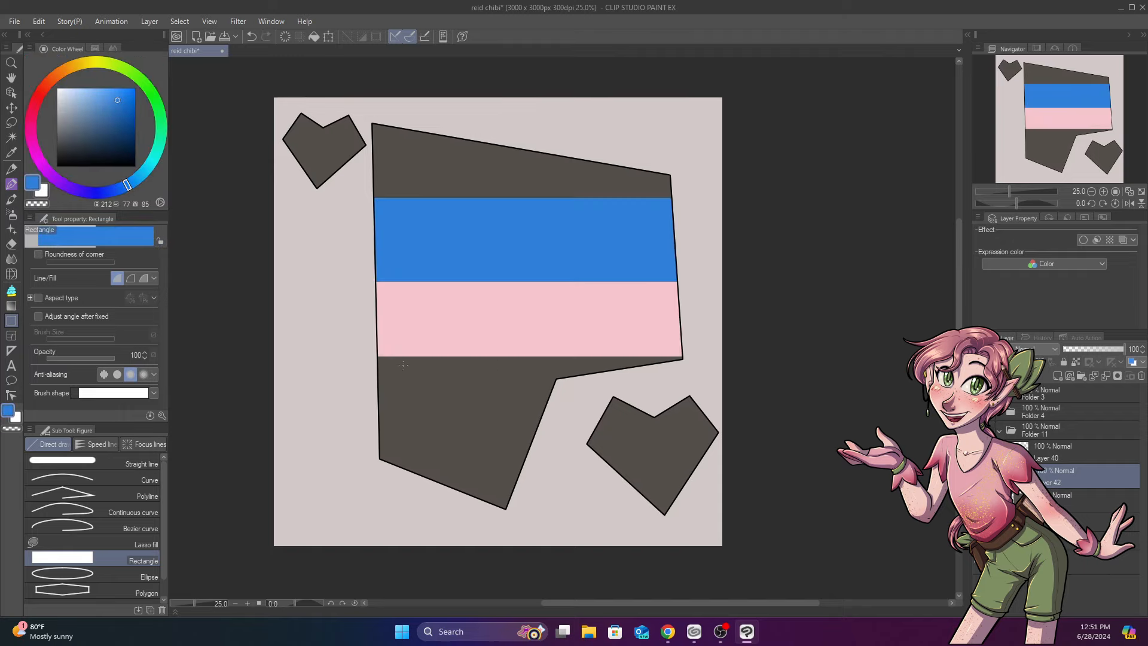
Draw another stripe band across the polygon with the Rectangle figure tool.
{"action": "left_click", "coordinate": [43, 165]}
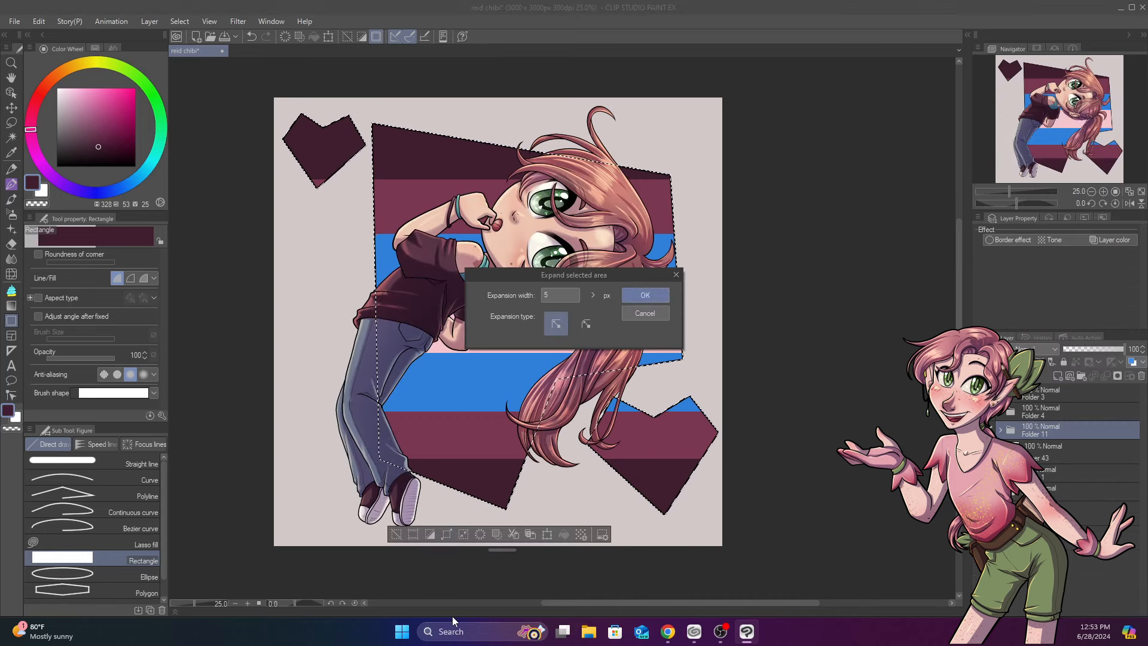
Select the chibi from its layer and expand the selection by 2 px for the white outline.
{"action": "left_click", "coordinate": [643, 294]}
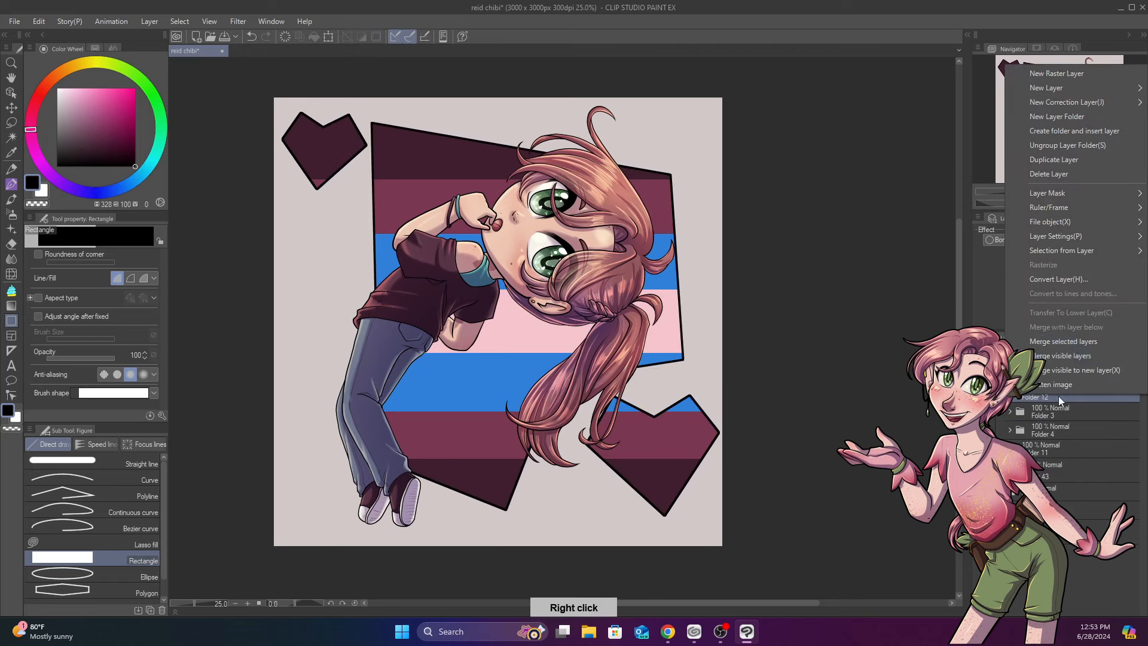
{"action": "left_click", "coordinate": [1061, 250]}
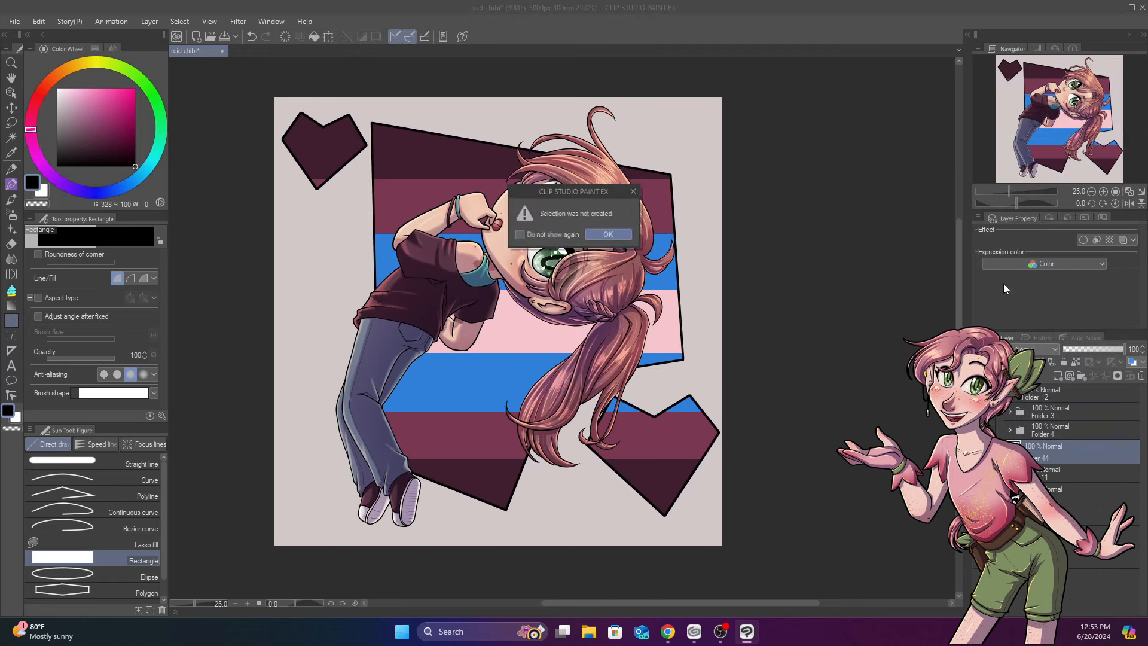
{"action": "left_click", "coordinate": [607, 234]}
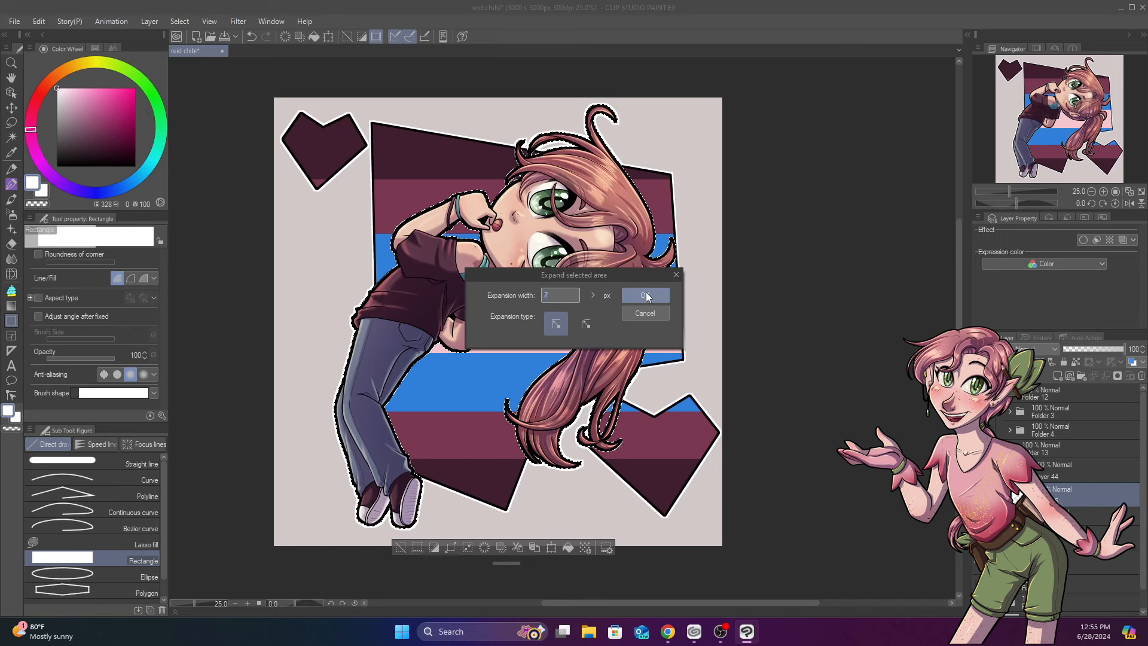
{"action": "left_click", "coordinate": [644, 295]}
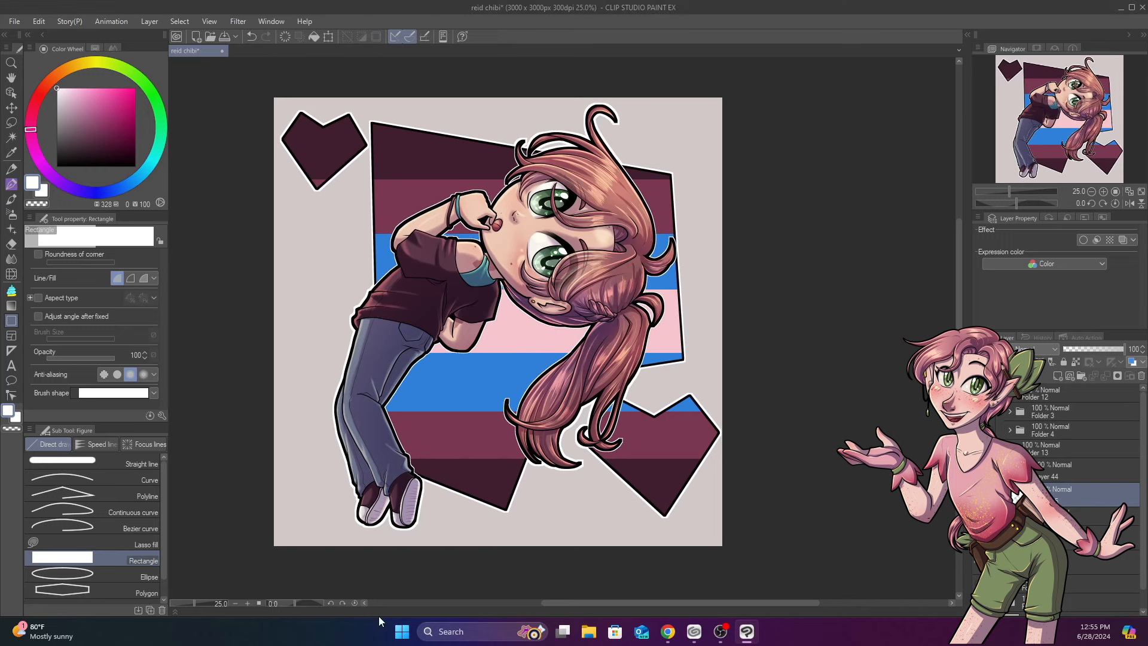